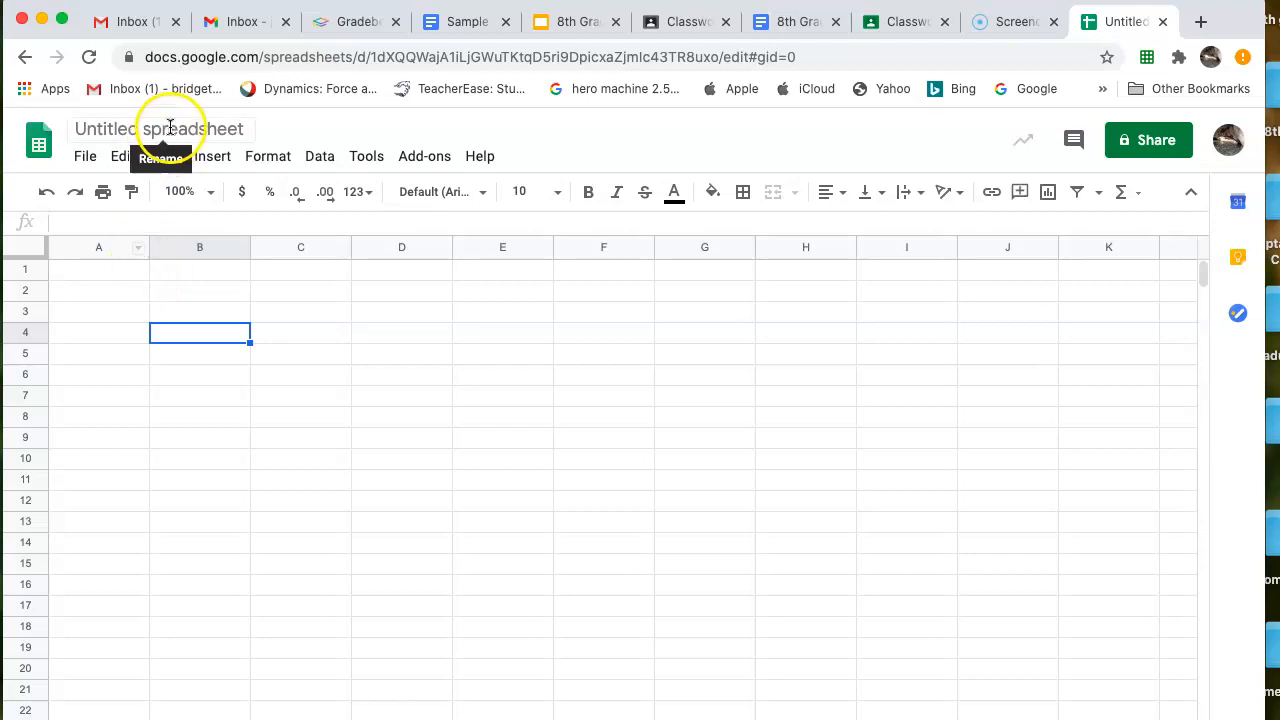
- Rename the untitled spreadsheet to 'Toy Car' and confirm the new name
text(Toy Car)
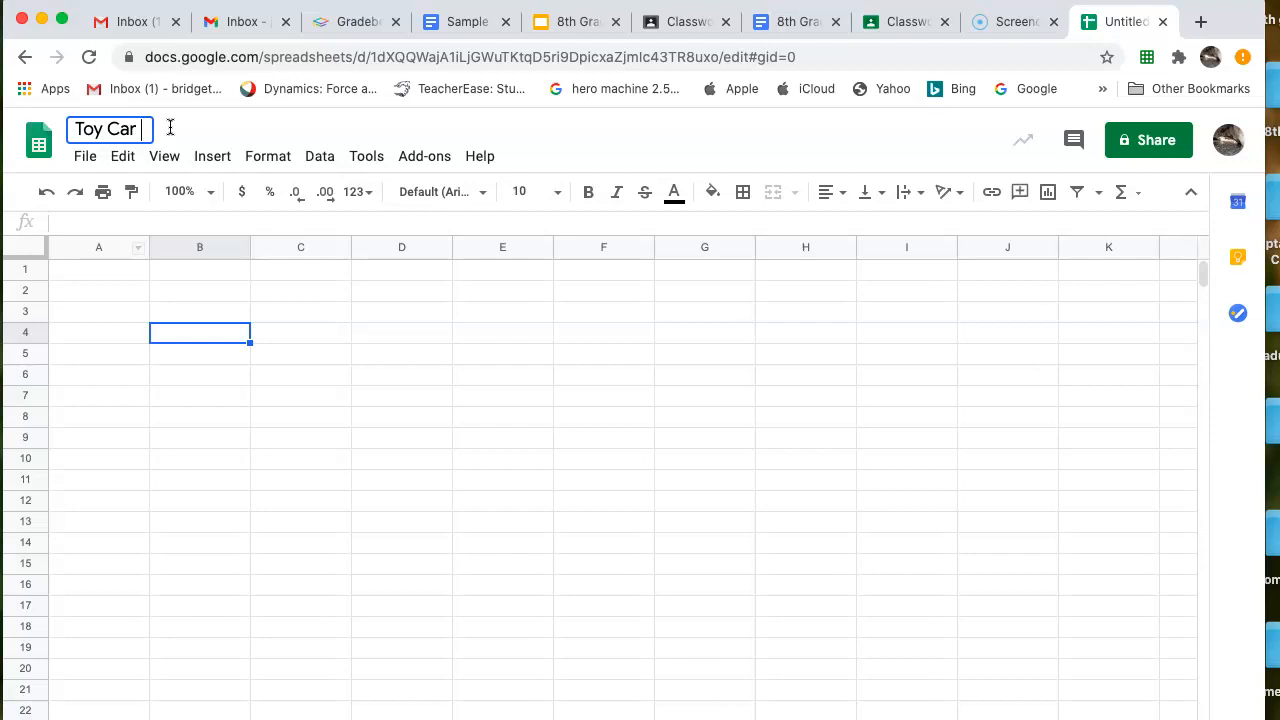
click(98, 269)
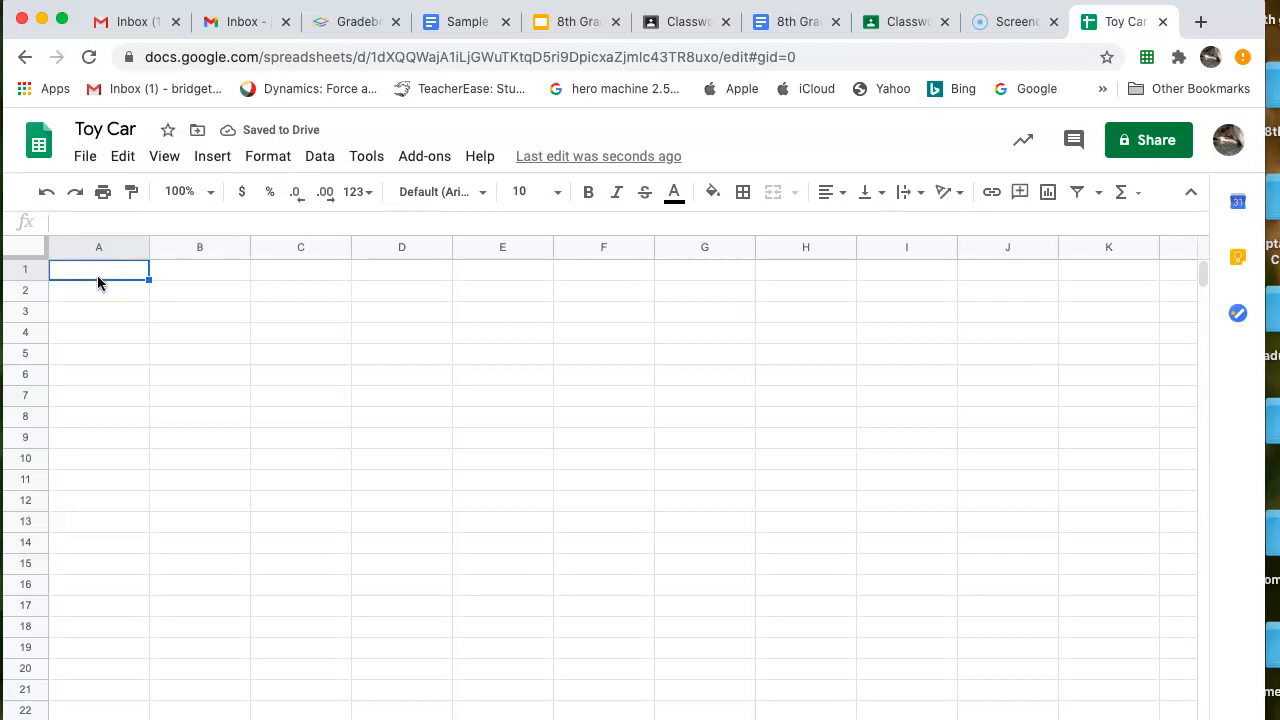
- Enter headers 0.0M-1.0M, 1.0M-2.0M and 2.0M-3.0M in cells A1, B1 and C1
text(0.0)
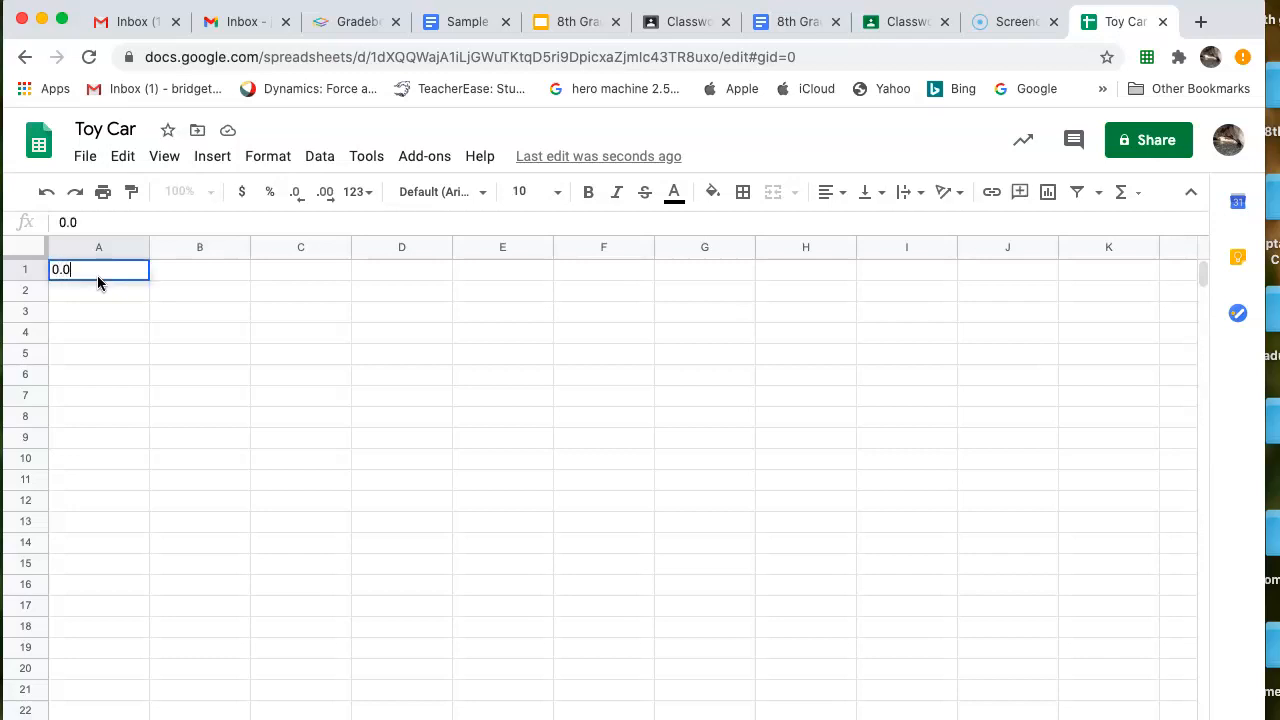
text(M-1.0M)
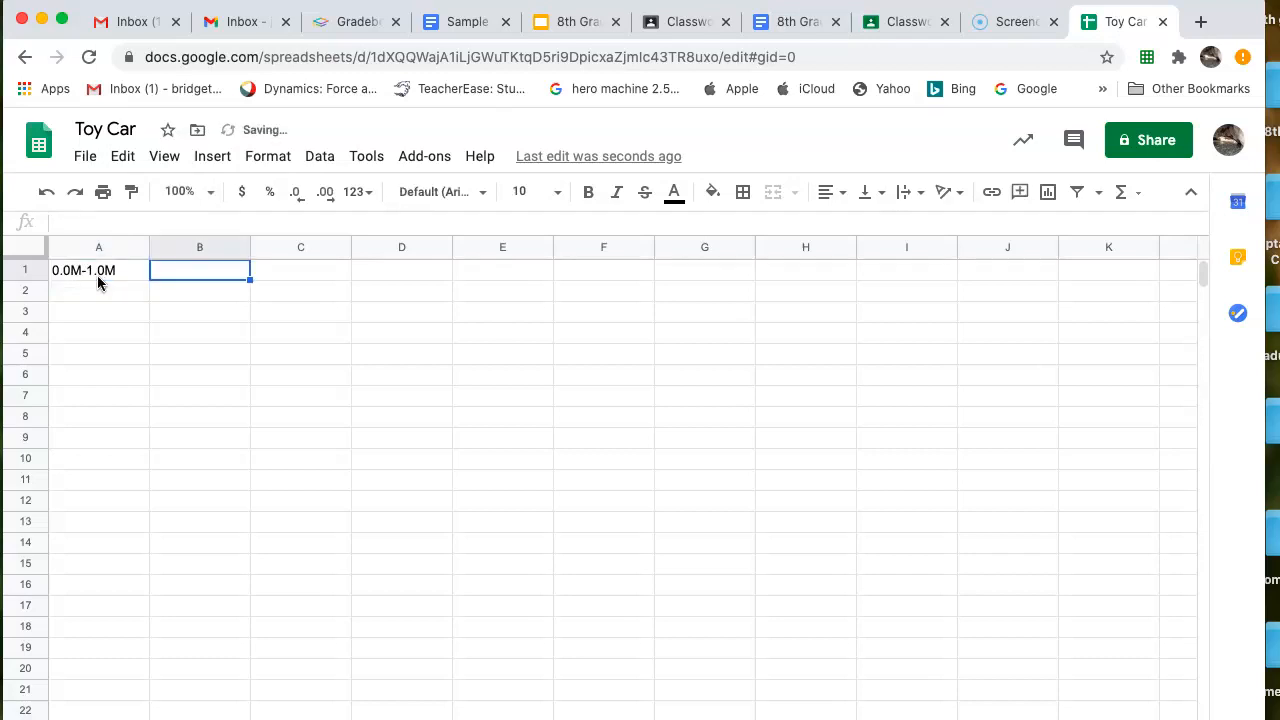
text(1.0M-)
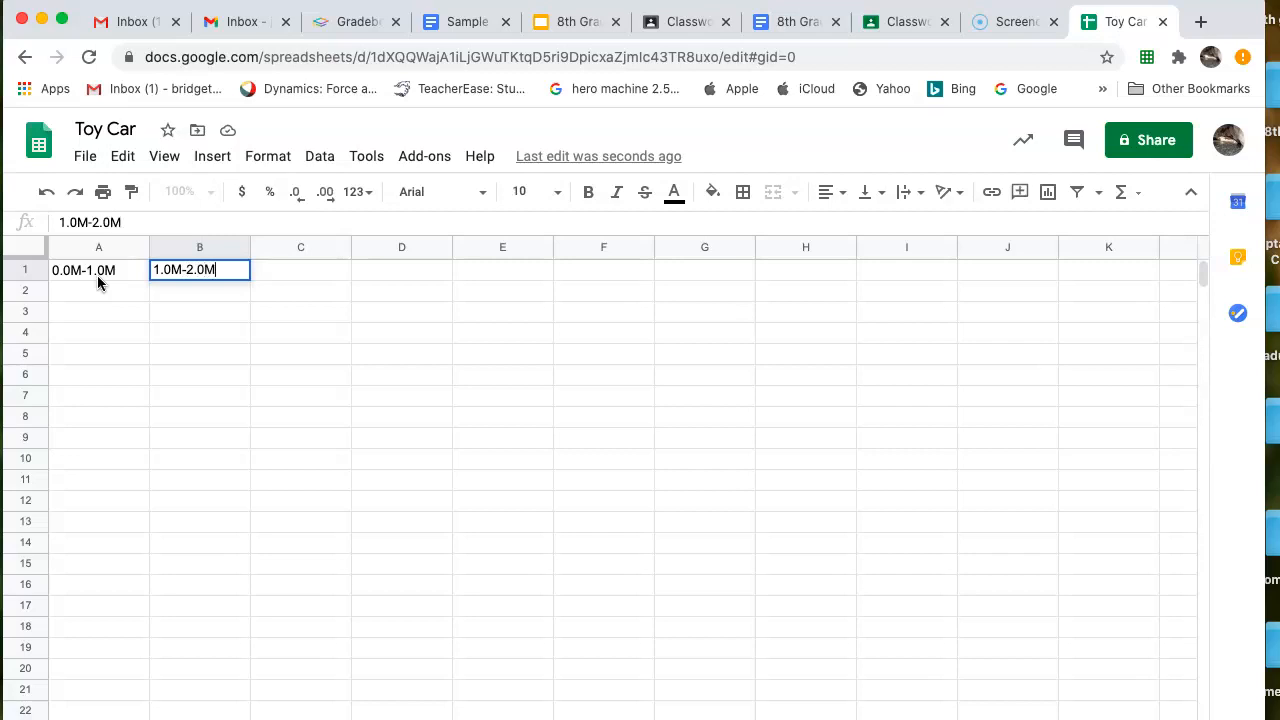
text(2.0M-3.0M)
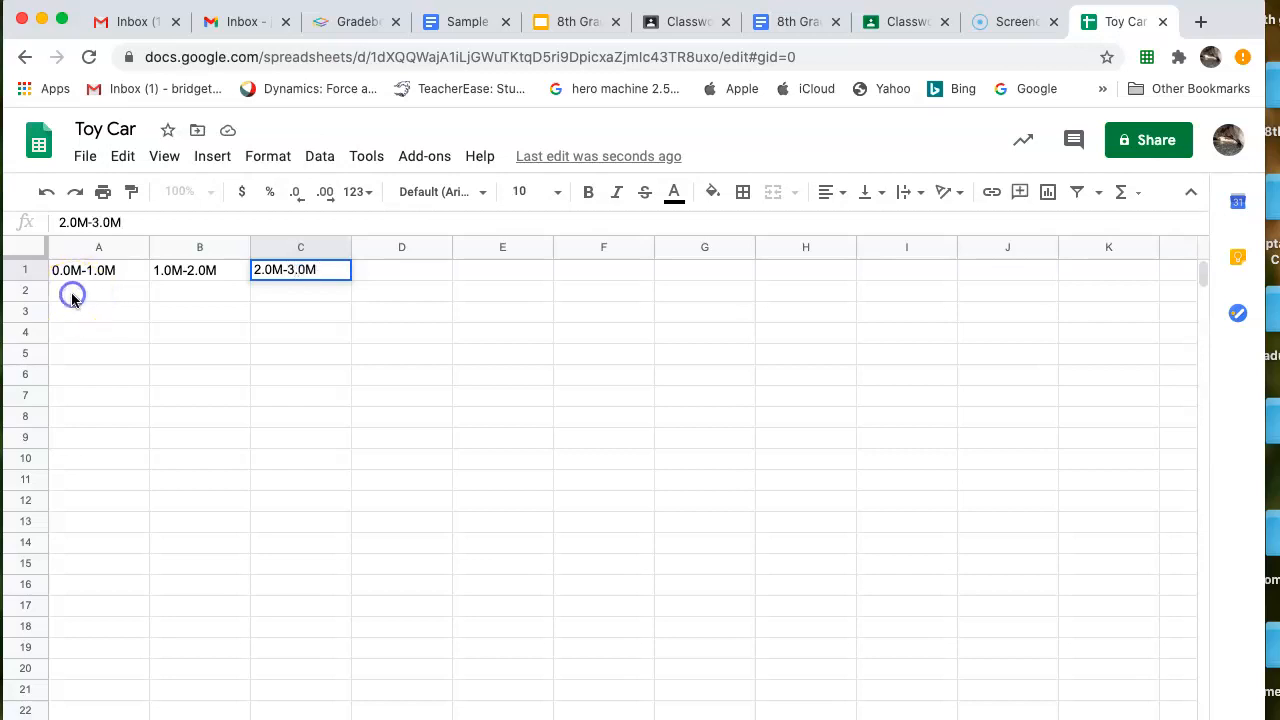
click(98, 290)
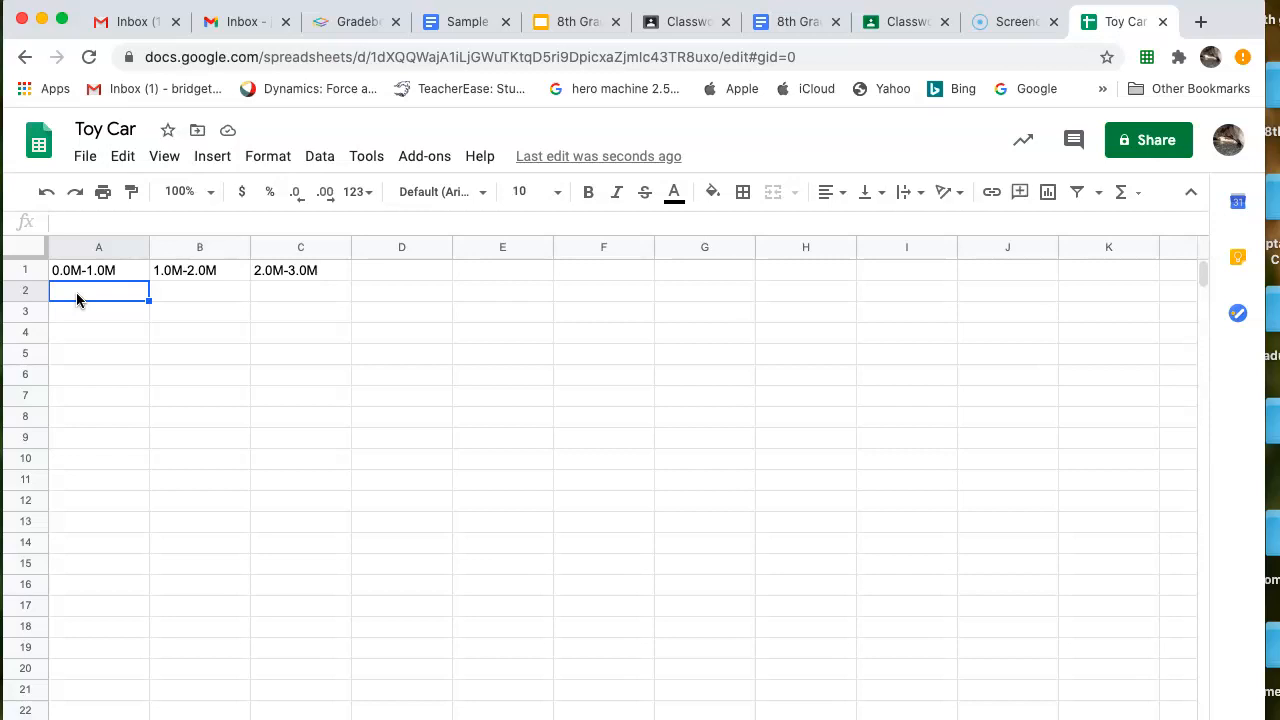
- Enter 1.55 in A2, 0.98 in B2 and 0.48 in C2
text(1.55)
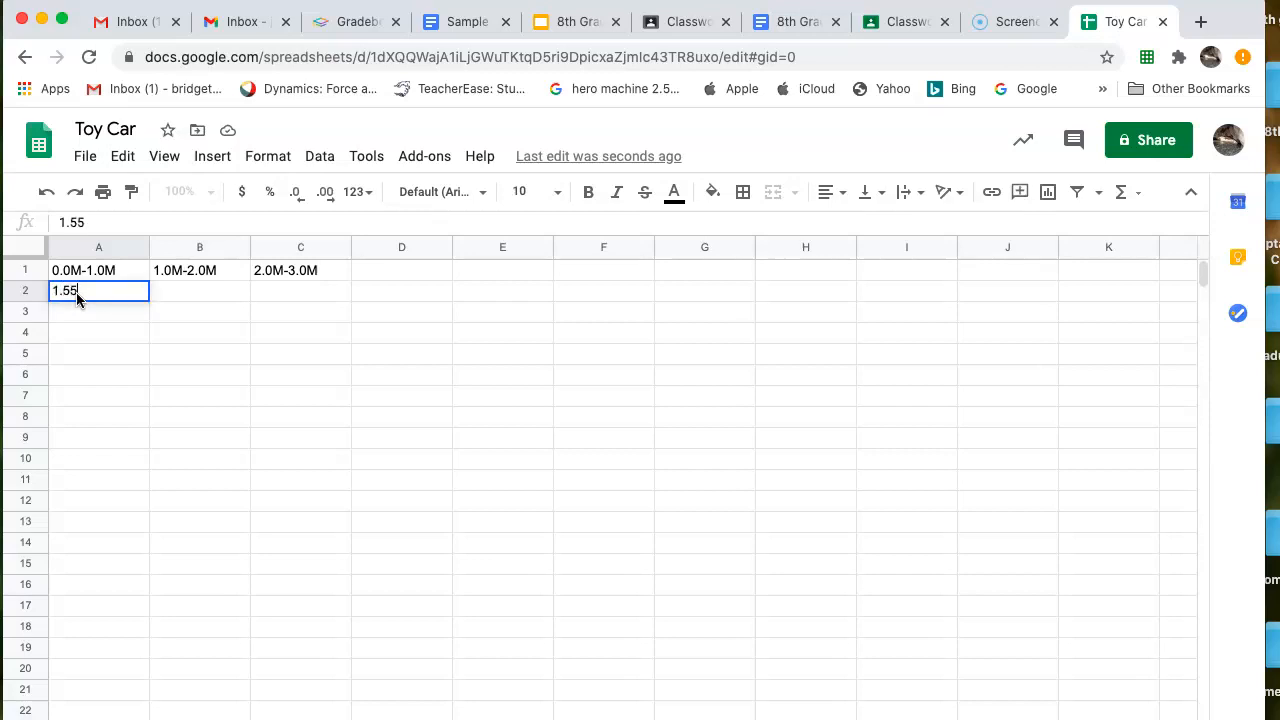
key(Tab)
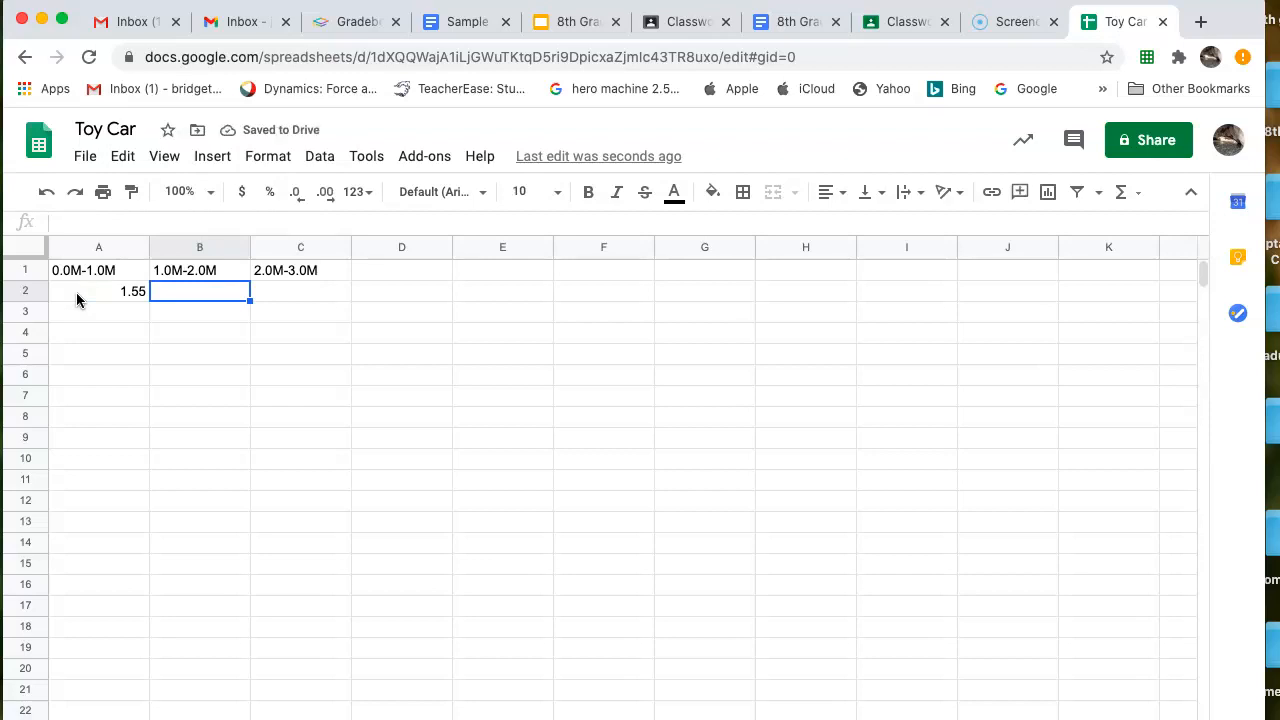
text(.98)
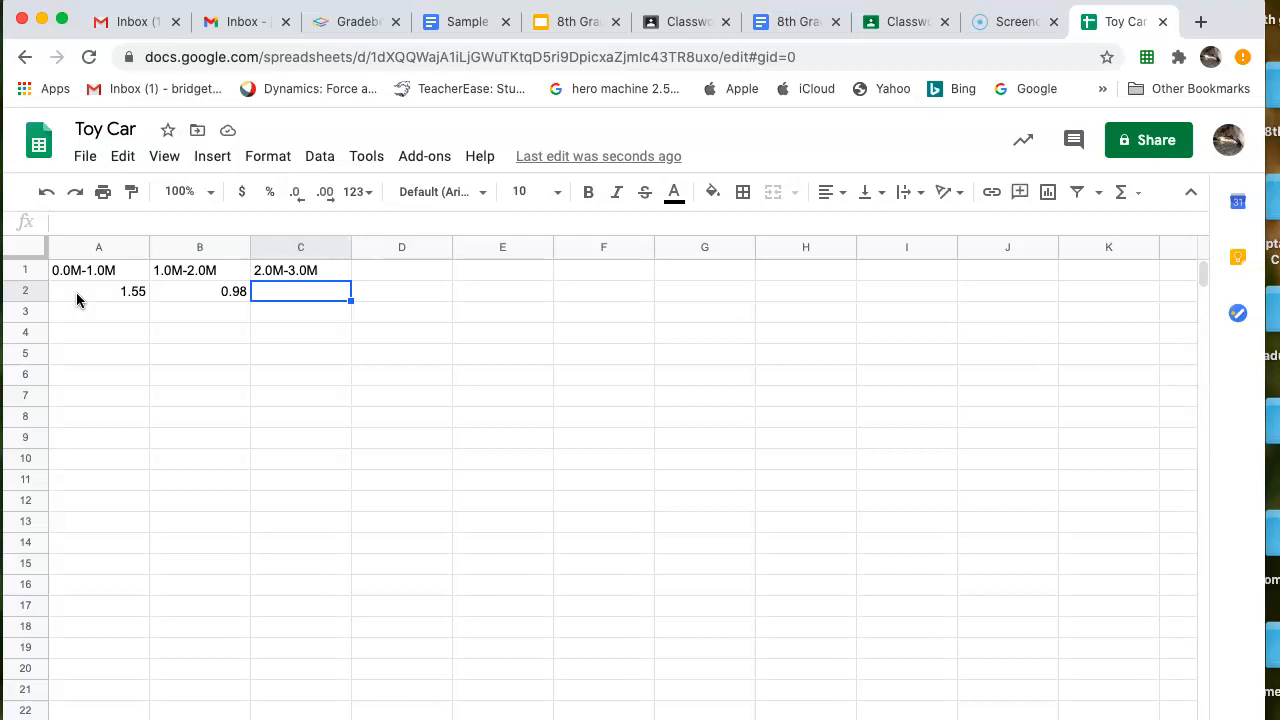
text(.)
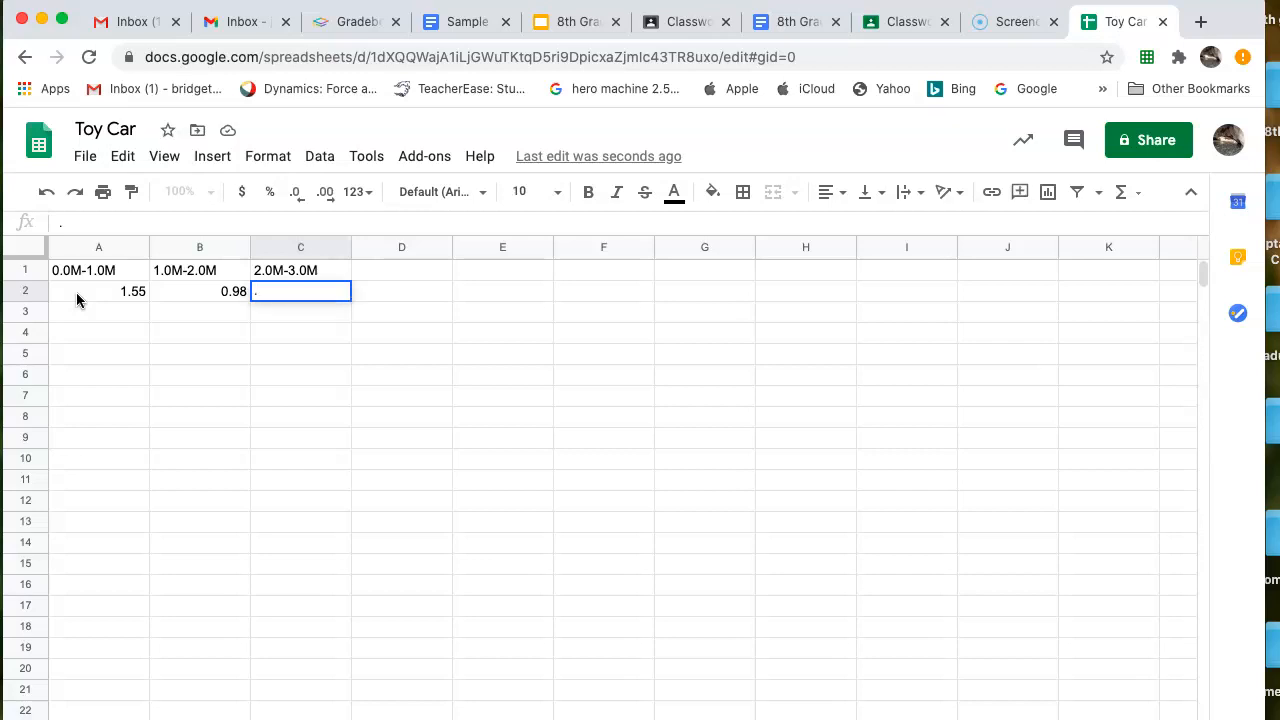
text(48)
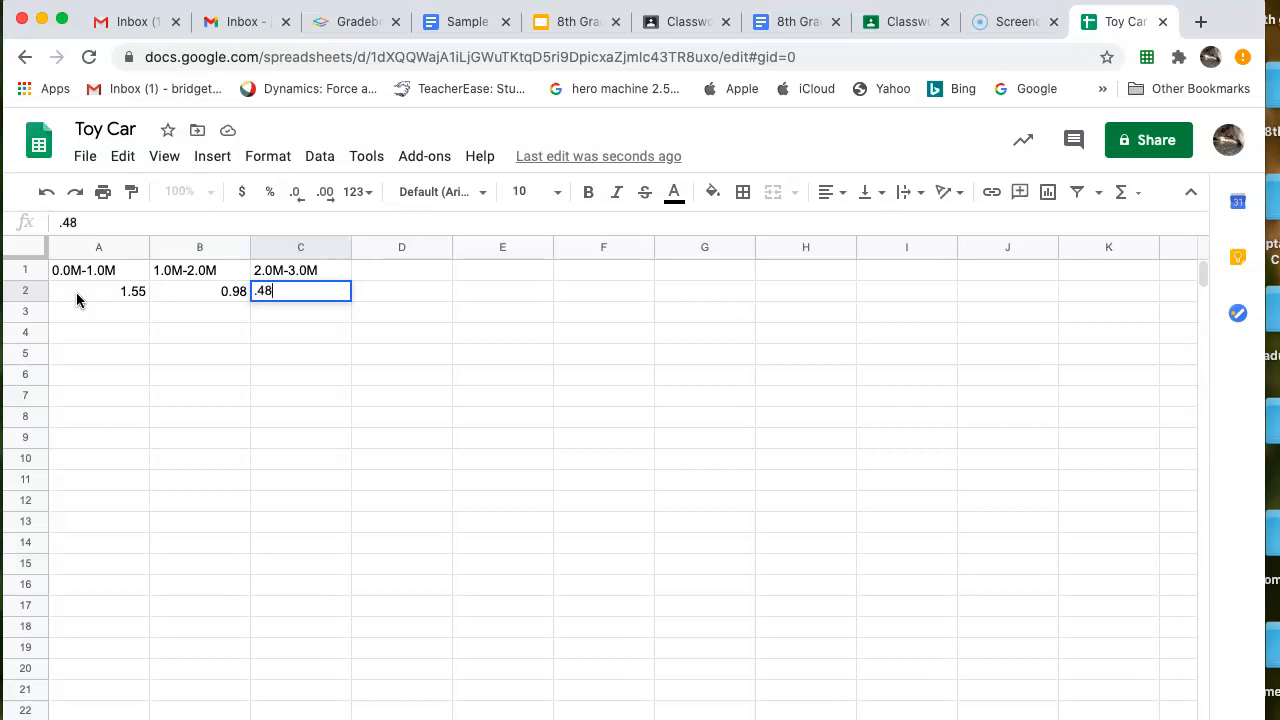
key(enter)
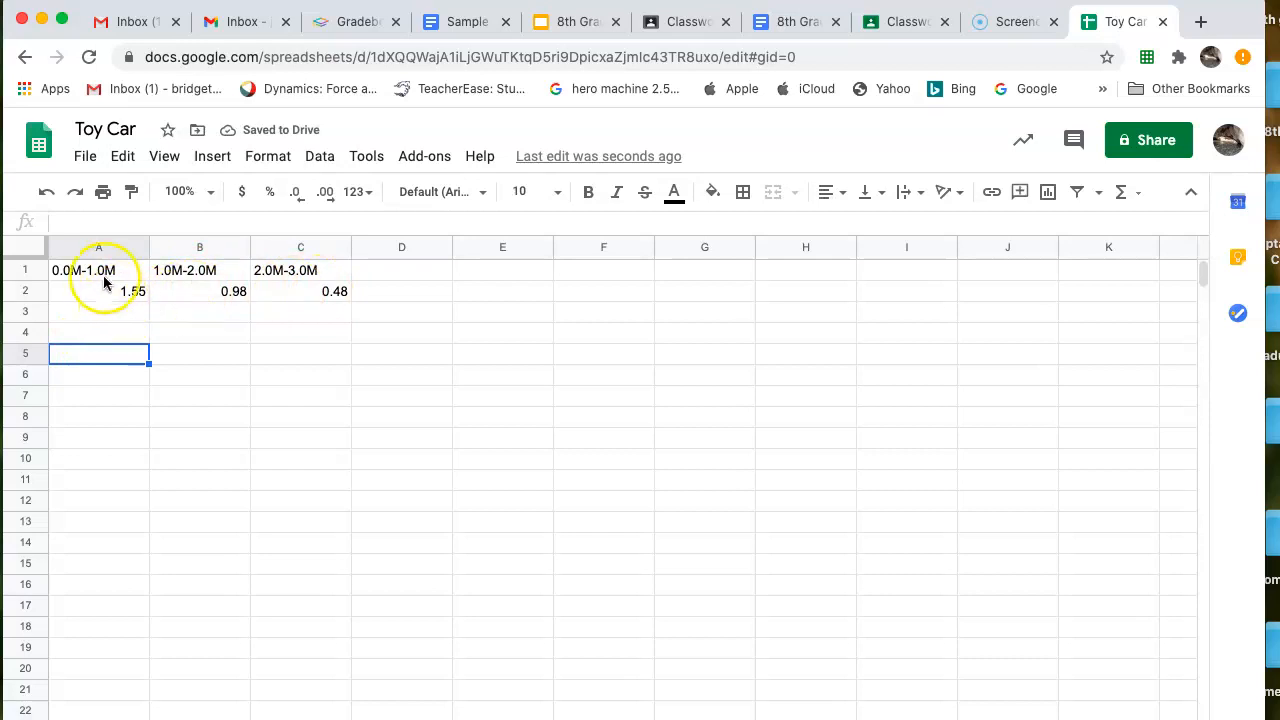
mouse_move(266, 314)
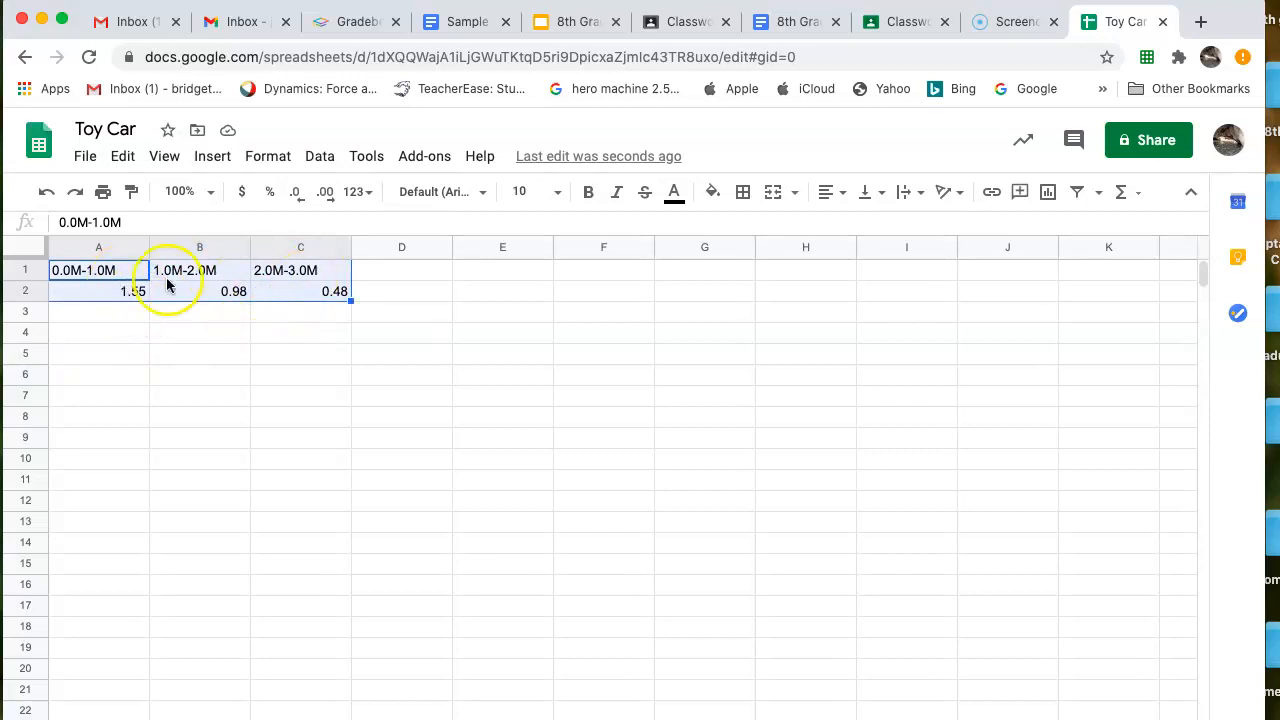
mouse_move(212, 156)
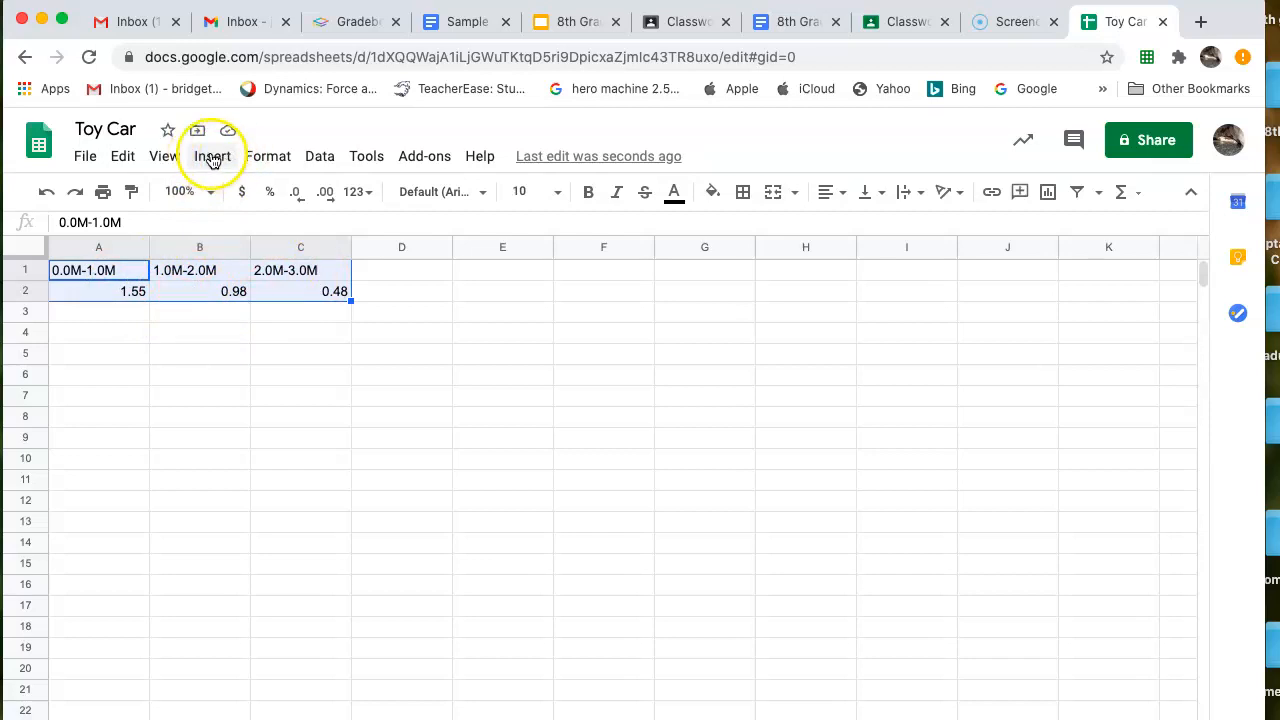
- Open the Insert menu to add a chart from A1:C2
click(211, 156)
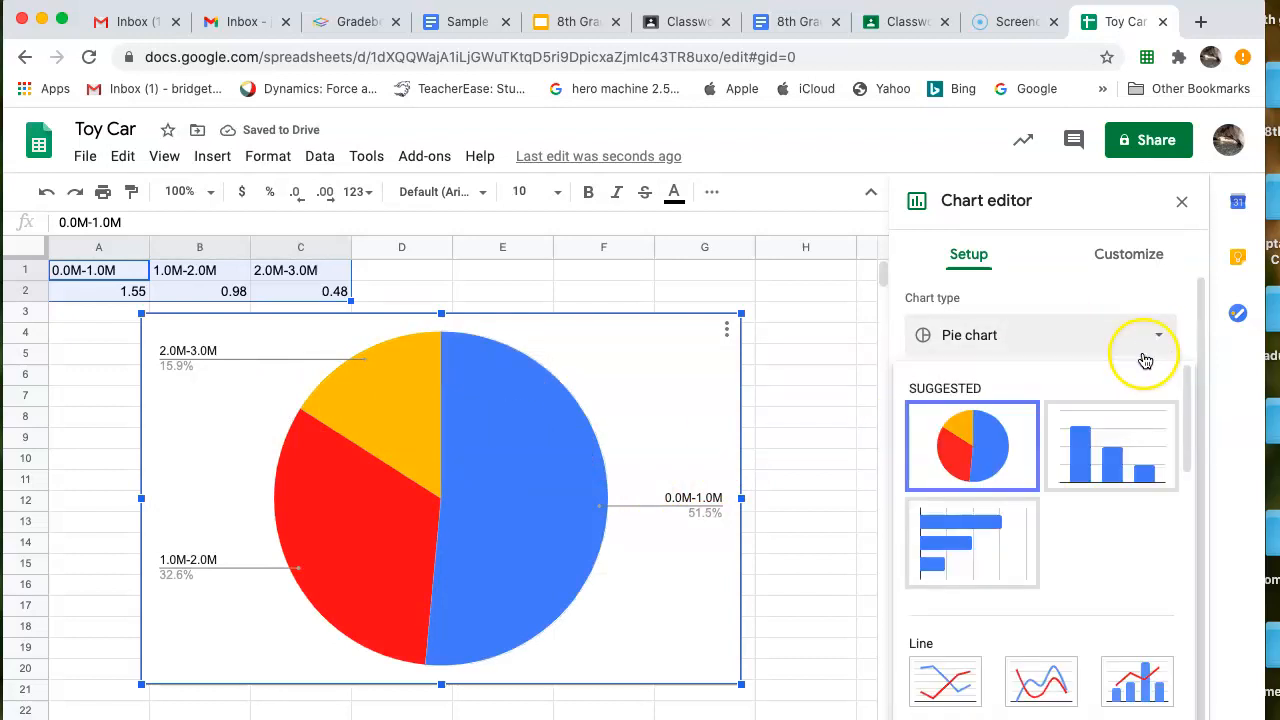
mouse_move(1088, 456)
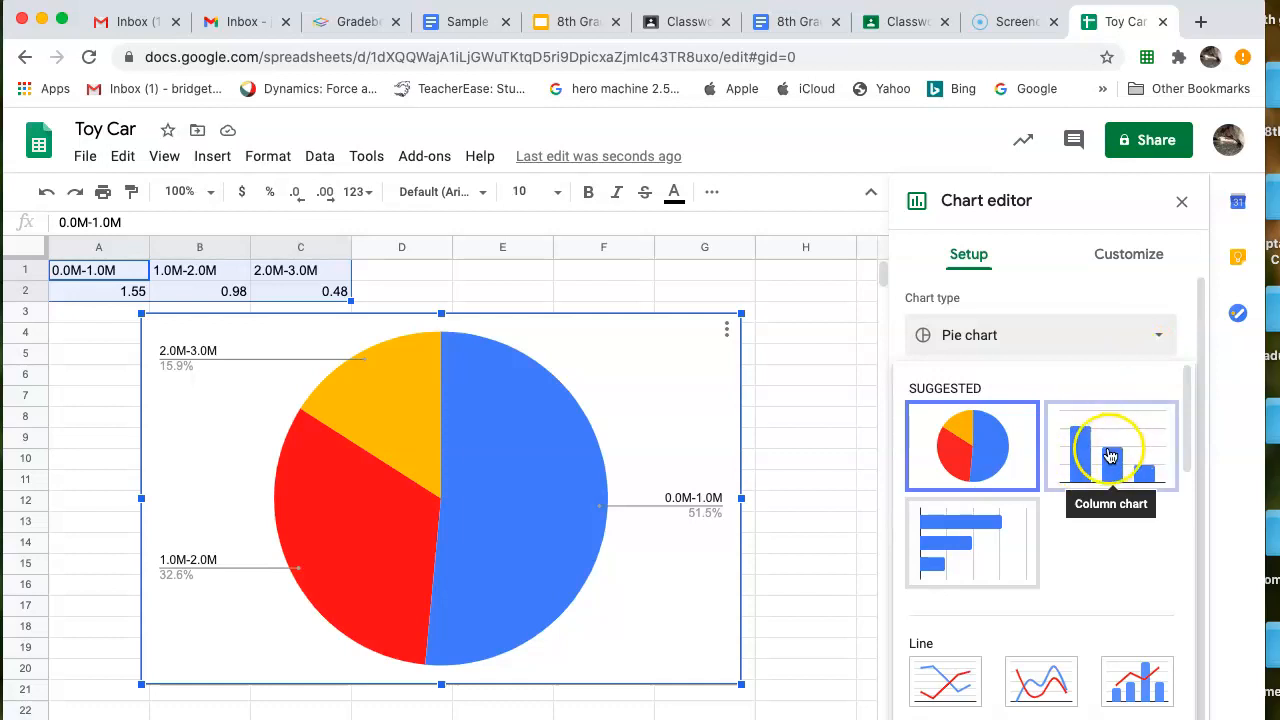
- Change the inserted pie chart into a column chart
click(1110, 446)
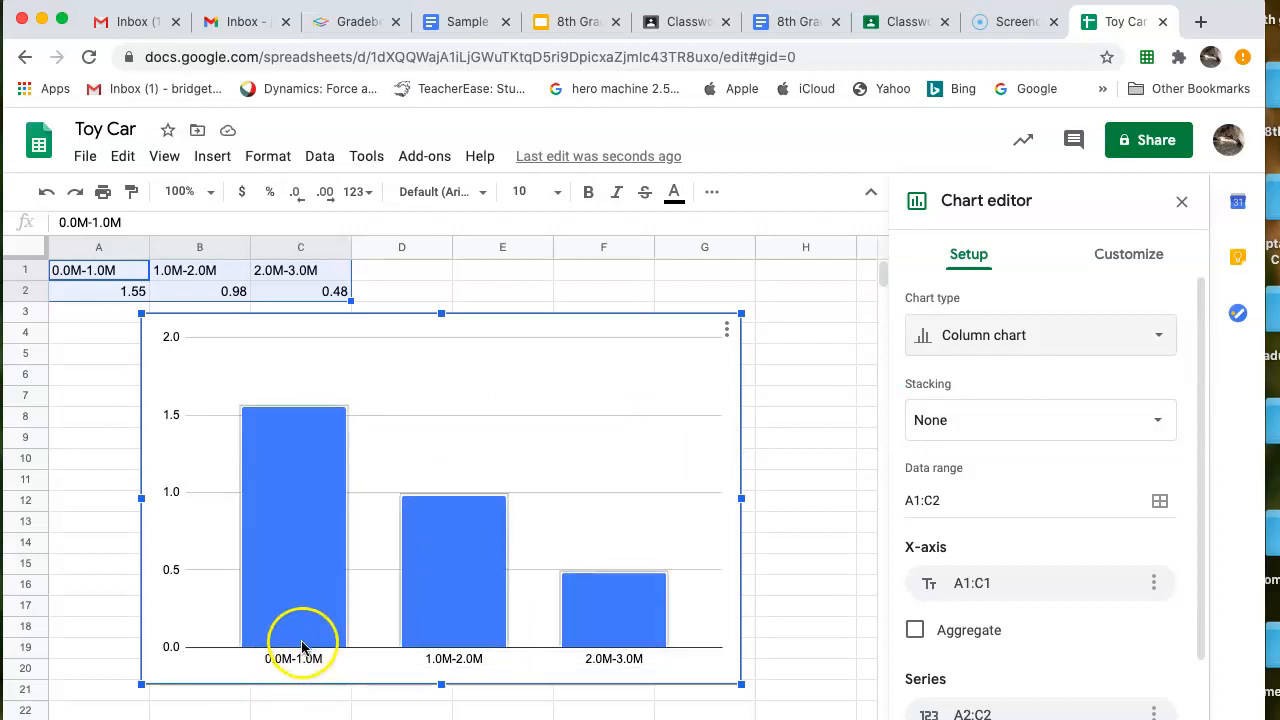
mouse_move(454, 658)
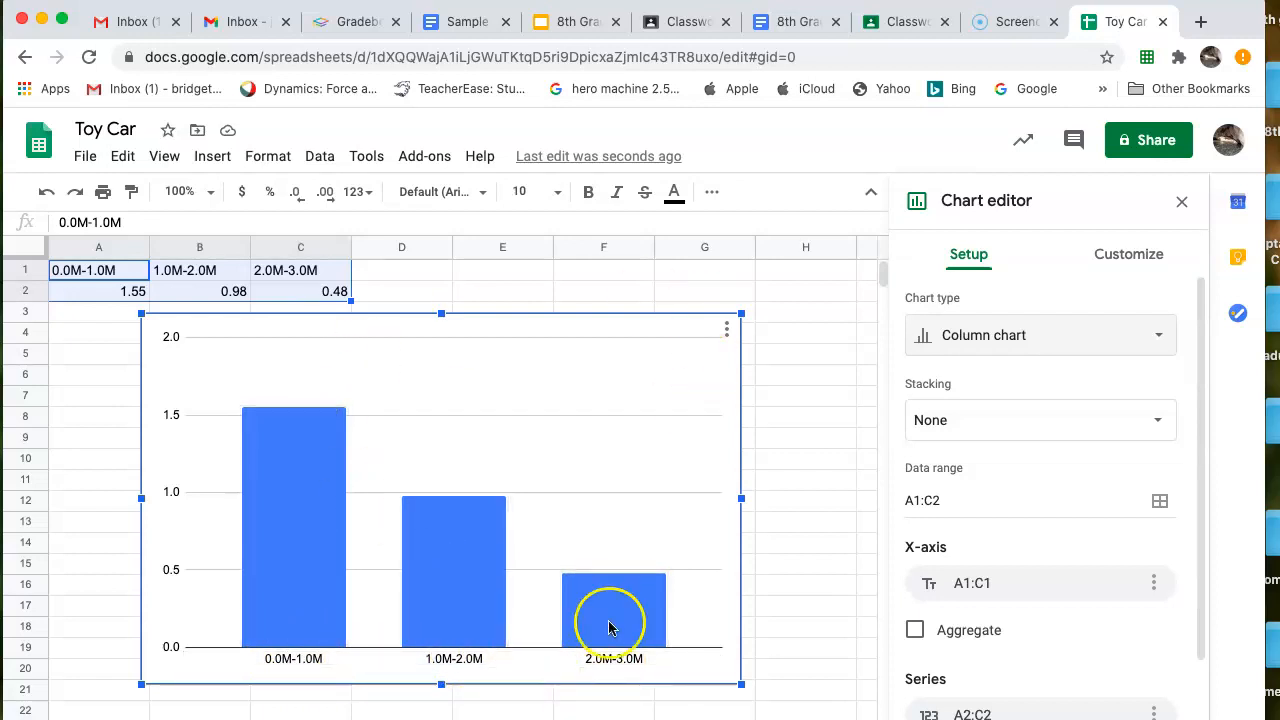
mouse_move(293, 663)
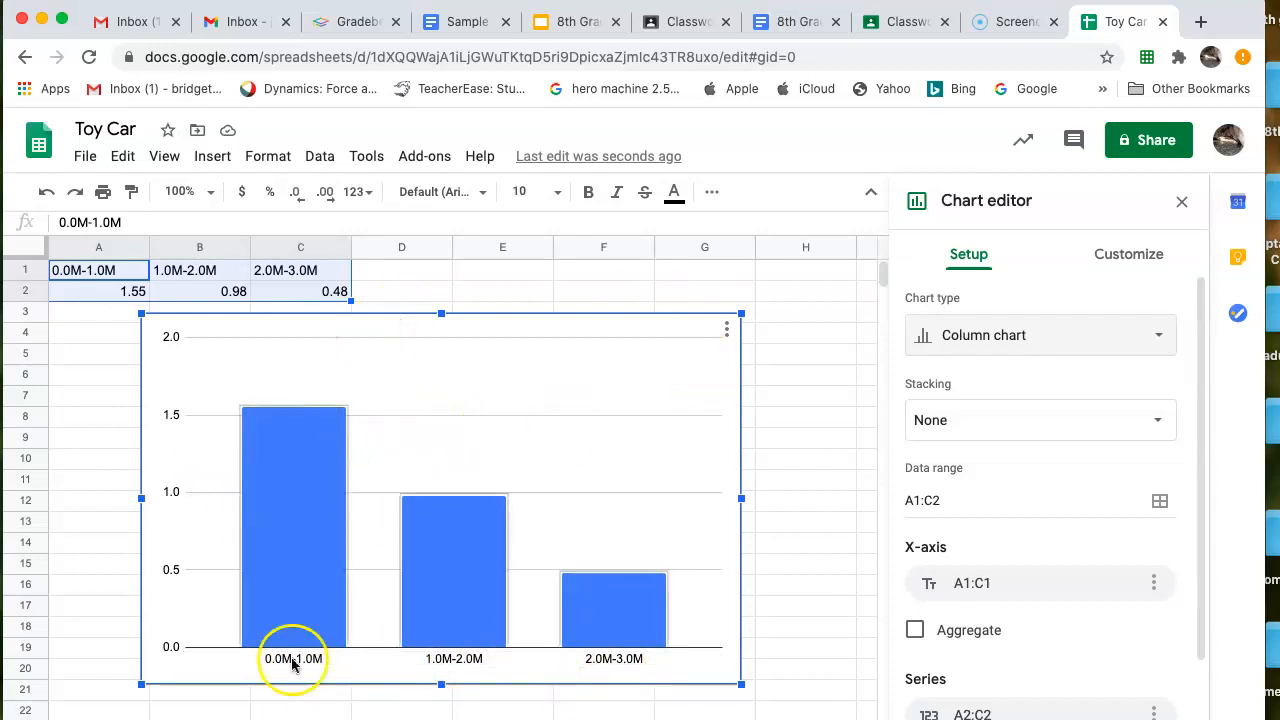
mouse_move(303, 465)
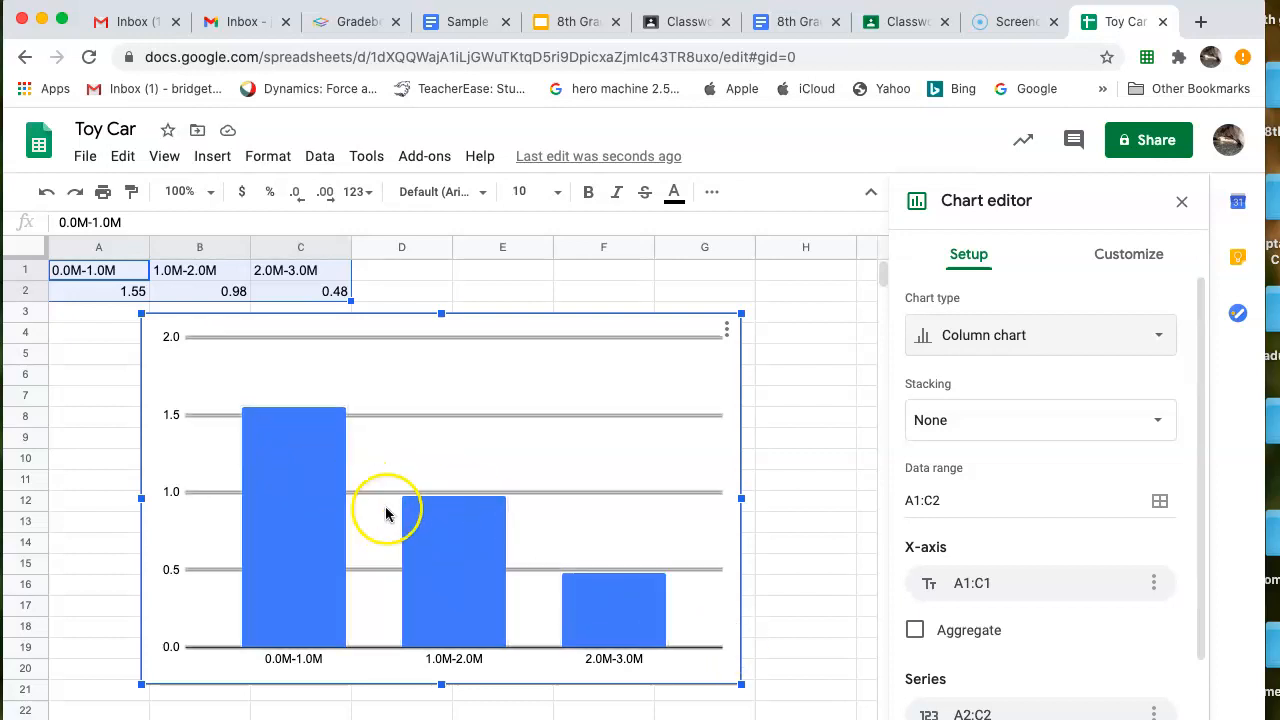
mouse_move(491, 553)
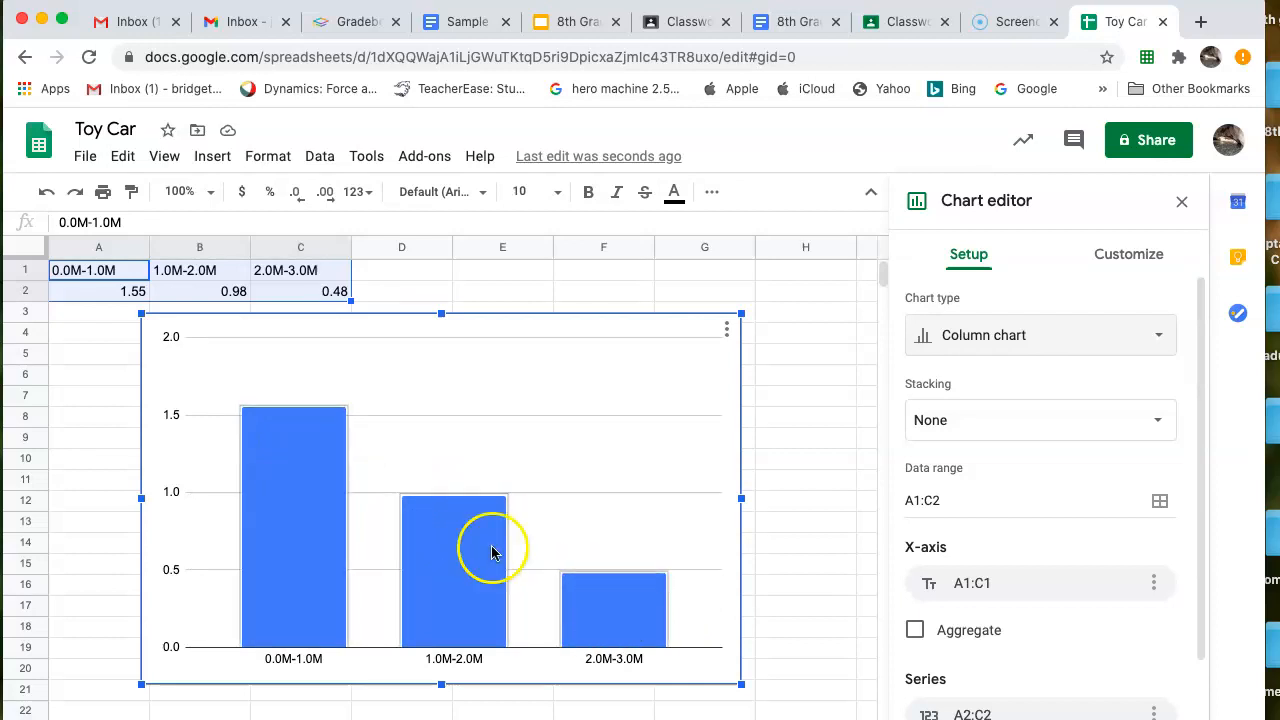
mouse_move(355, 345)
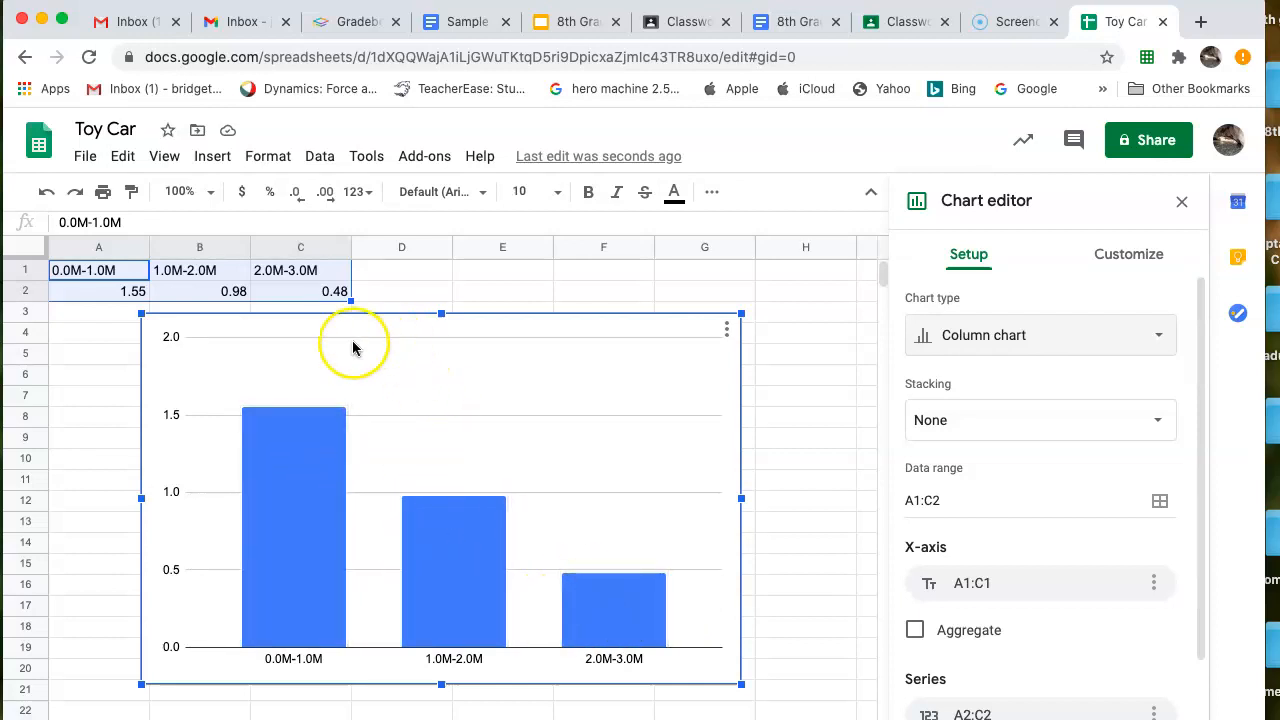
mouse_move(533, 371)
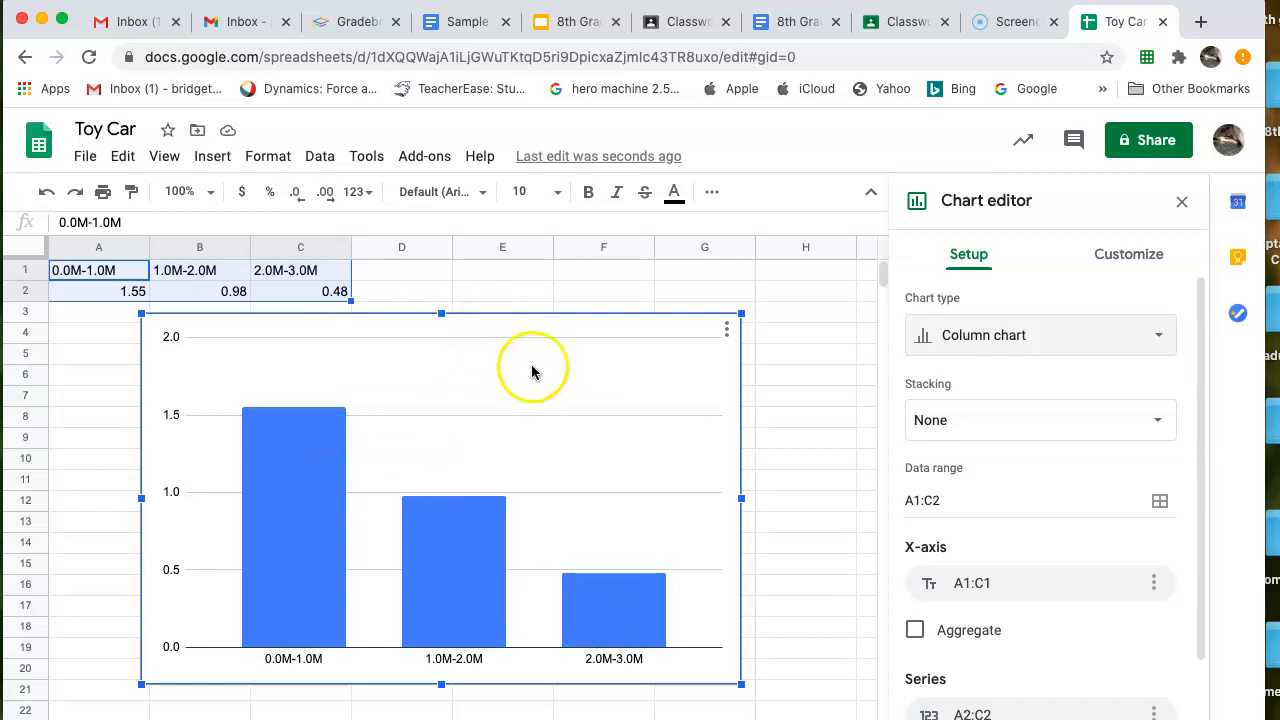
mouse_move(172, 388)
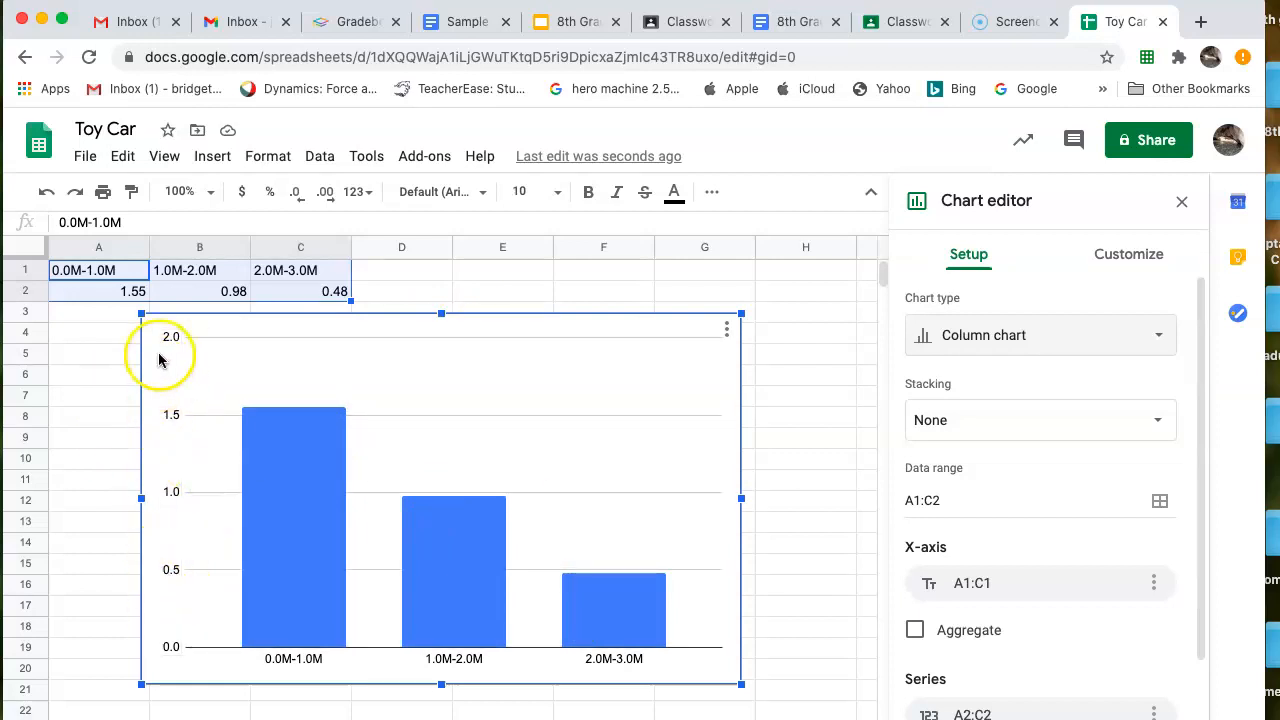
mouse_move(127, 383)
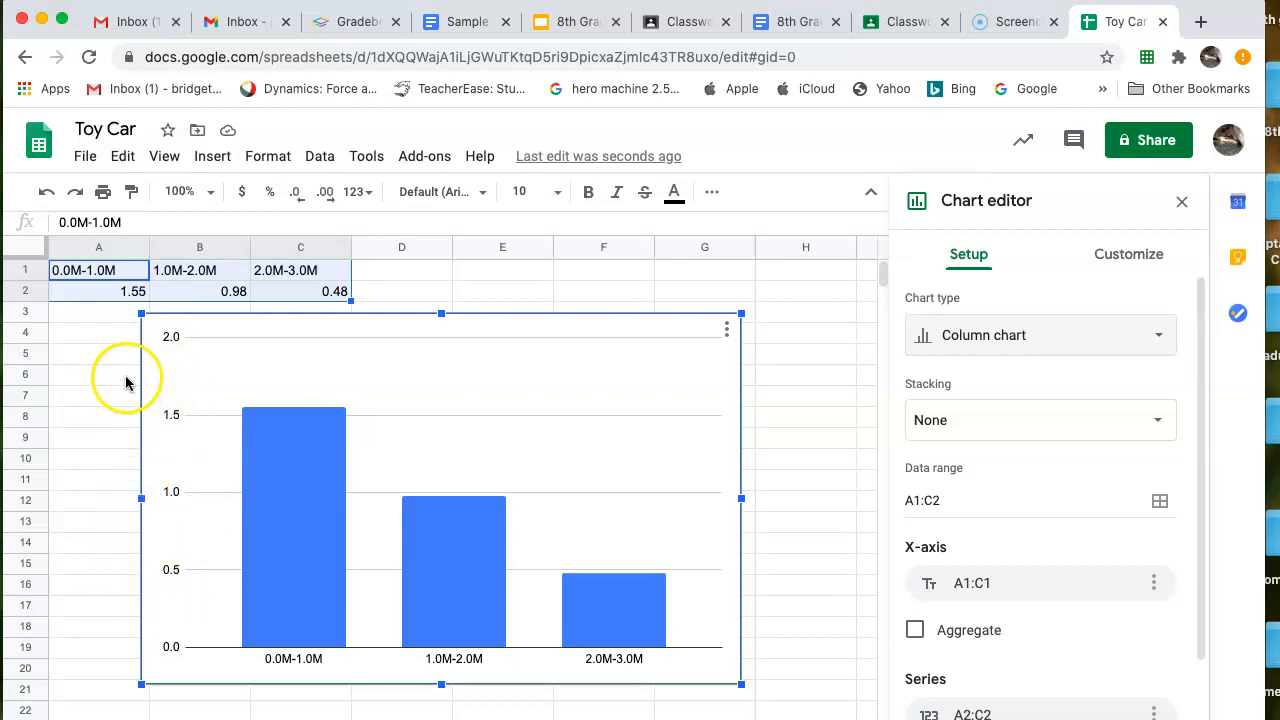
mouse_move(303, 690)
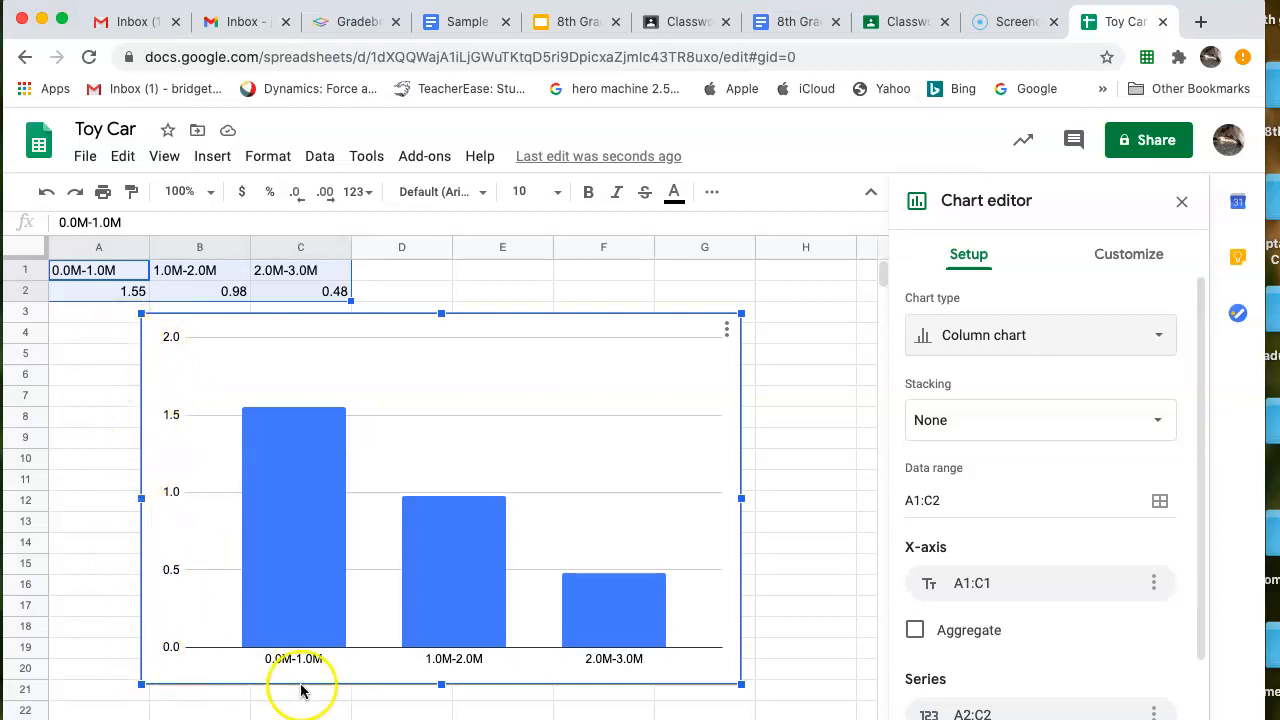
mouse_move(575, 632)
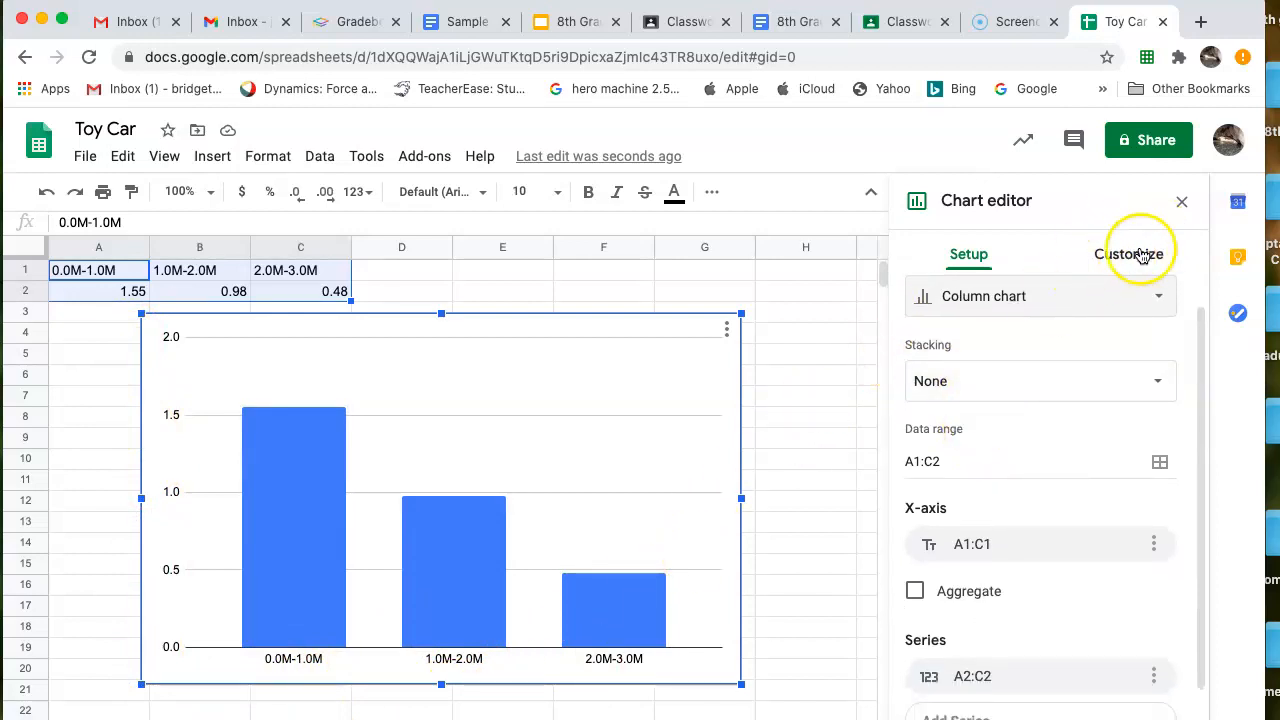
mouse_move(1127, 262)
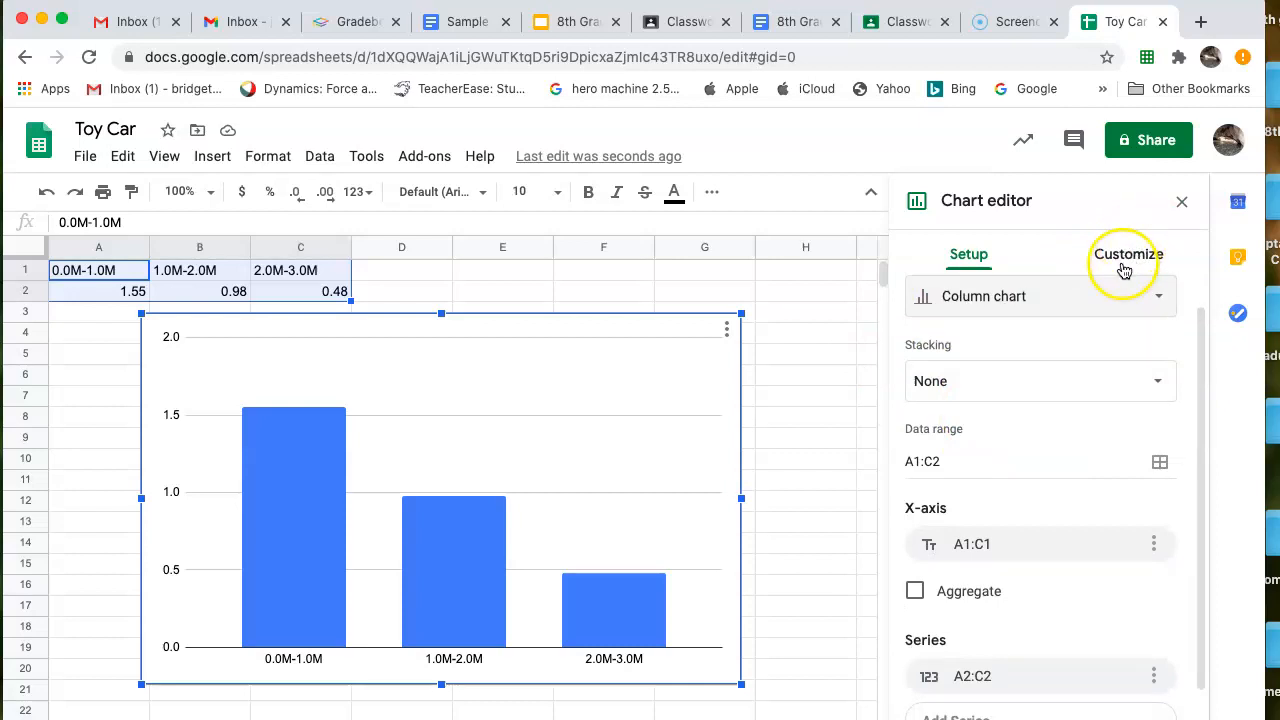
mouse_move(1130, 260)
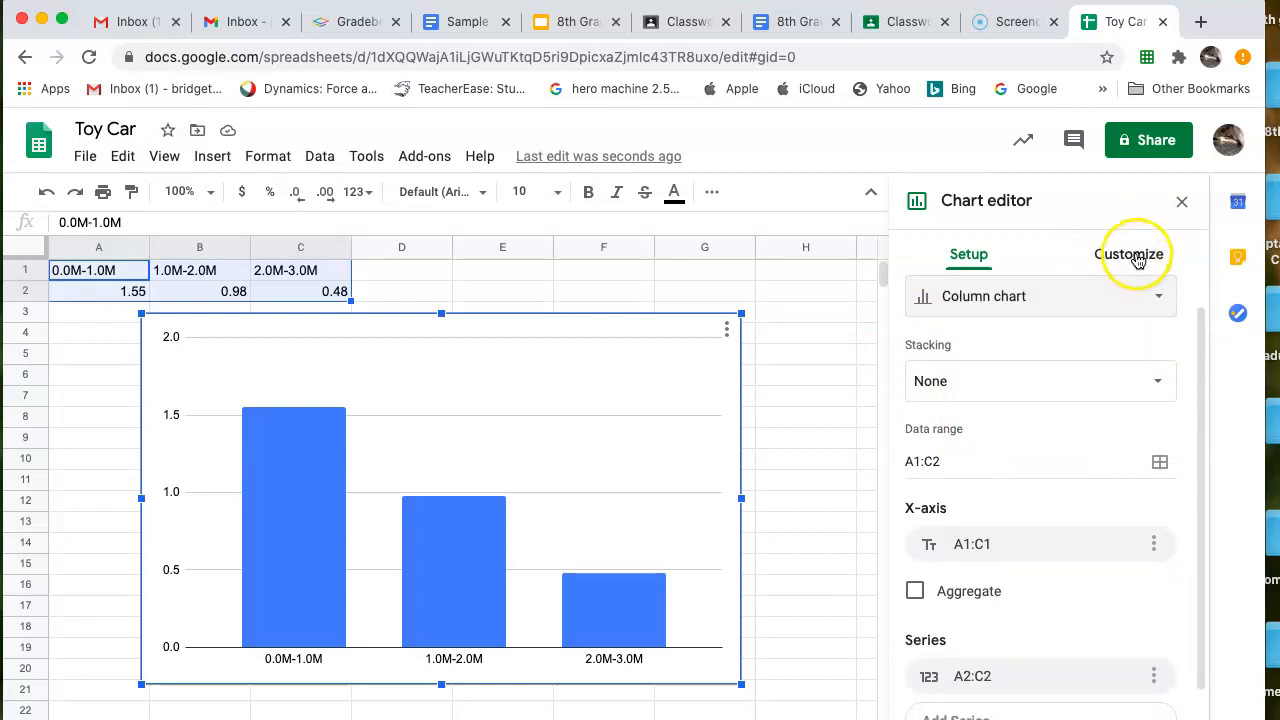
- Under Customize > Chart & axis titles, type the chart title 'The Change in Average Speed of a Toy Car and Various Meter Marks'
click(1128, 254)
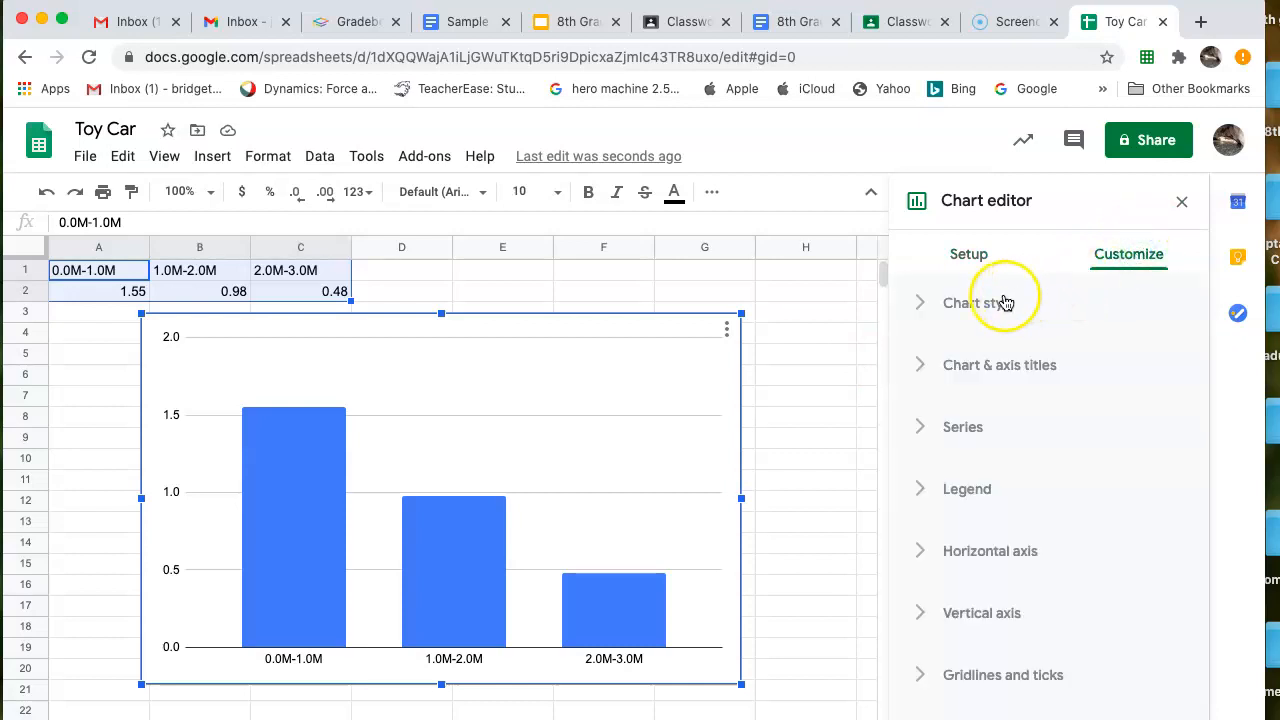
click(999, 364)
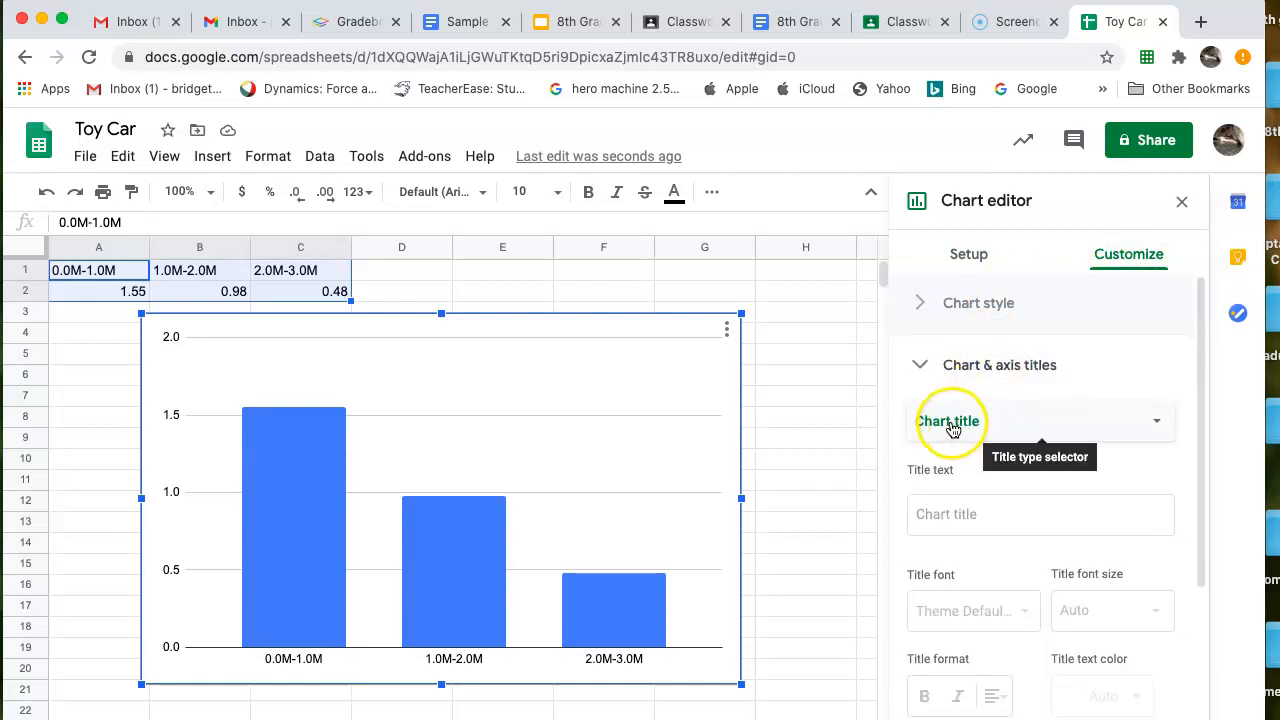
click(1040, 514)
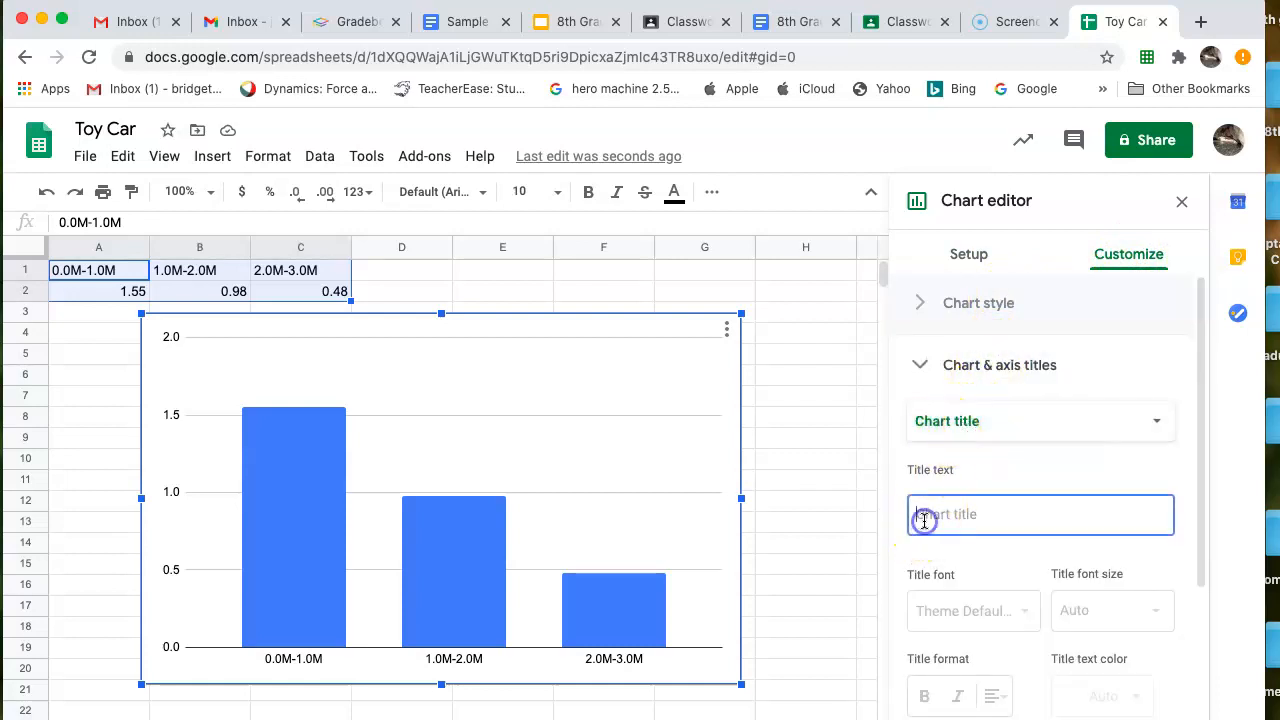
click(1040, 514)
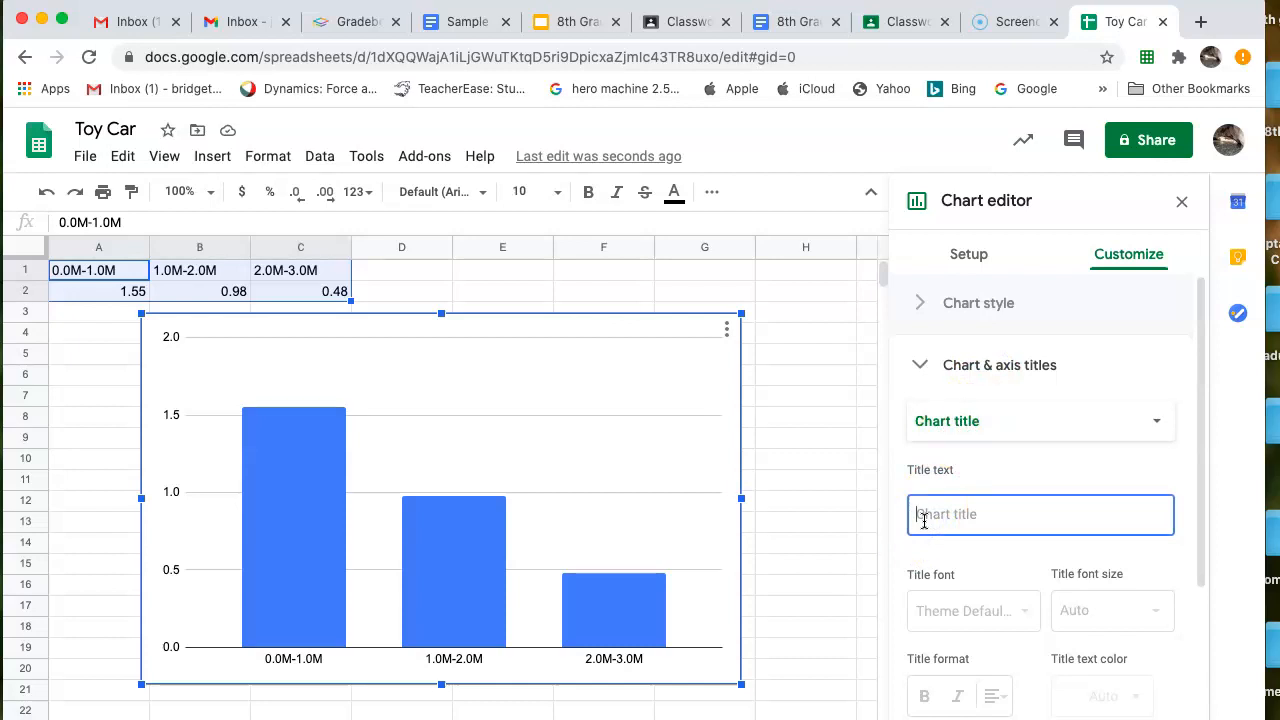
text(The Change in Average Speed)
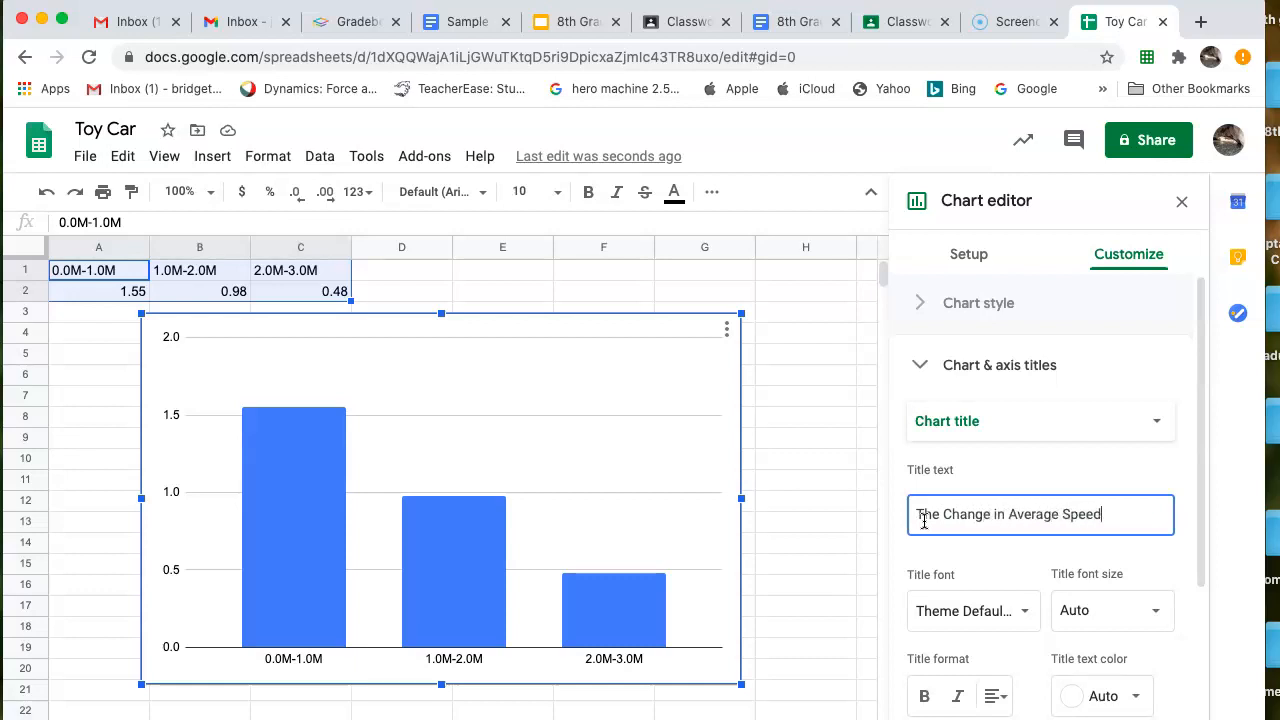
text(of a Toy Car)
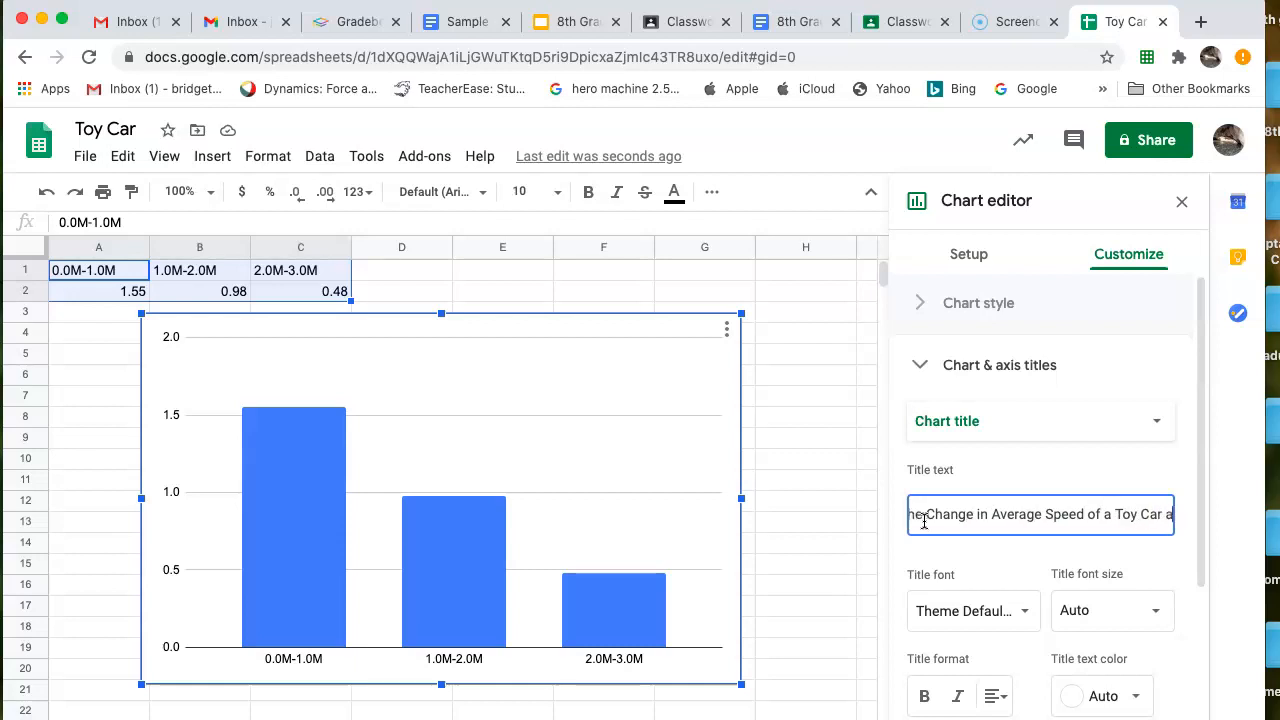
text(and Various Meter Marks)
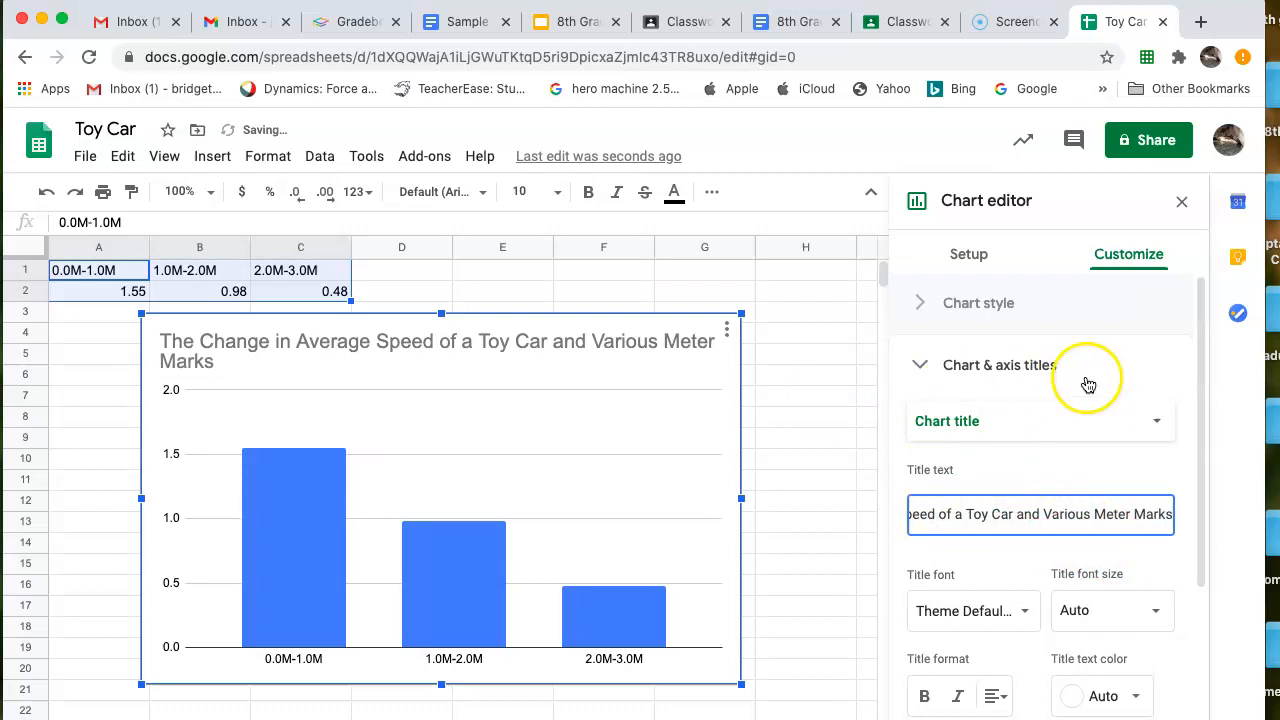
mouse_move(1147, 489)
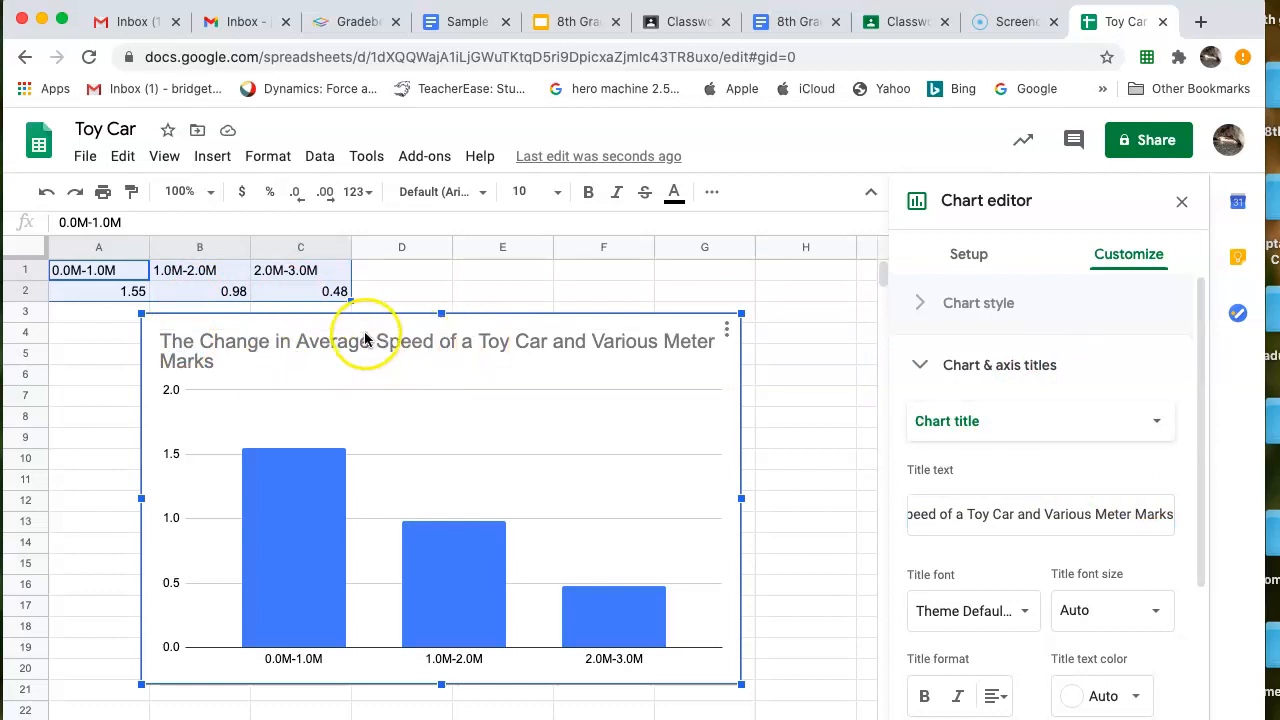
mouse_move(880, 445)
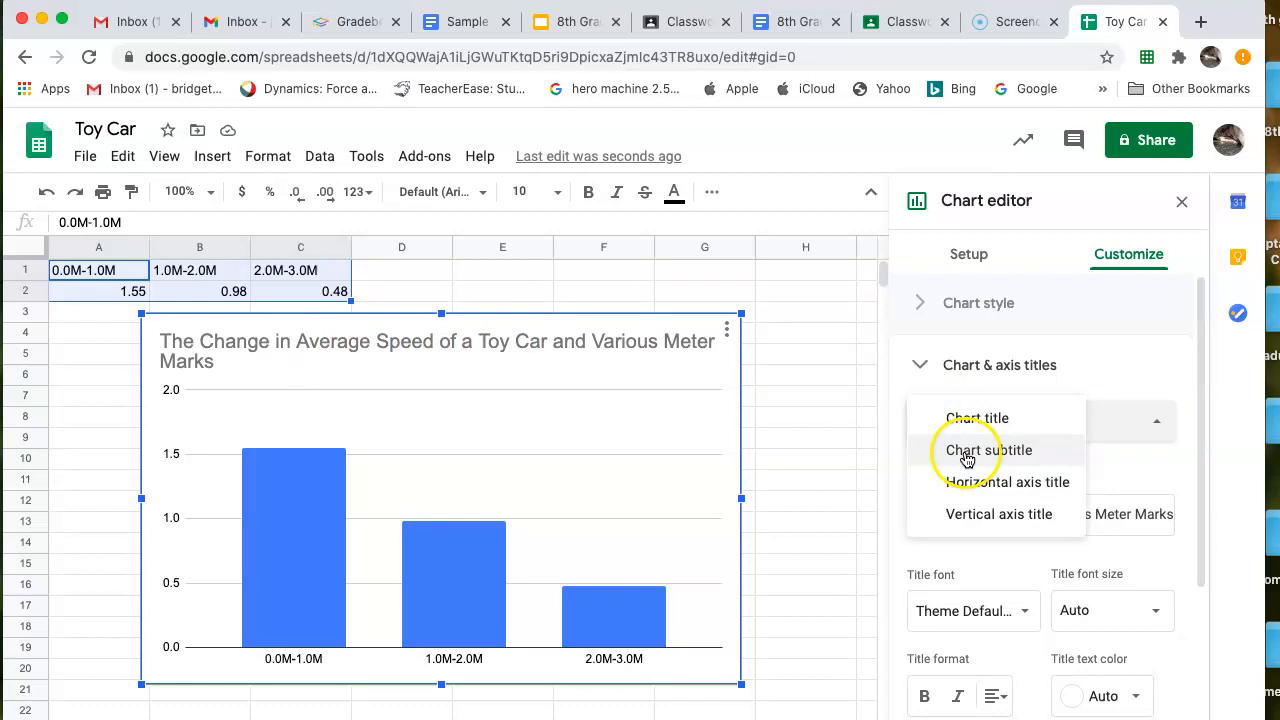
mouse_move(1007, 482)
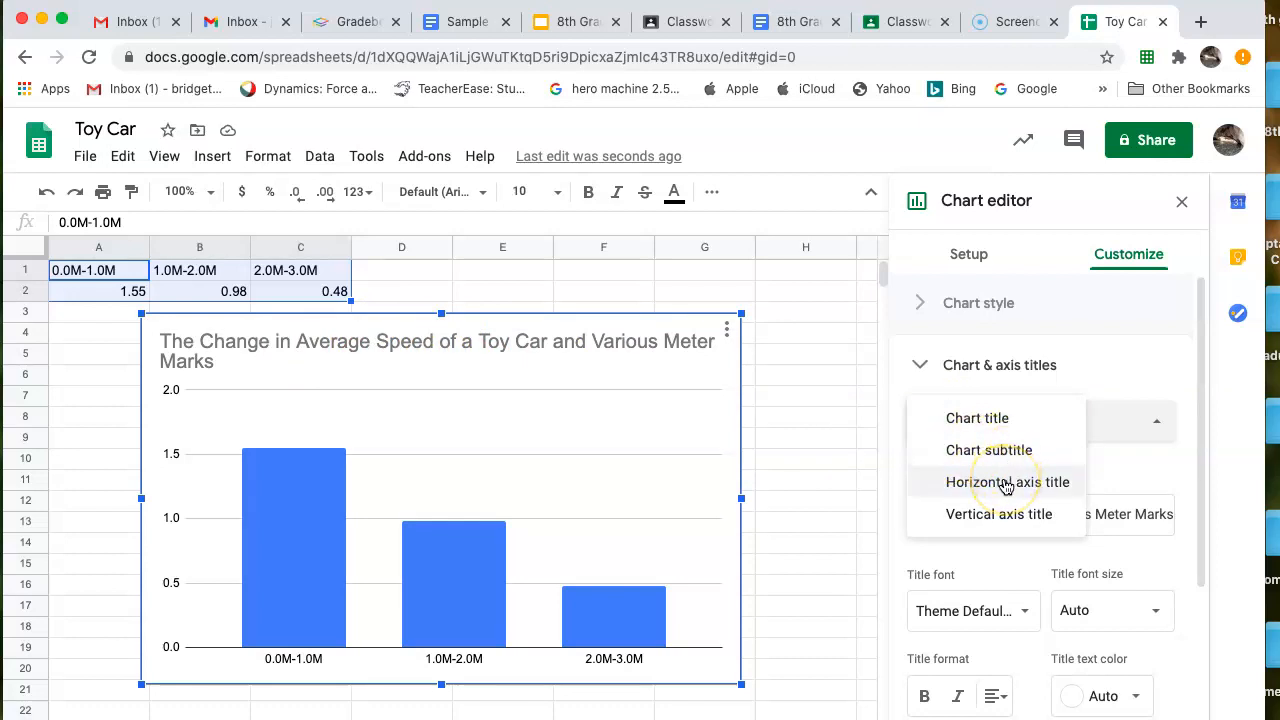
- Set the horizontal axis title to 'Meter Marks'
click(1007, 481)
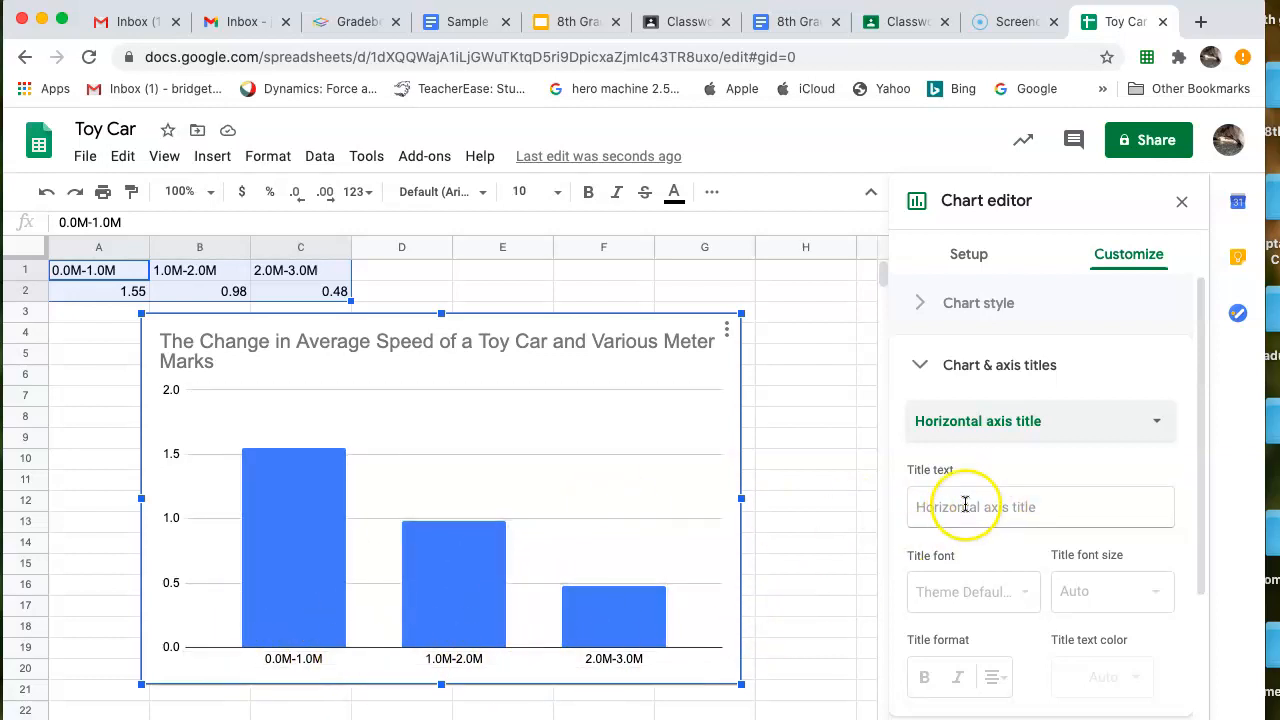
text(Meter)
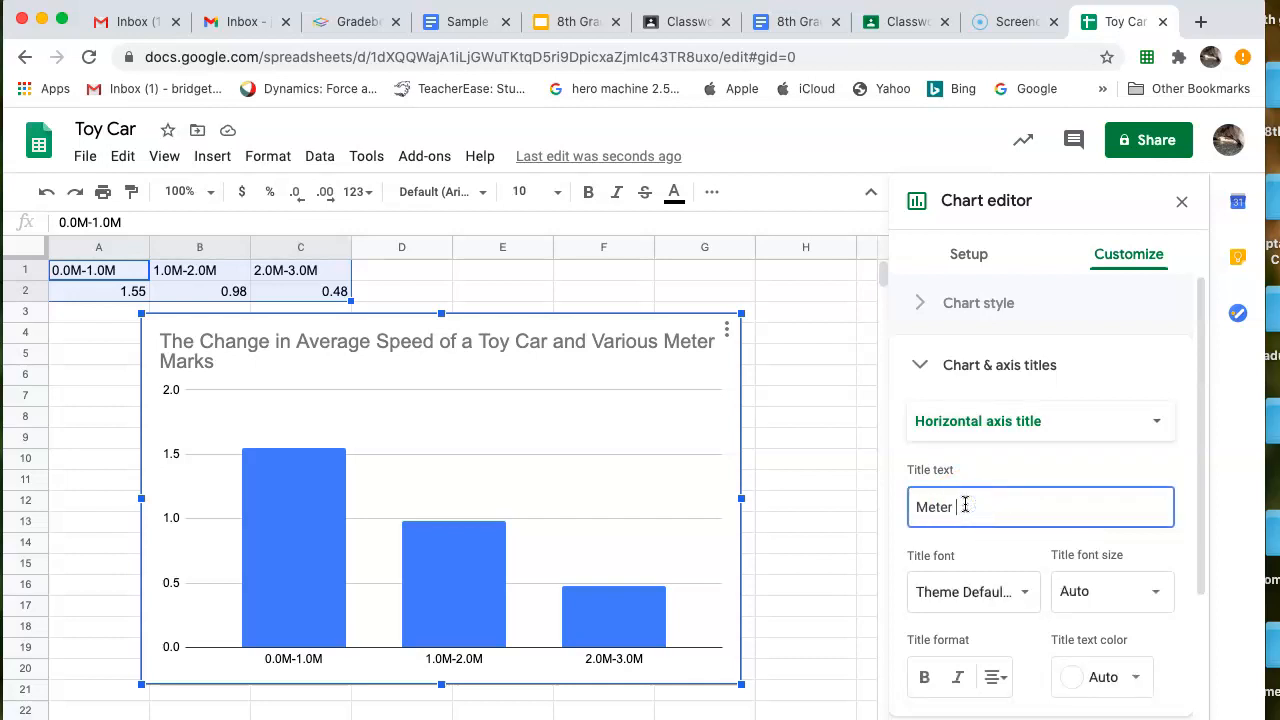
text(Marks)
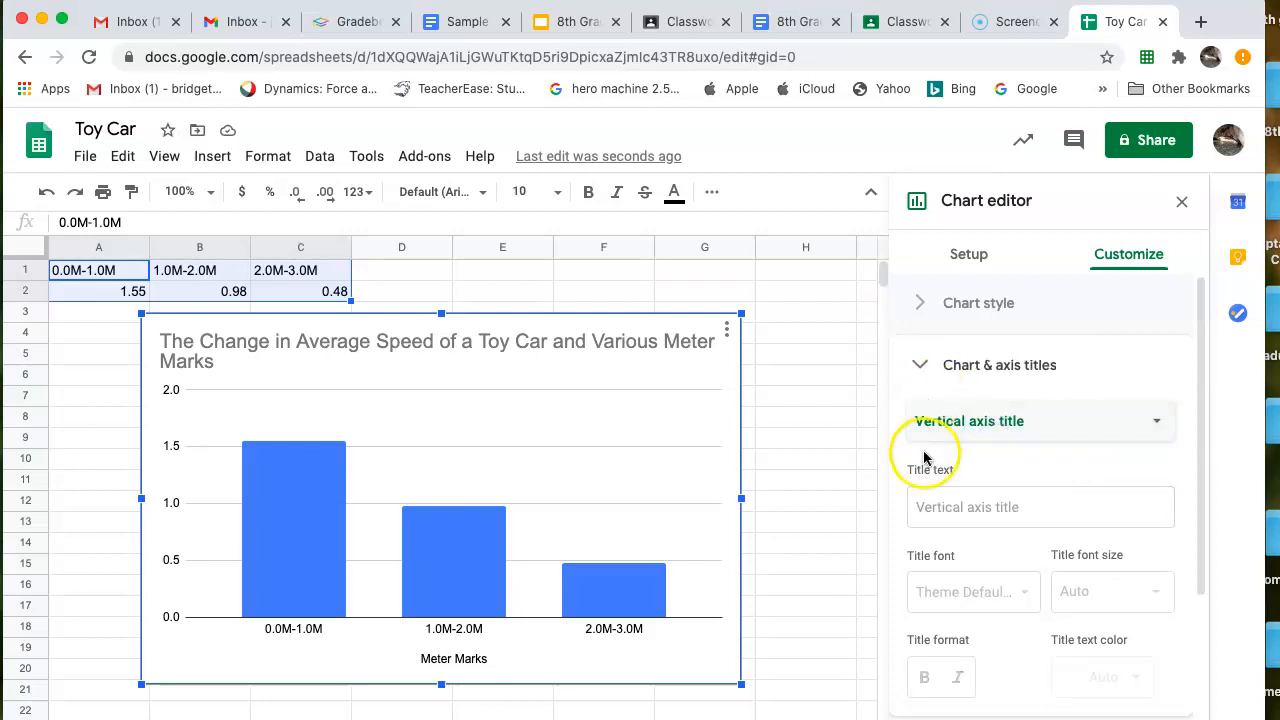
- Set the vertical axis title to 'Average Speed (m/s)'
click(1040, 506)
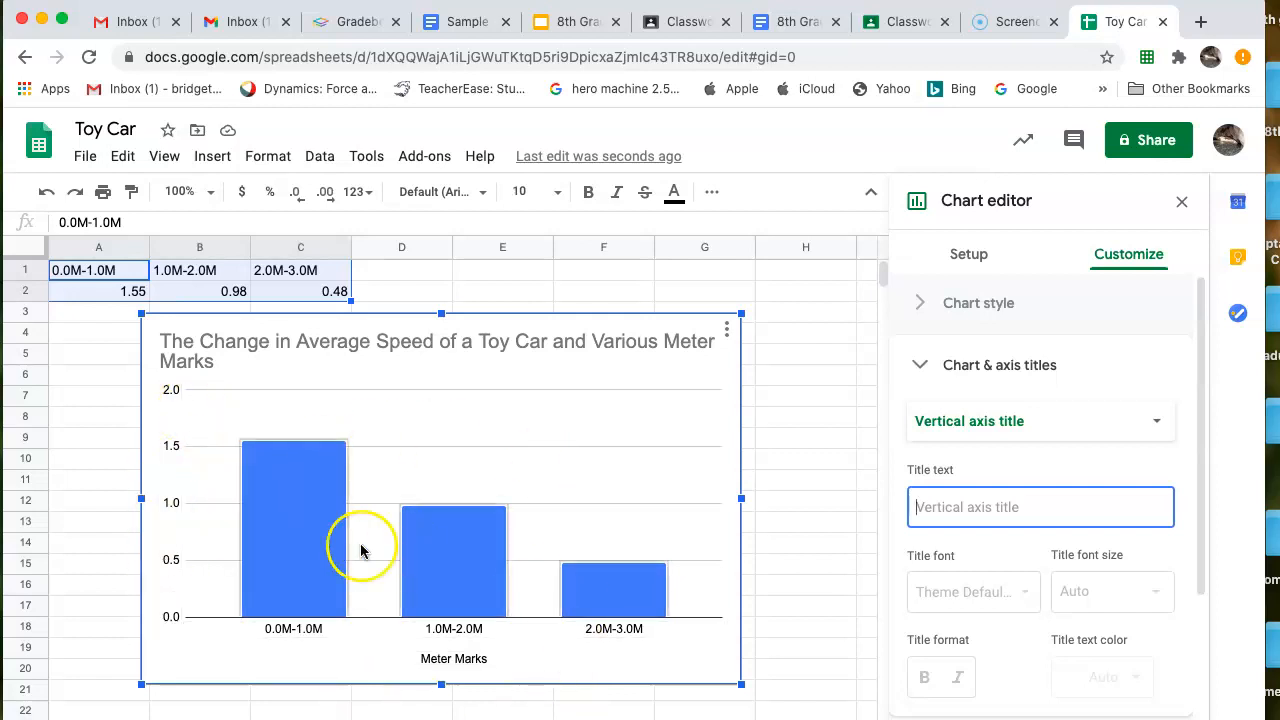
text(Average Speed (m/)
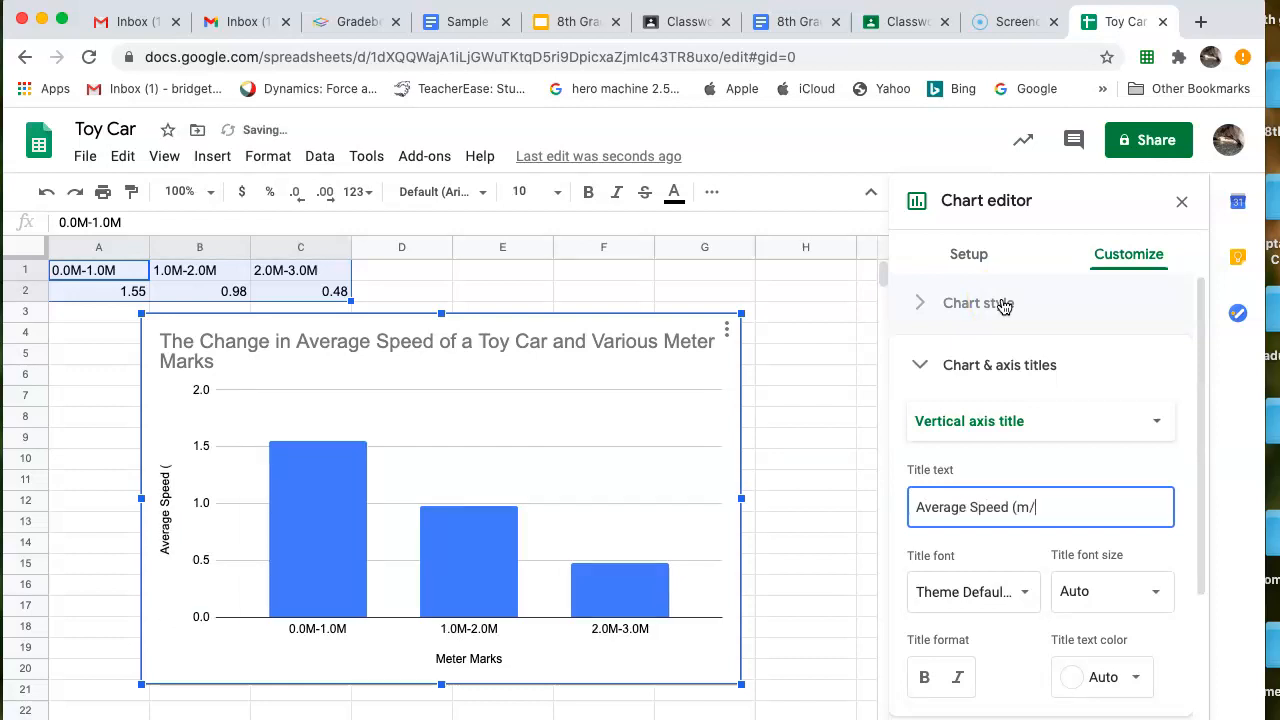
text(s))
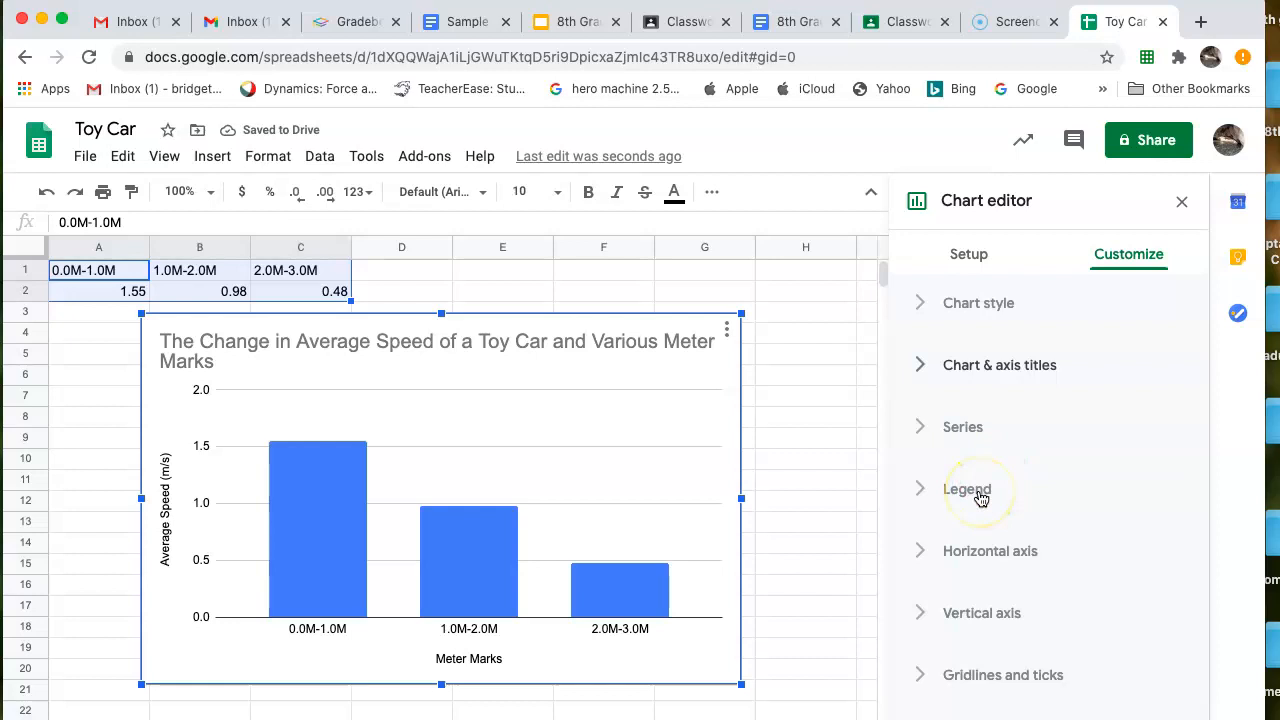
- Set the legend position to None and close the Chart editor
click(966, 489)
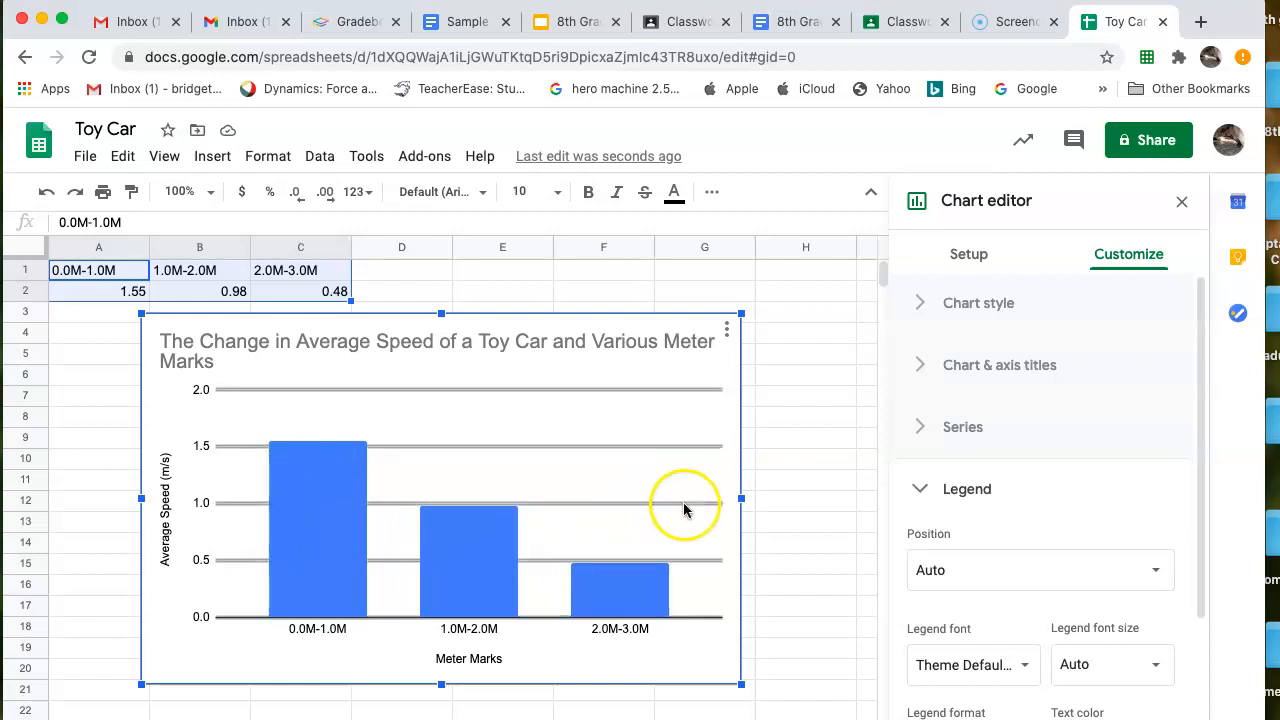
scroll(down, 3)
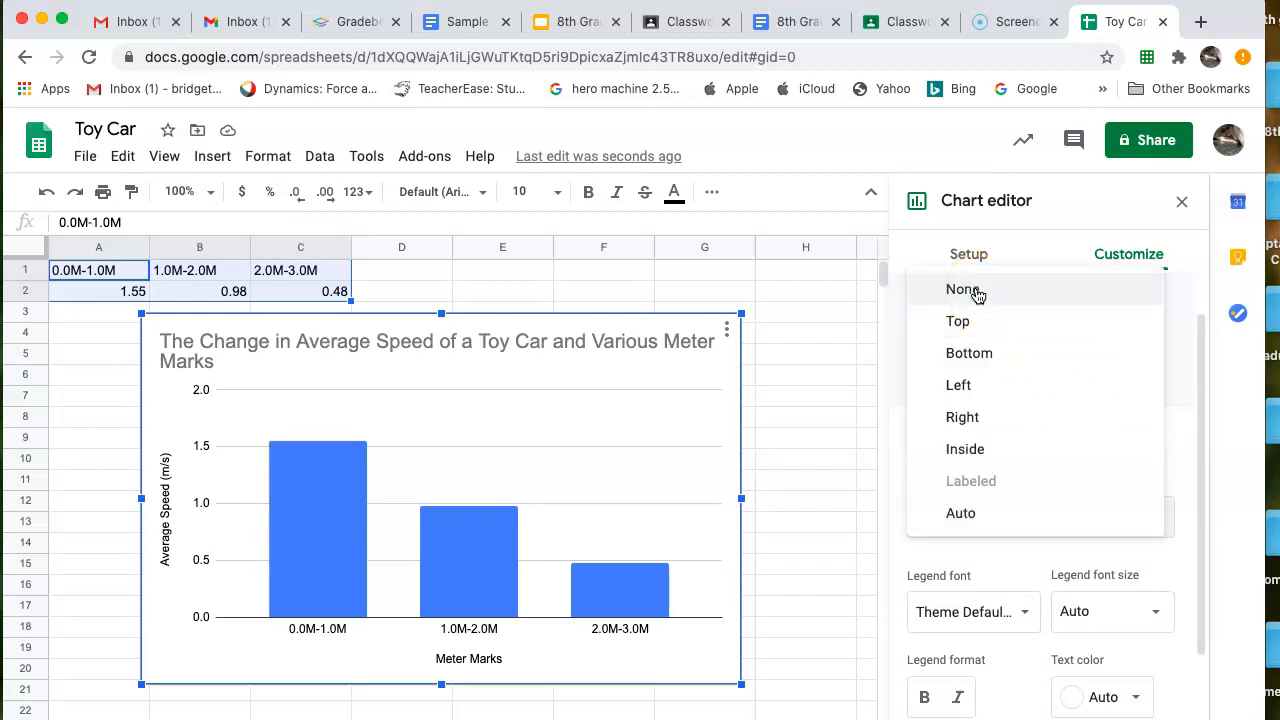
click(963, 289)
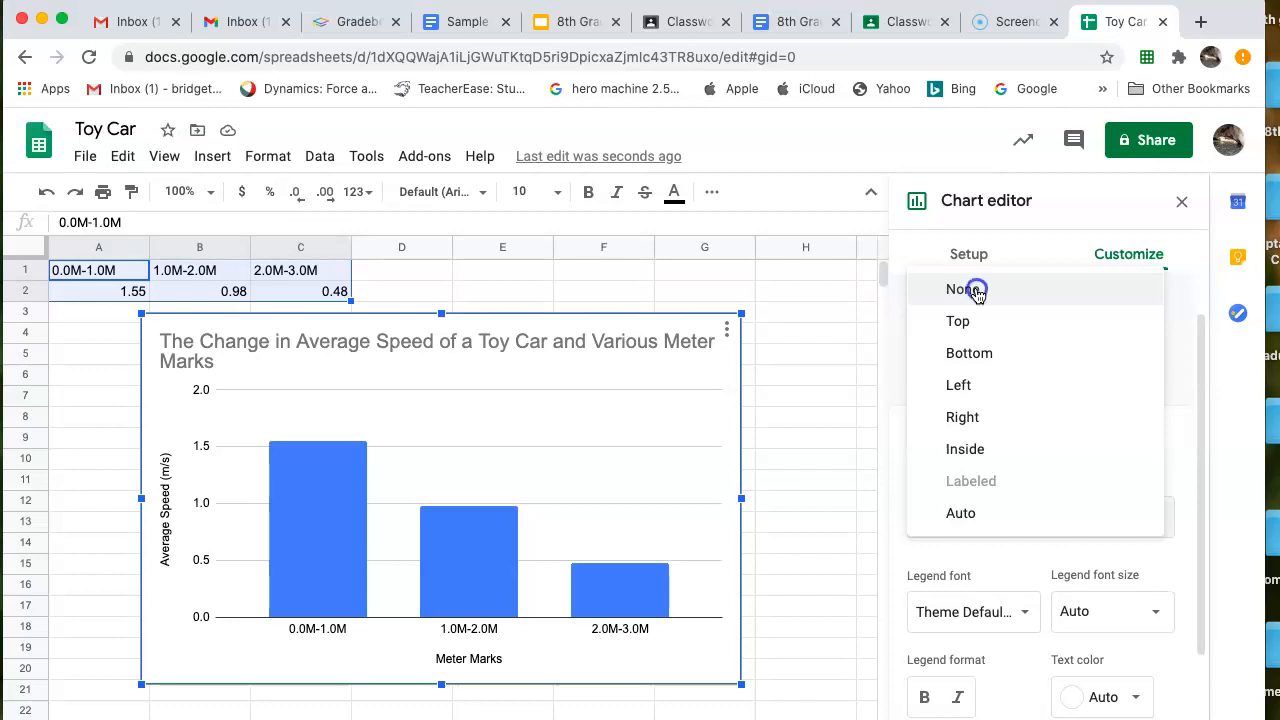
click(964, 289)
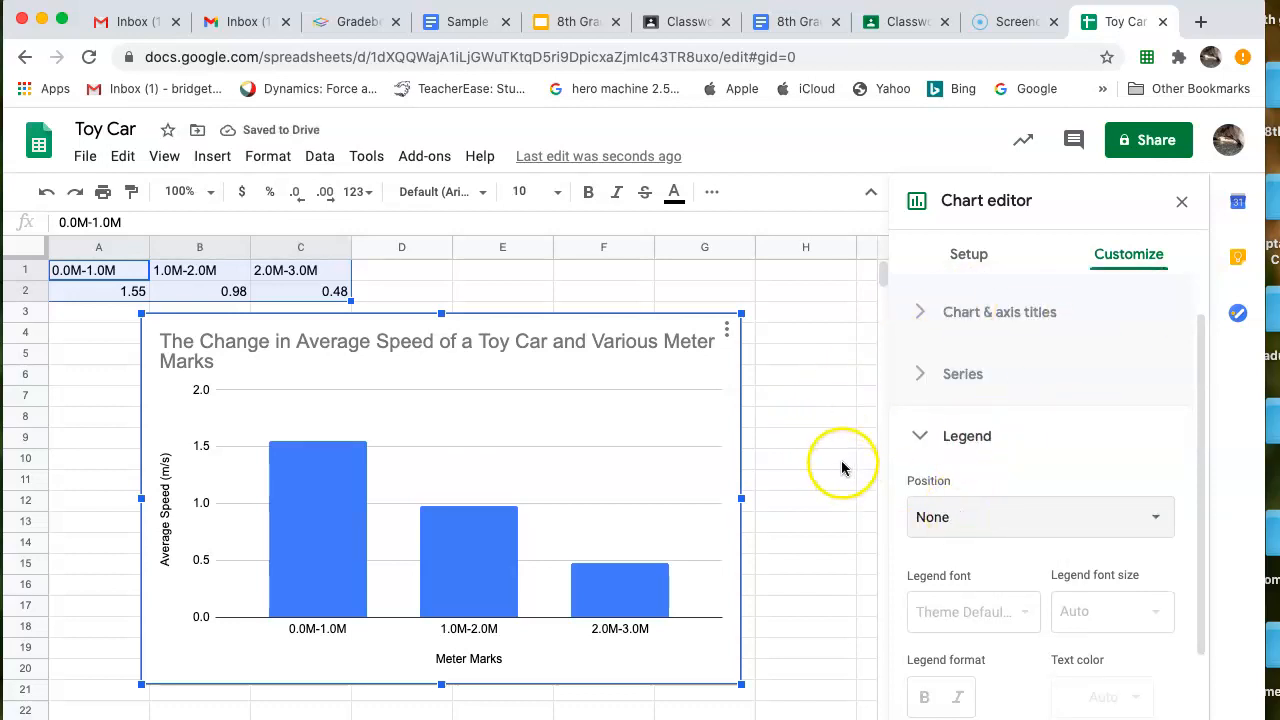
click(805, 458)
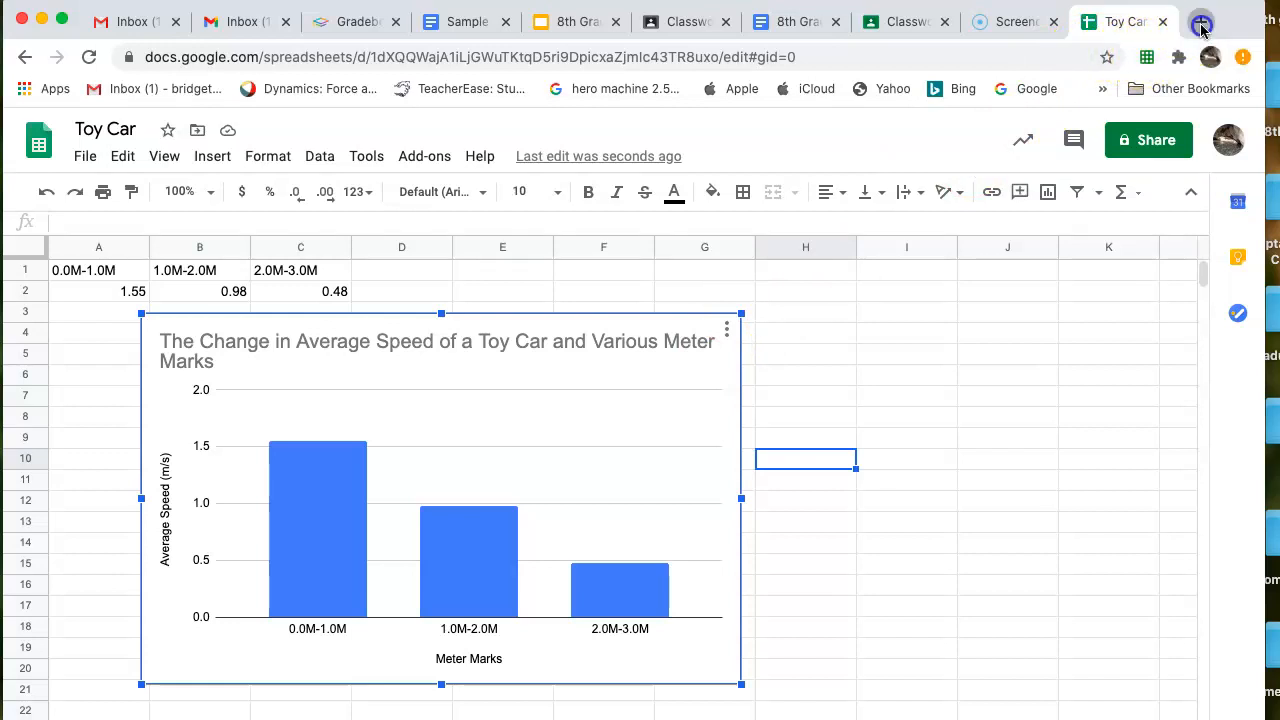
- Open Google Docs in a new browser tab
click(1200, 21)
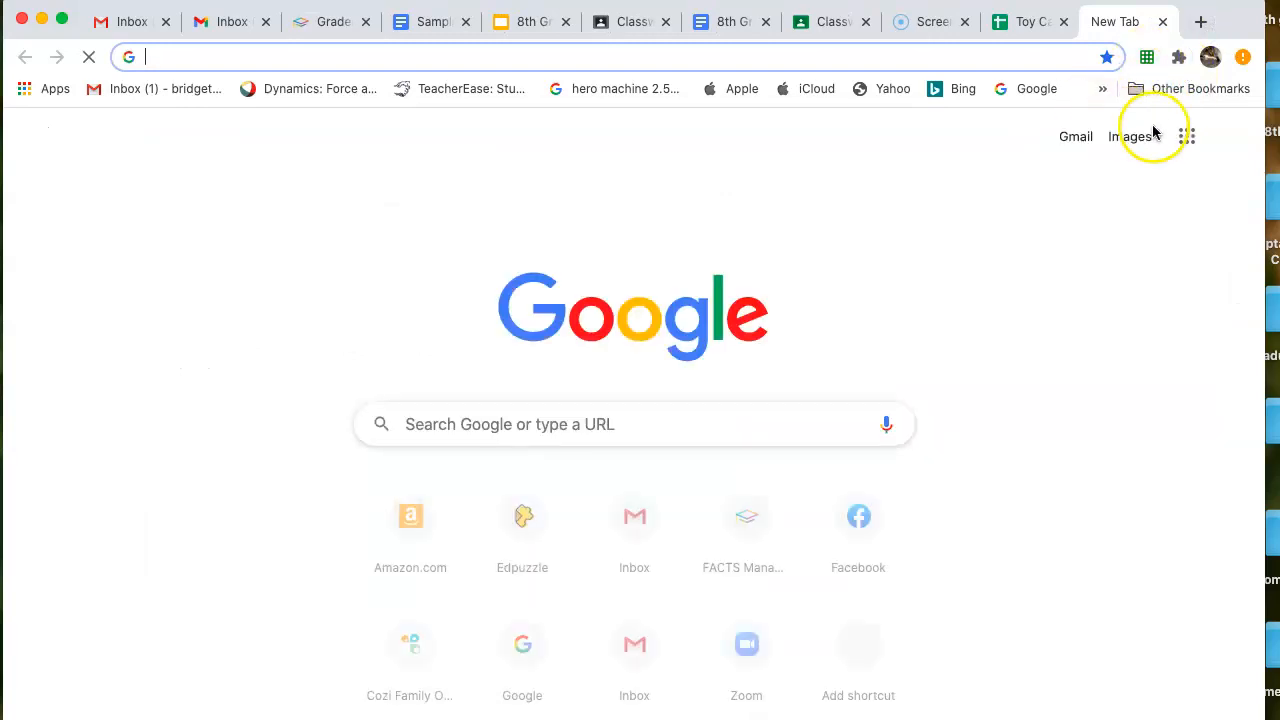
click(1187, 136)
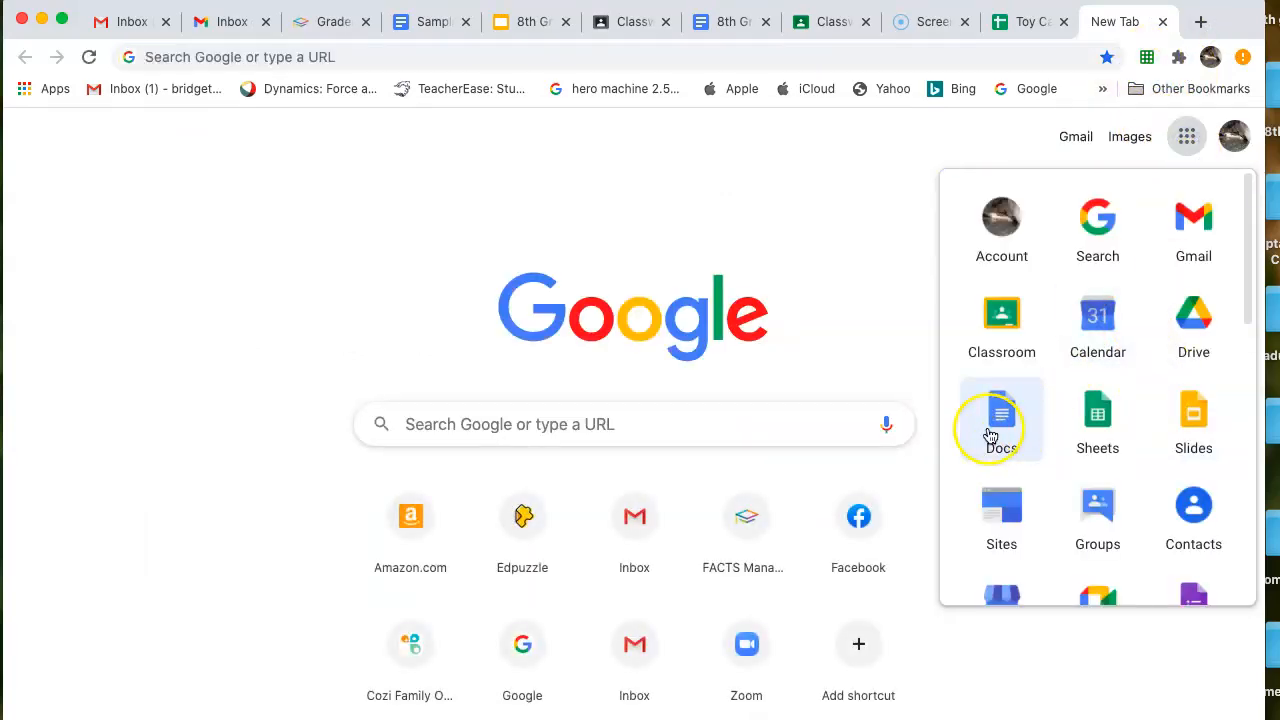
click(1001, 414)
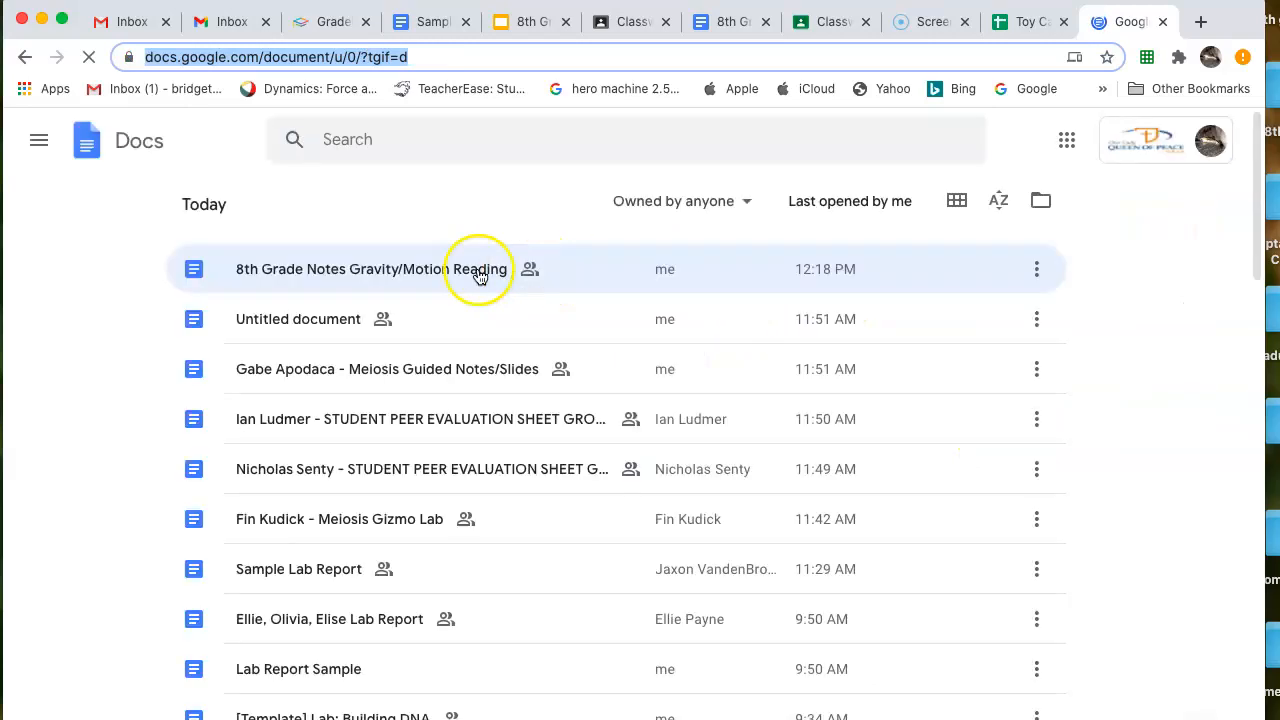
mouse_move(318, 319)
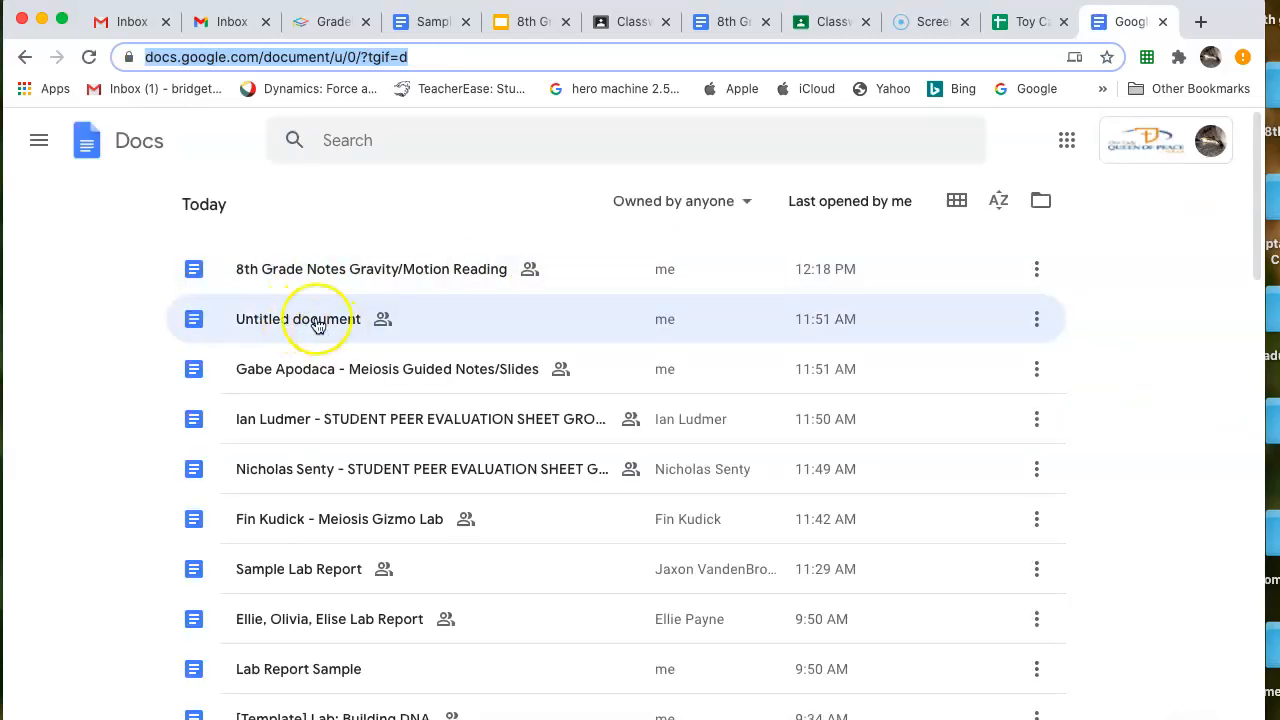
mouse_move(1180, 690)
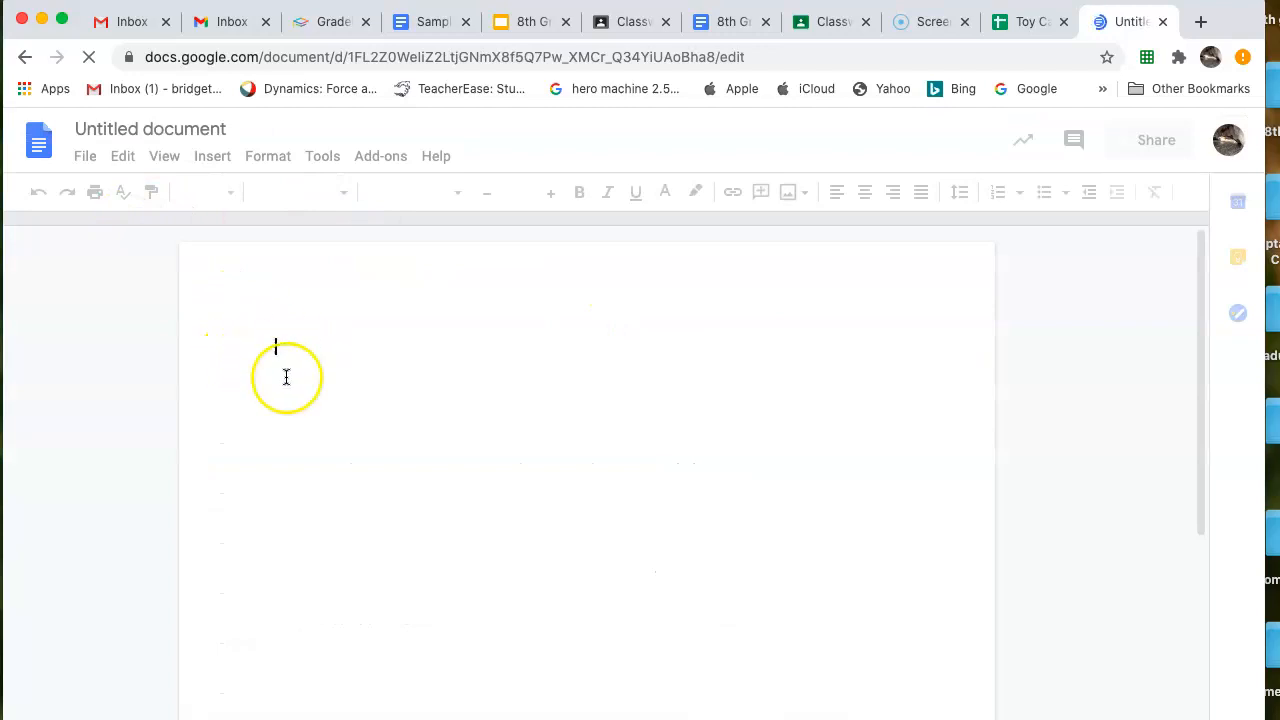
- Type a bold, underlined 'Data:' heading, then return to the Toy Car spreadsheet
text(Data:)
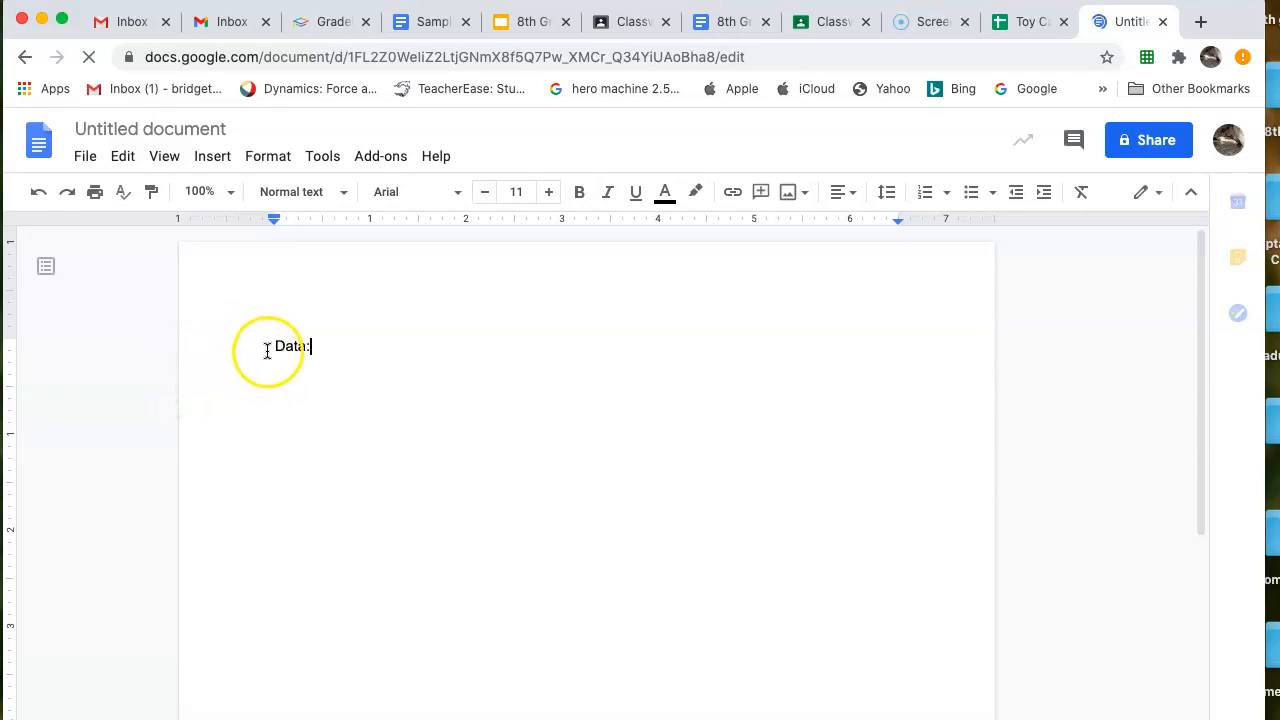
double_click(292, 346)
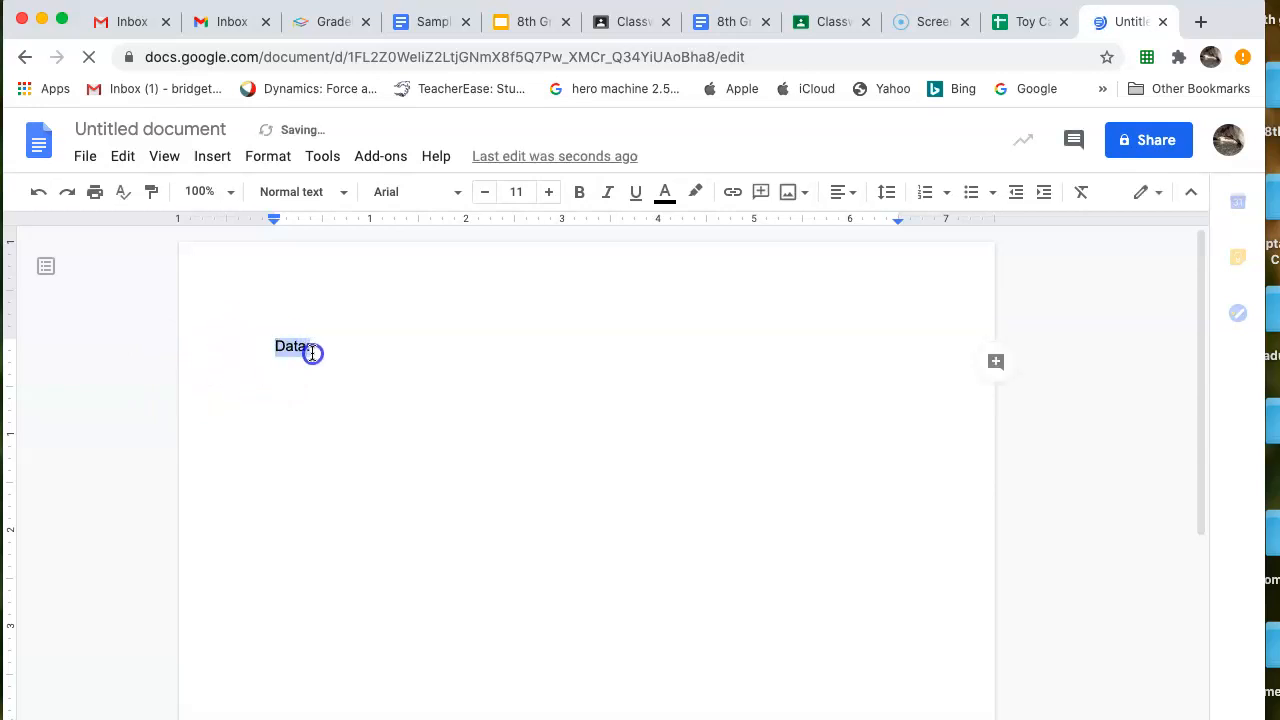
click(579, 191)
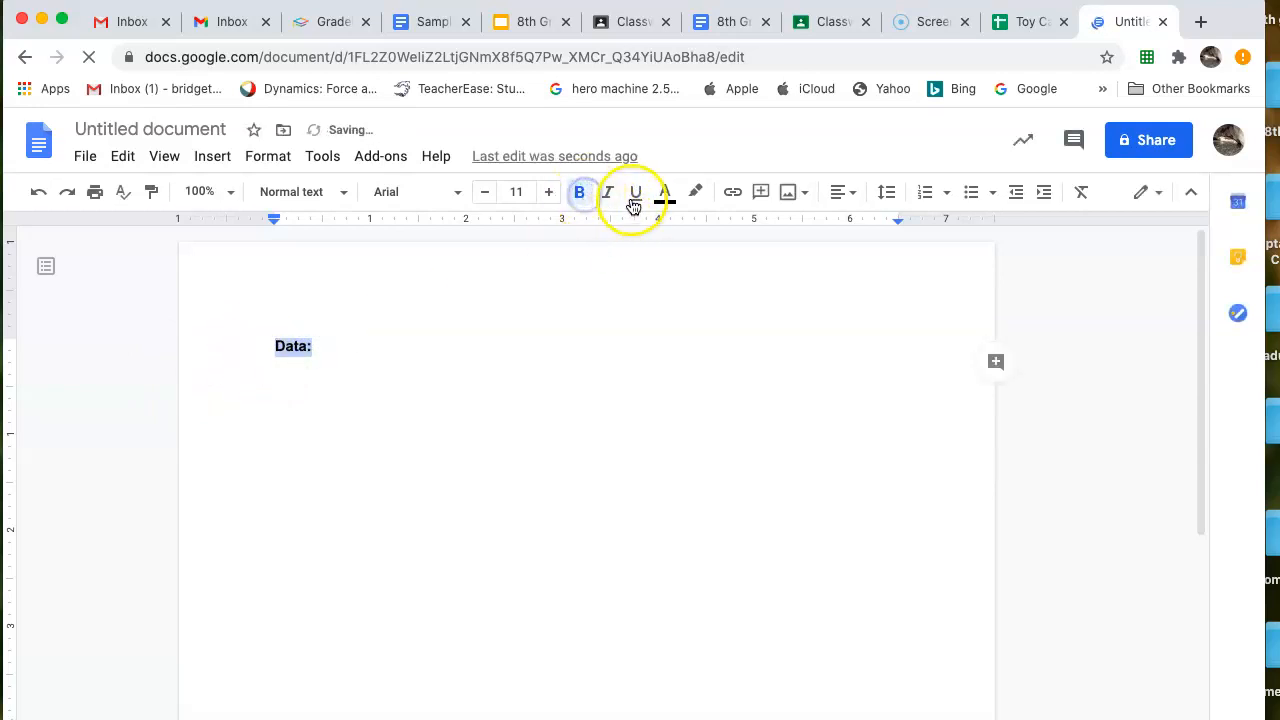
click(635, 192)
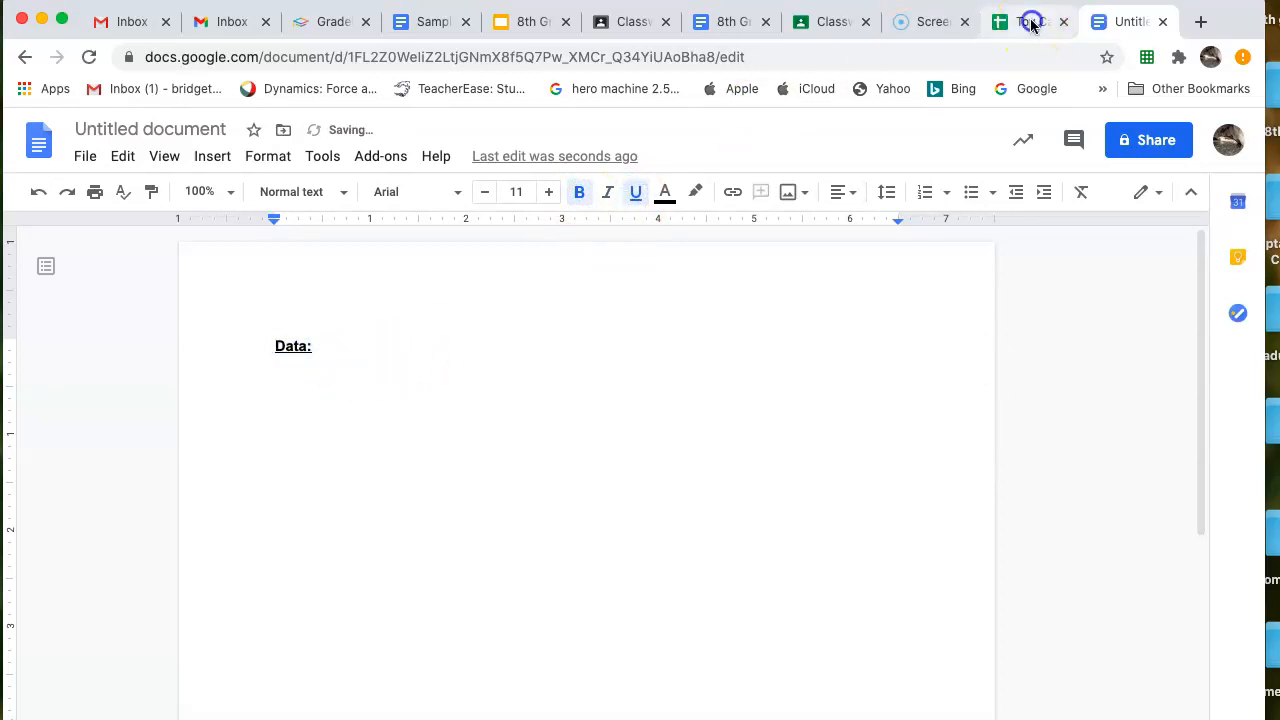
click(1030, 21)
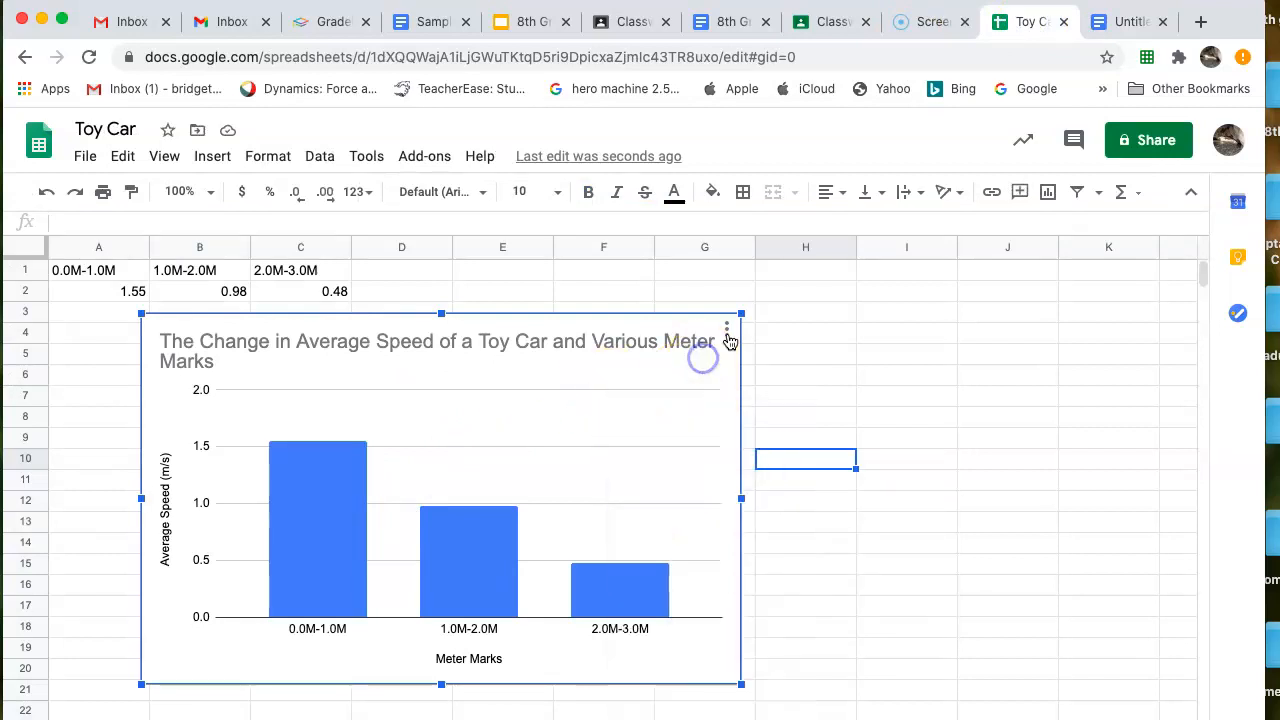
- Copy the Toy Car average speed chart from its menu and return to the Untitled document
click(727, 328)
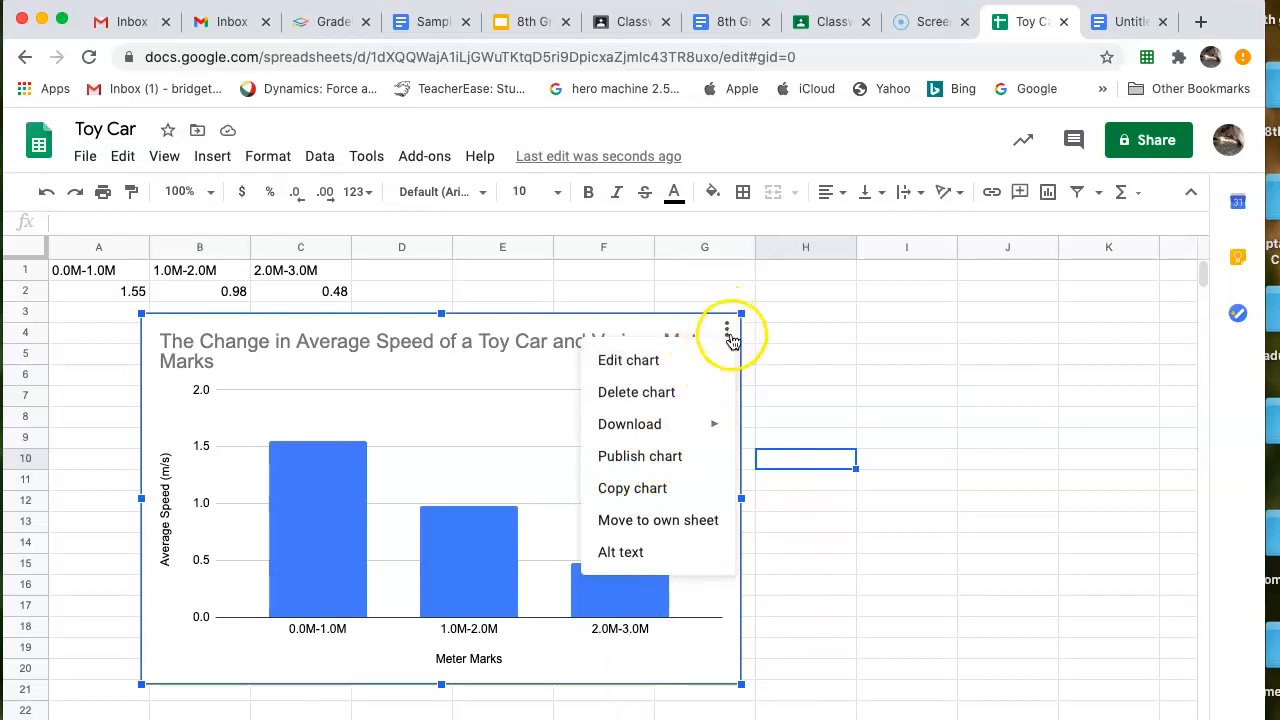
click(644, 492)
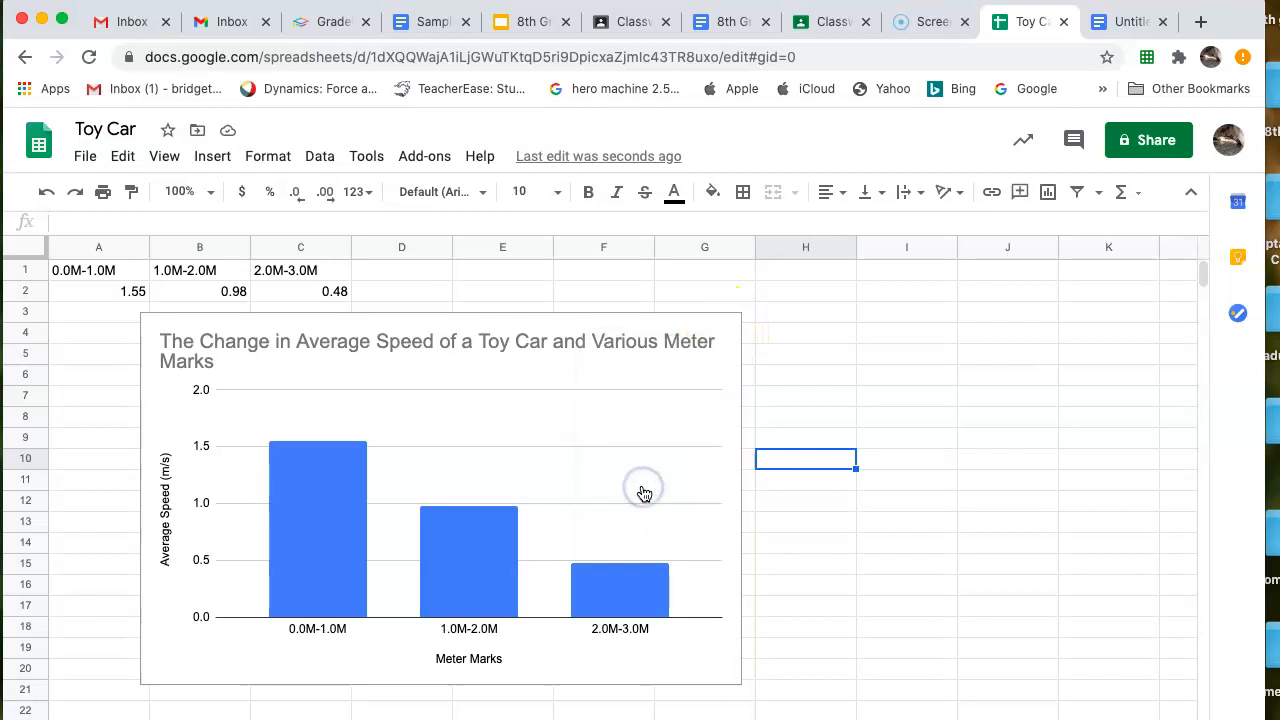
click(1128, 21)
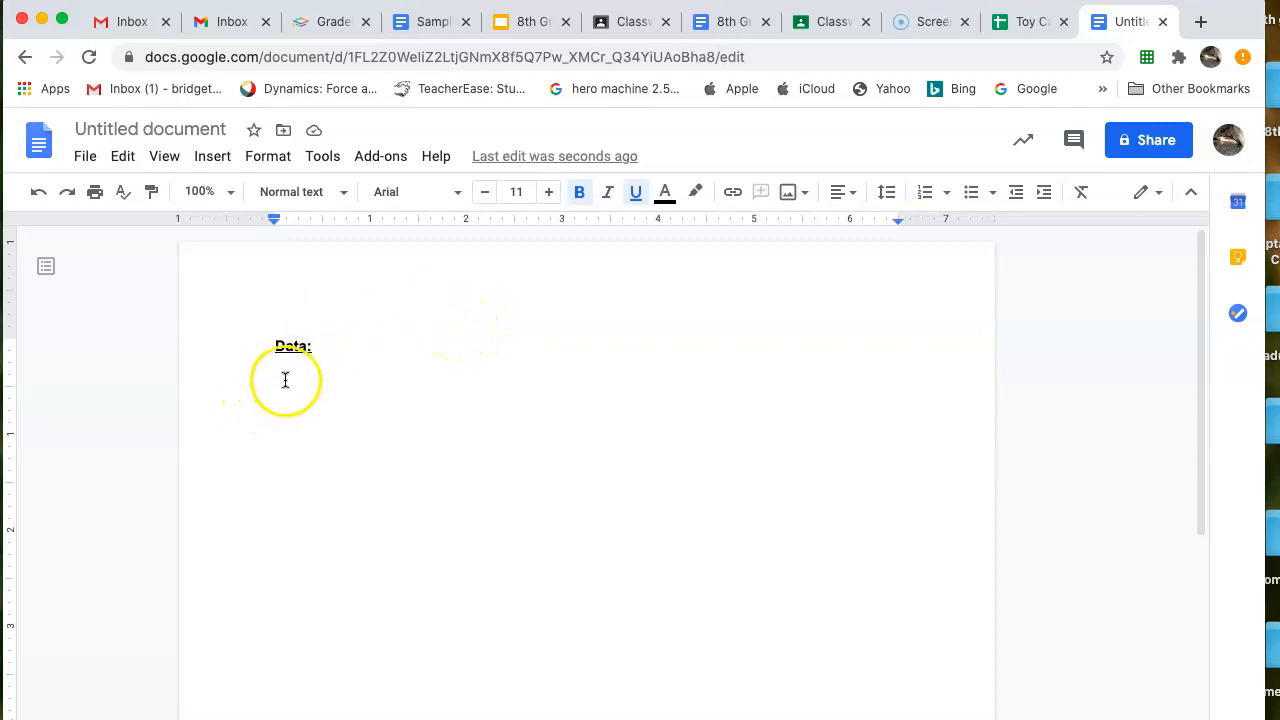
- Paste the Toy Car chart below 'Data:' with Link to spreadsheet, then select it
right_click(285, 378)
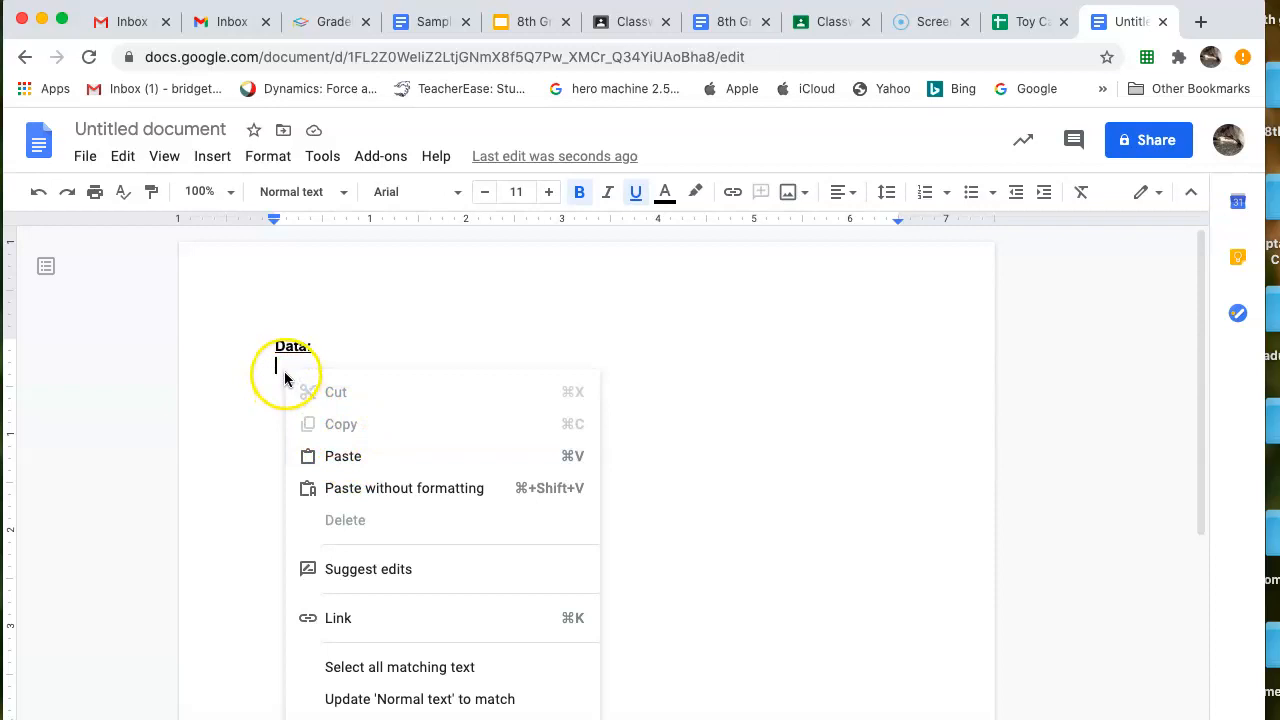
click(280, 367)
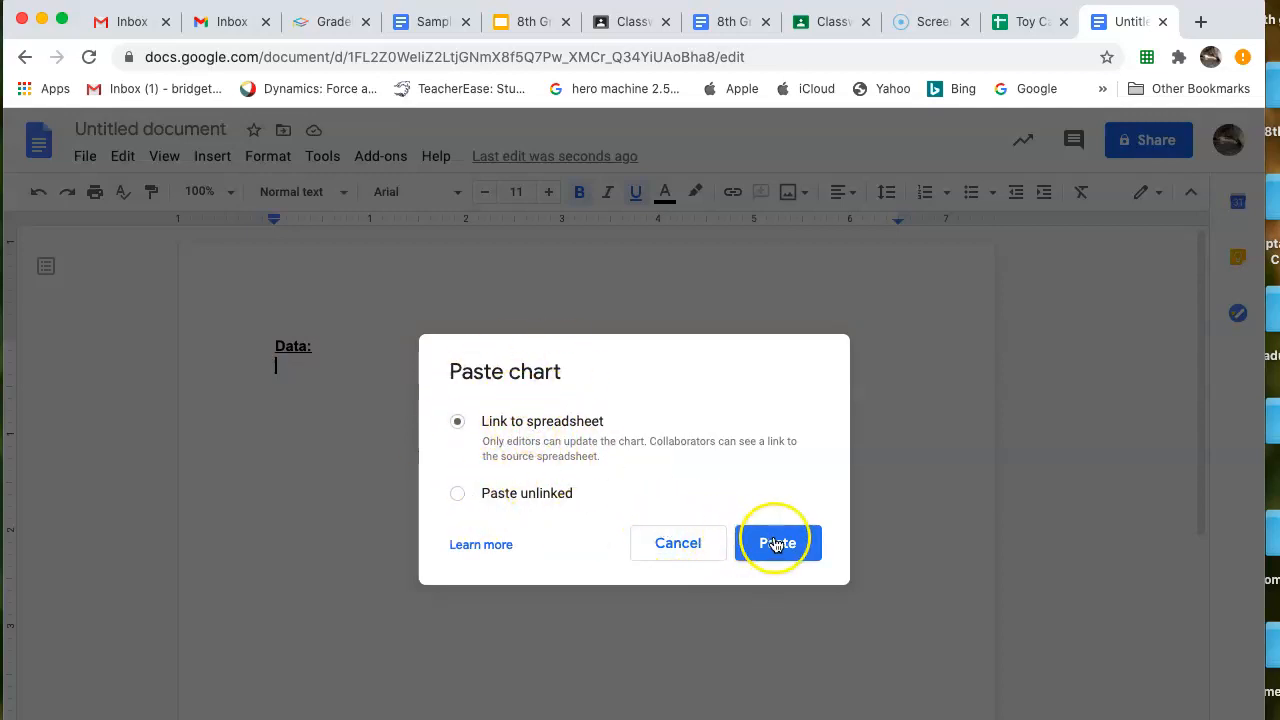
click(778, 542)
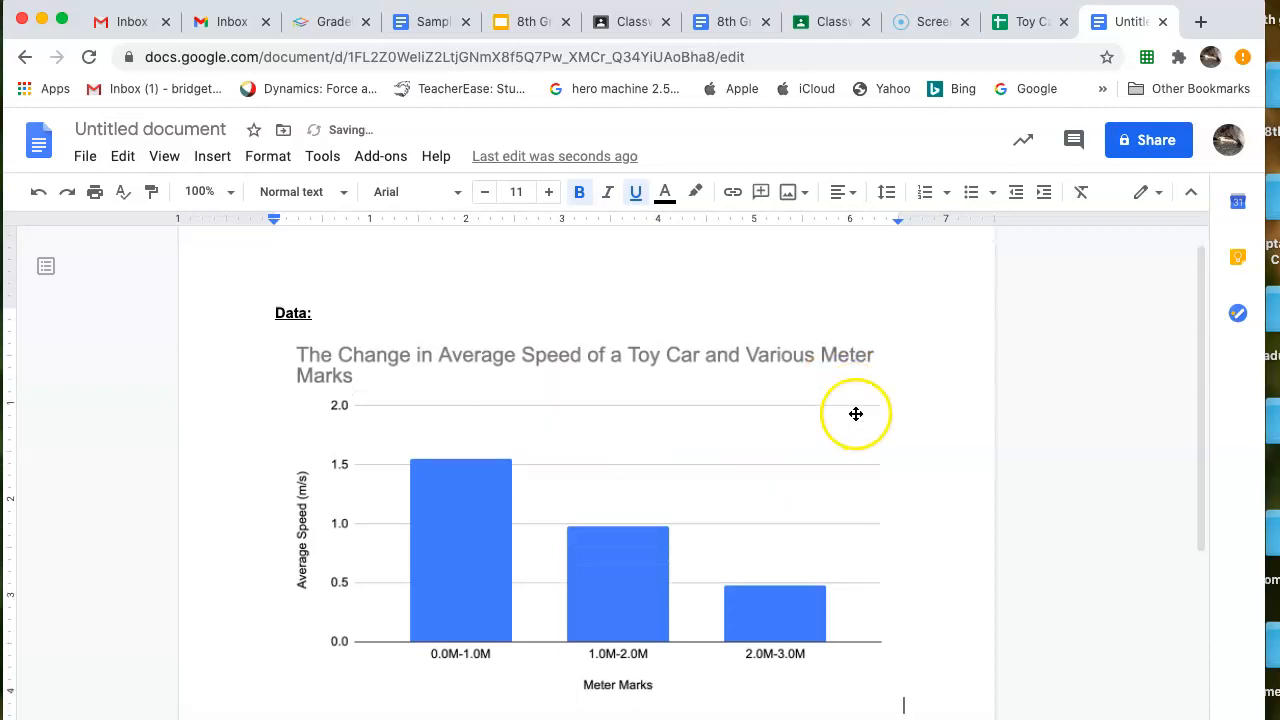
click(856, 414)
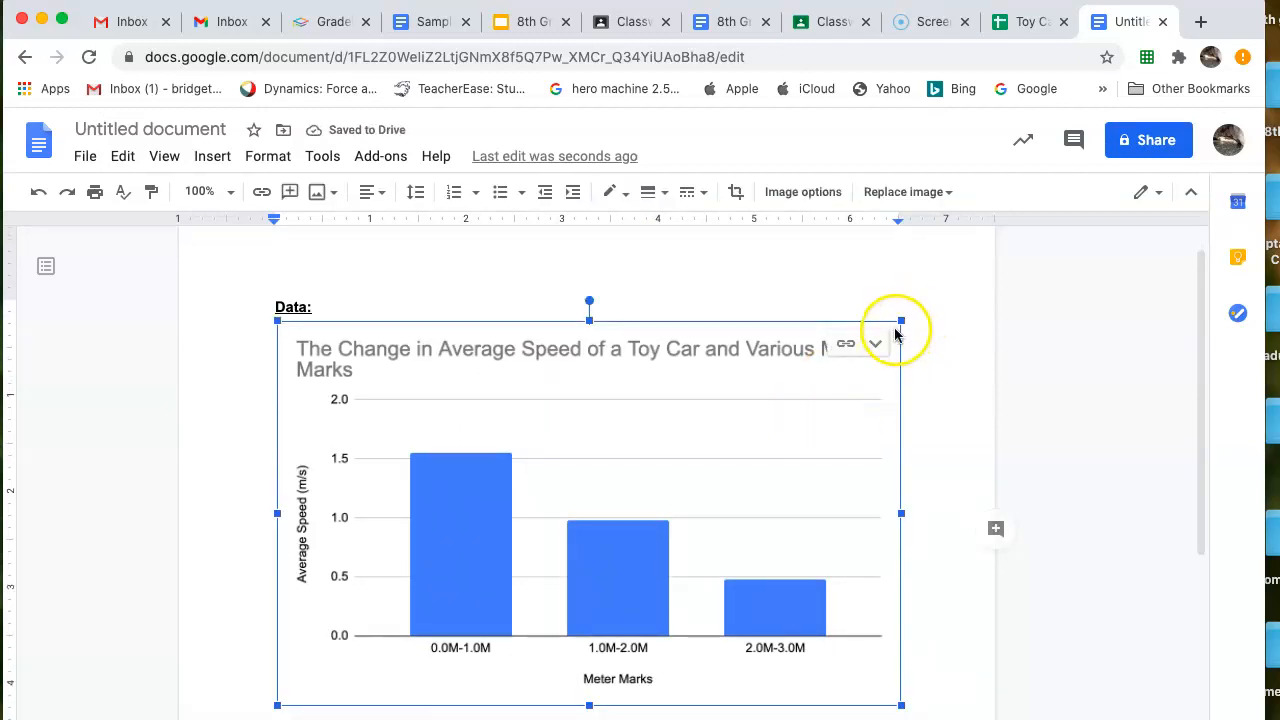
mouse_move(888, 330)
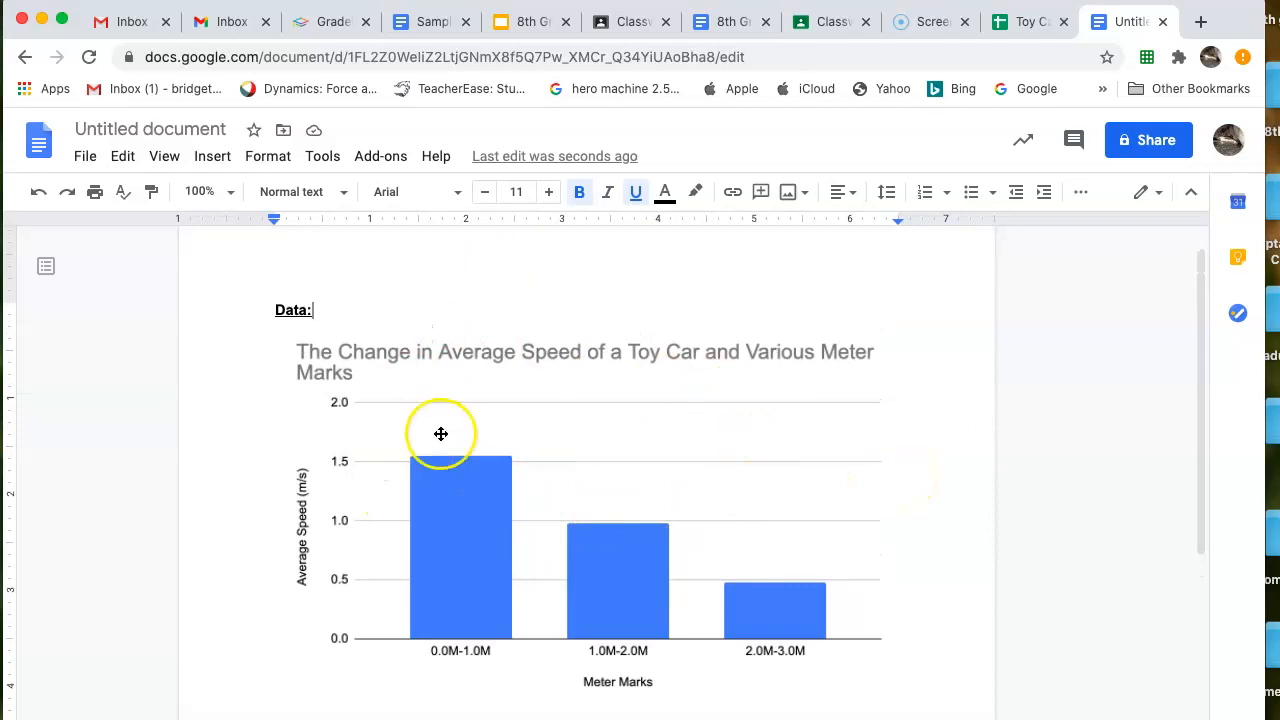
mouse_move(628, 370)
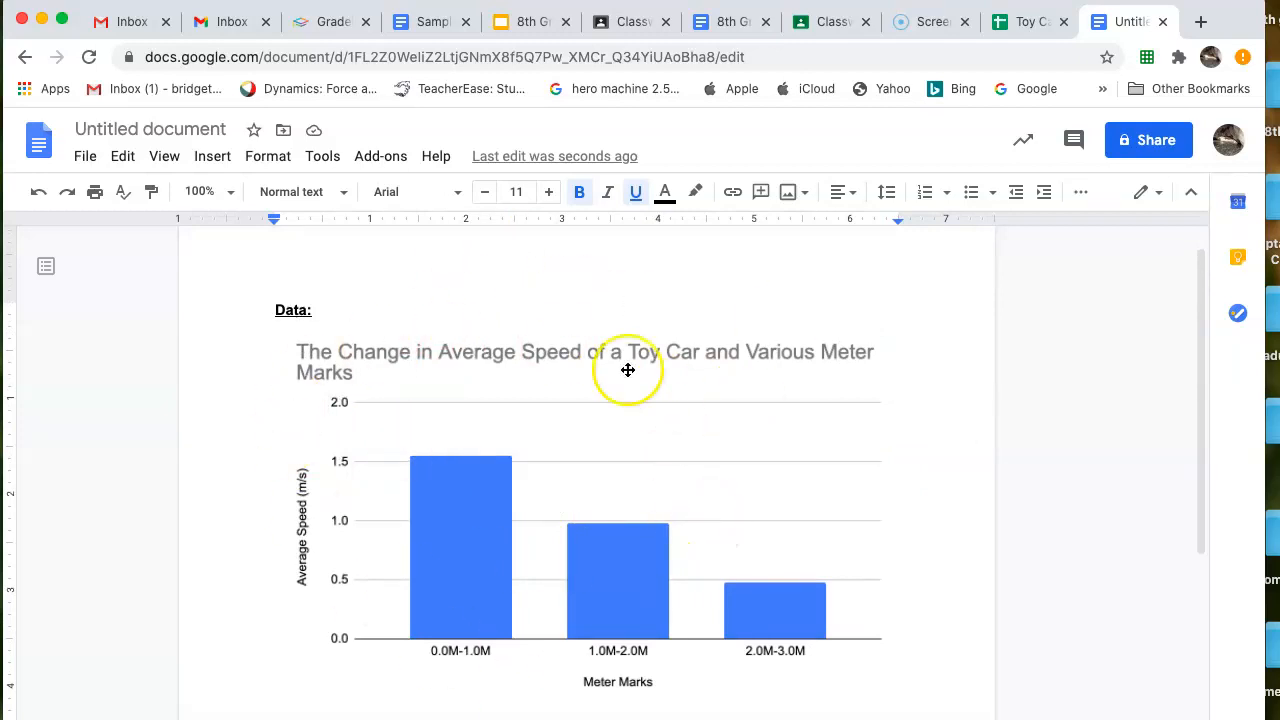
click(628, 370)
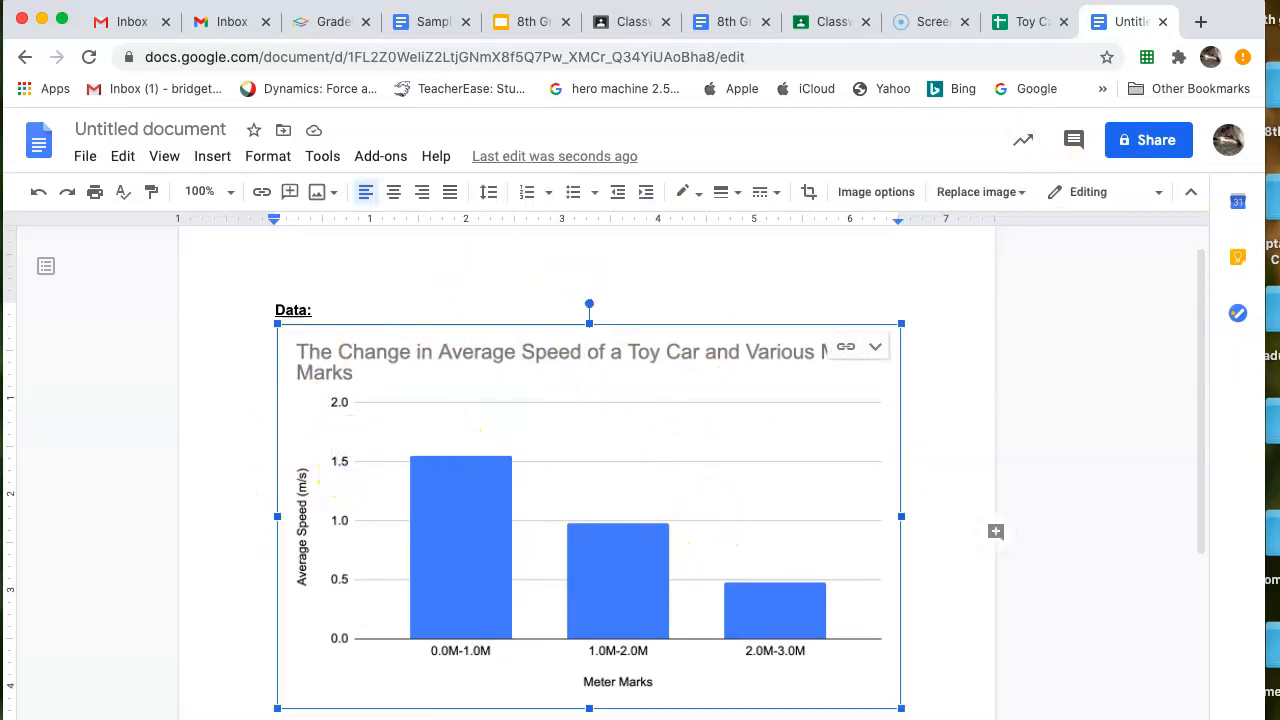
click(1028, 21)
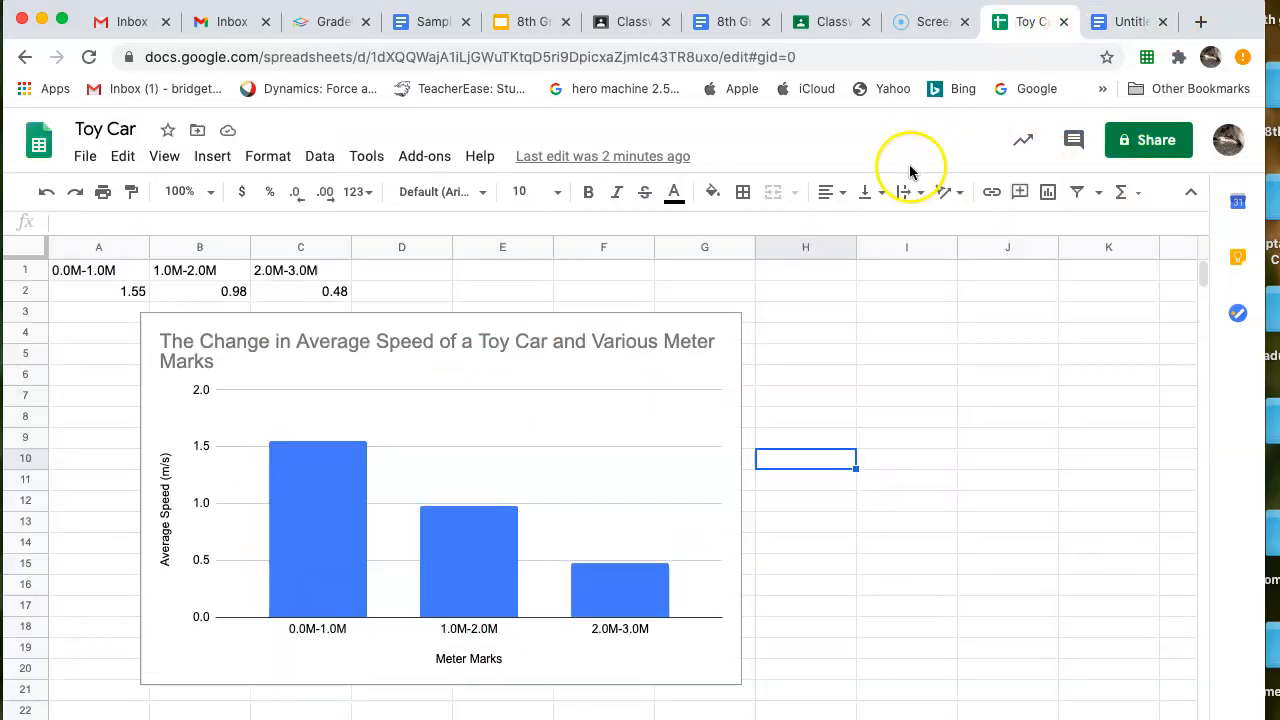
mouse_move(800, 385)
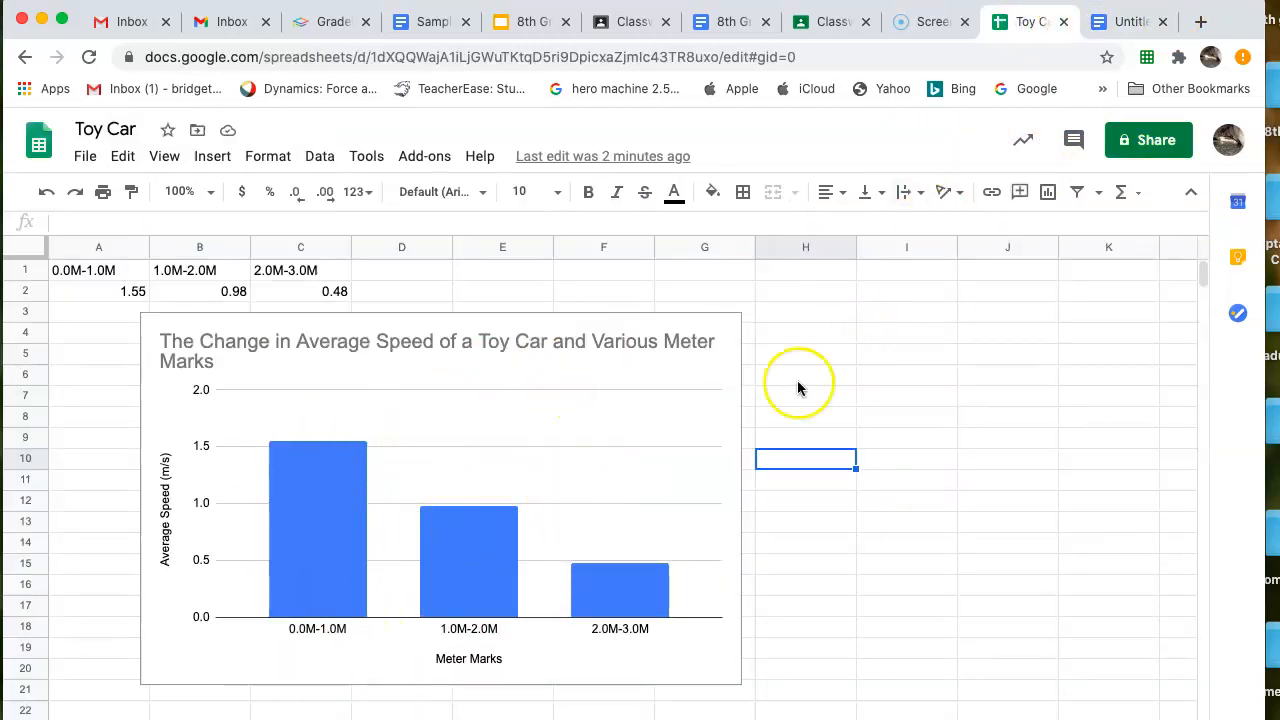
click(1128, 21)
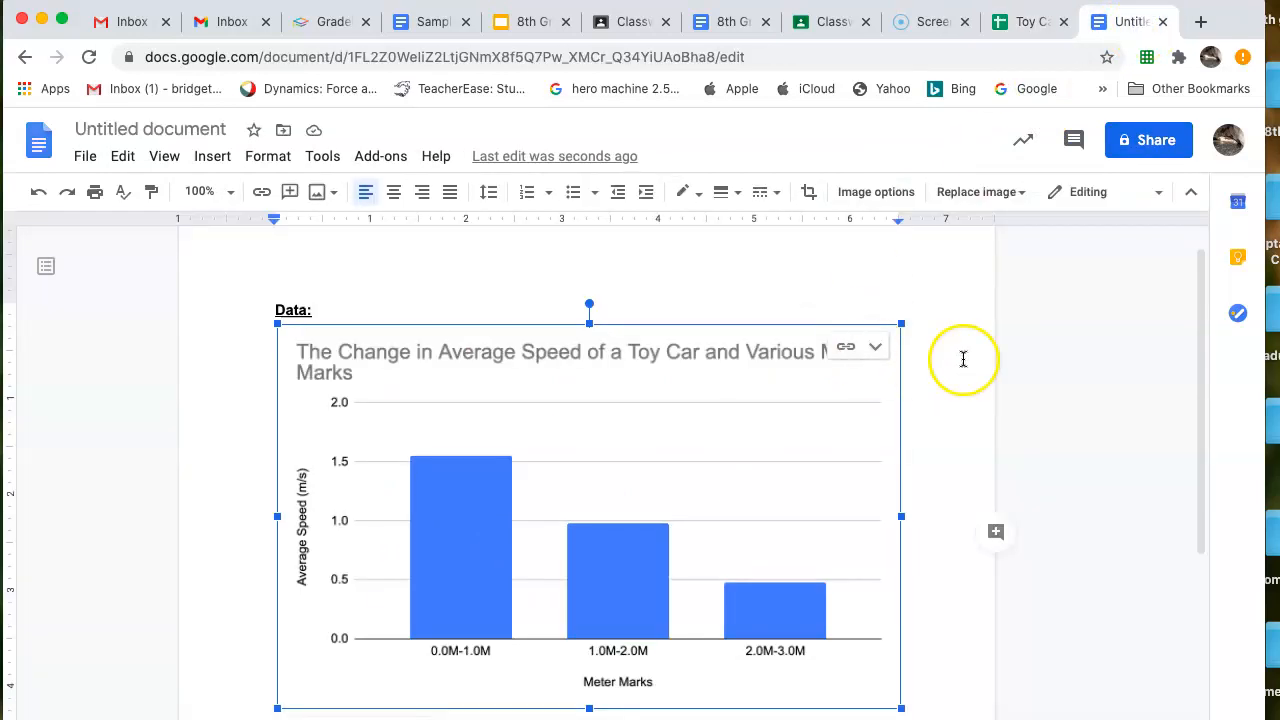
mouse_move(950, 365)
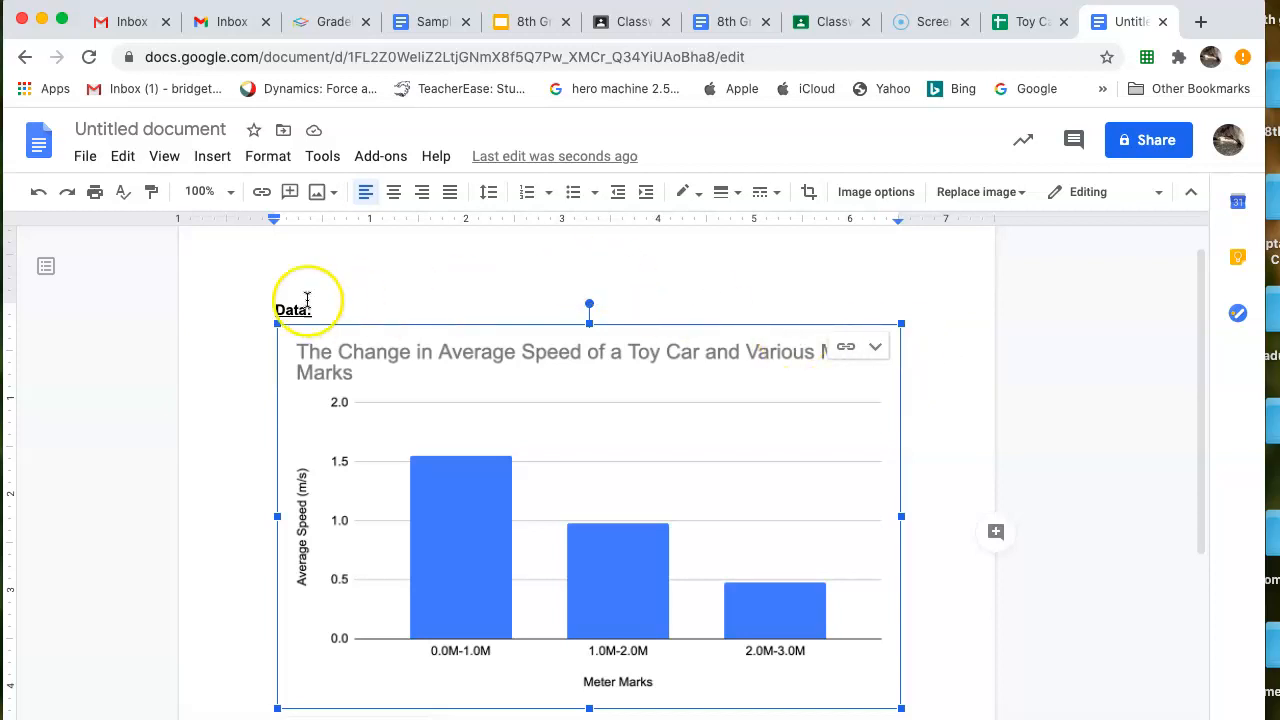
click(273, 303)
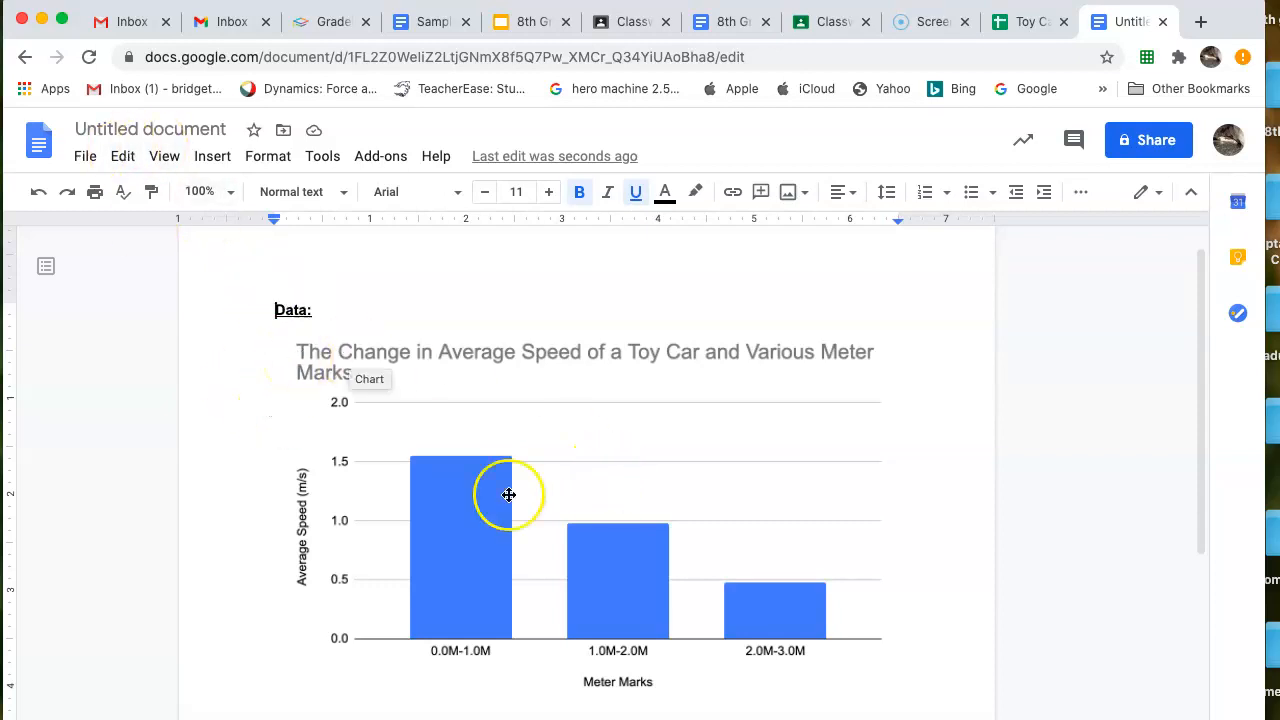
mouse_move(720, 605)
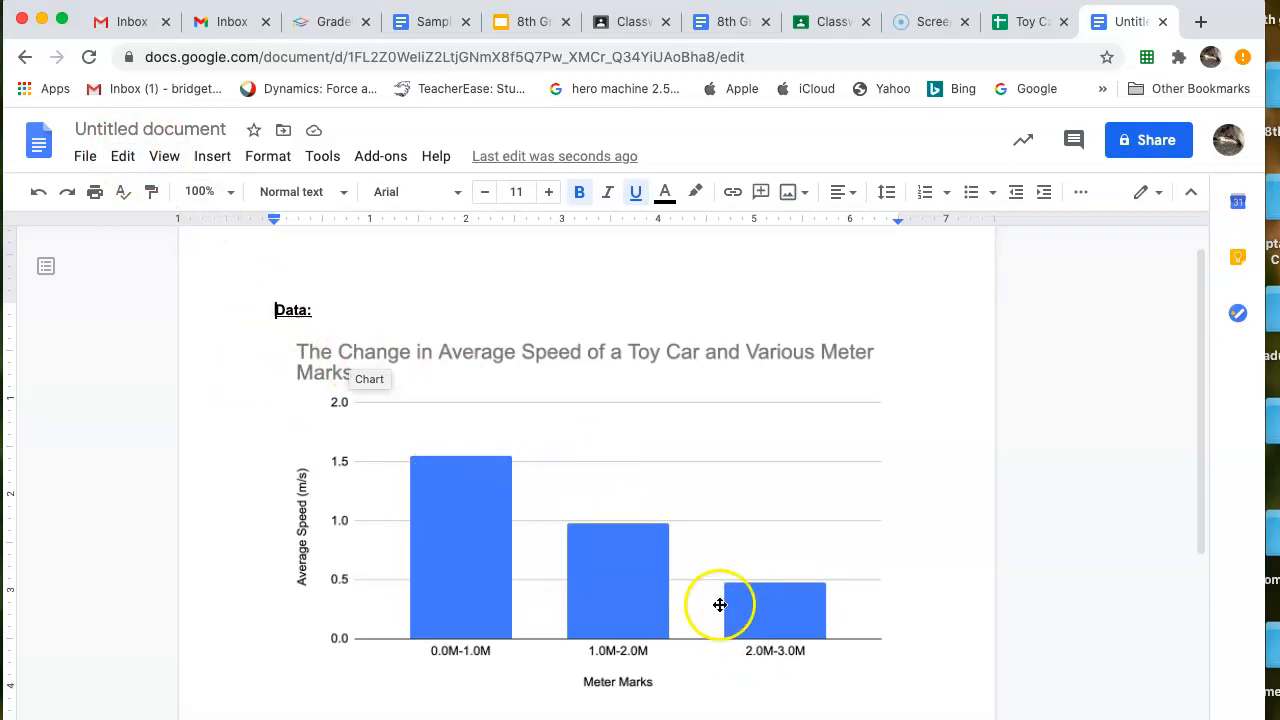
mouse_move(278, 217)
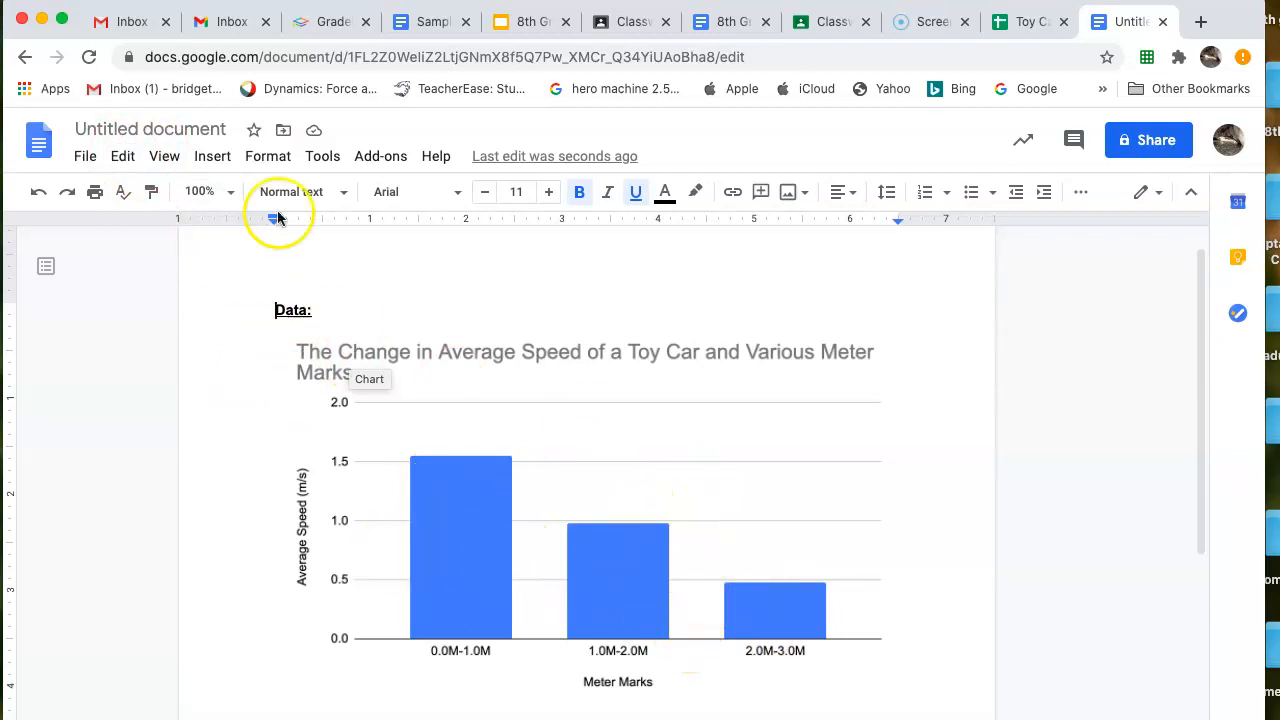